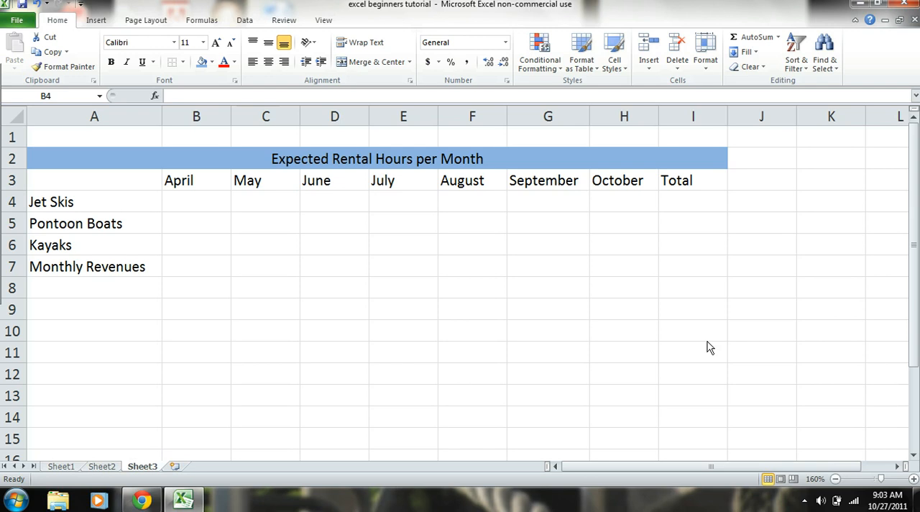
Enter April hours in B4:B6: 80 Jet Skis, 50 Pontoon Boats, 80 Kayaks.
click(196, 201)
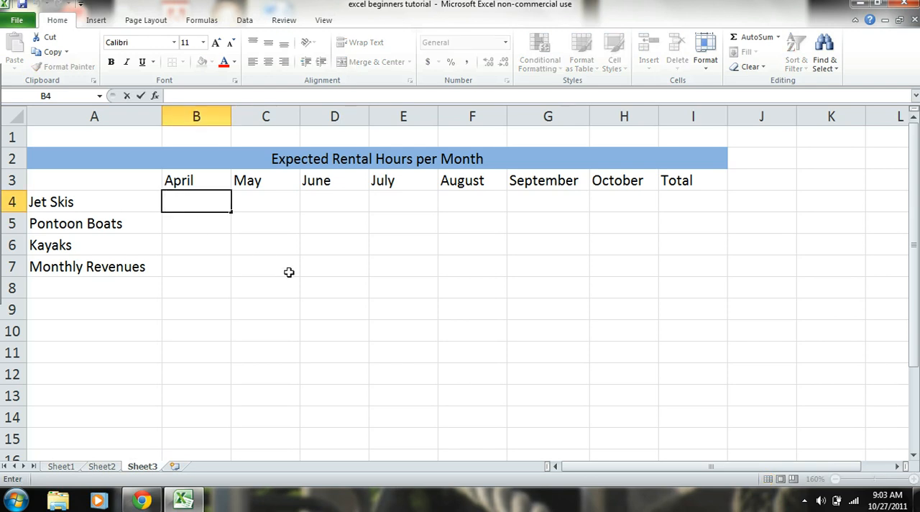
text(80)
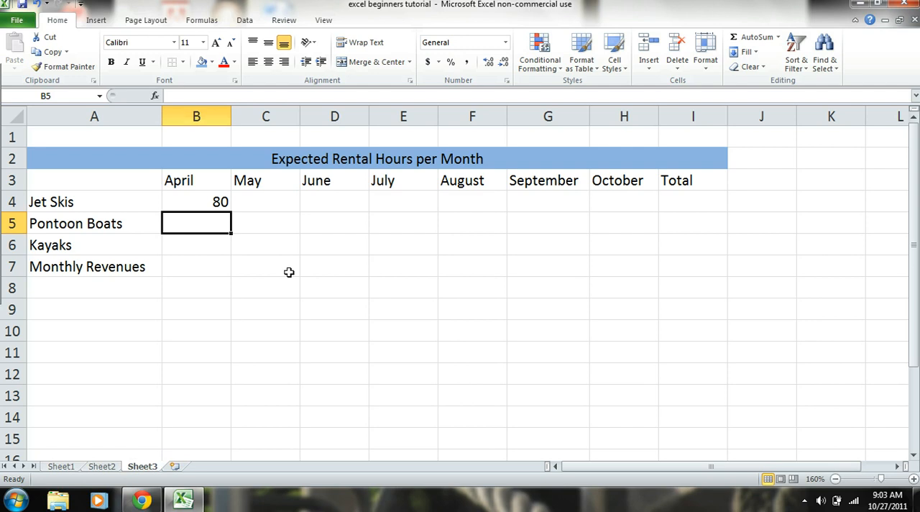
text(50)
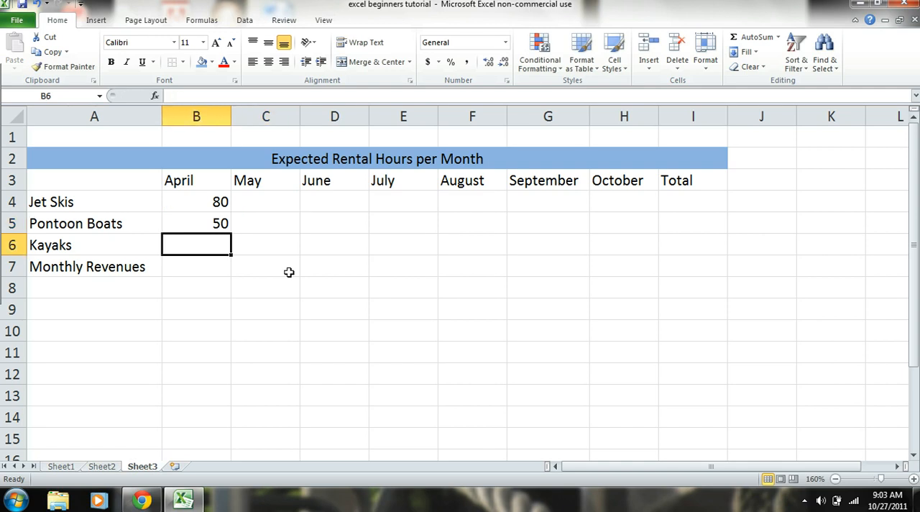
text(80)
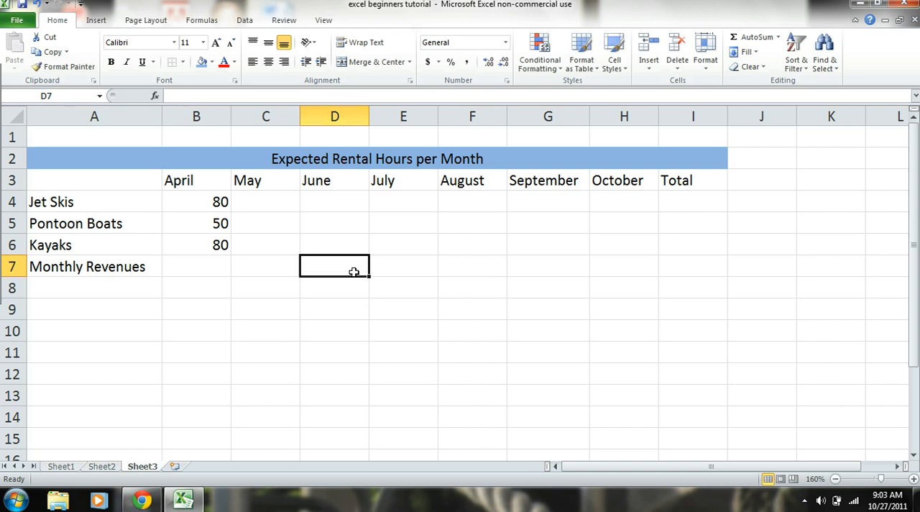
mouse_move(337, 280)
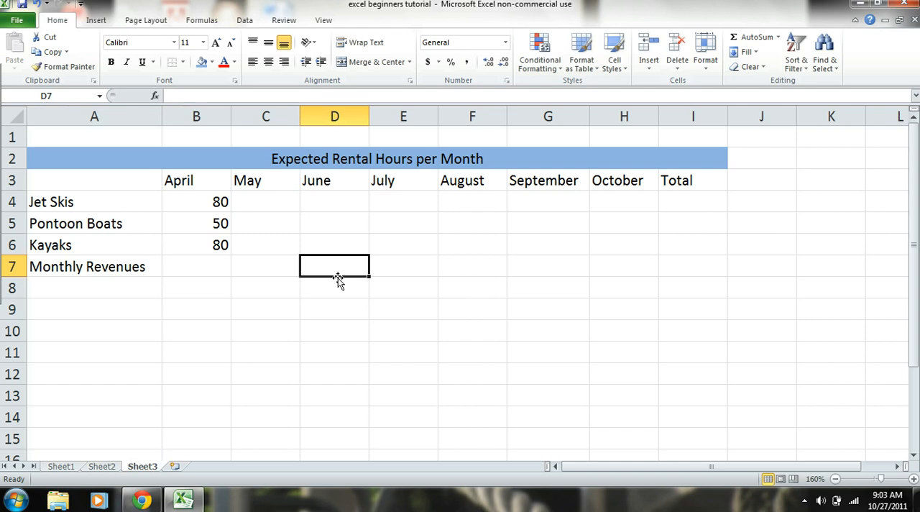
mouse_move(260, 209)
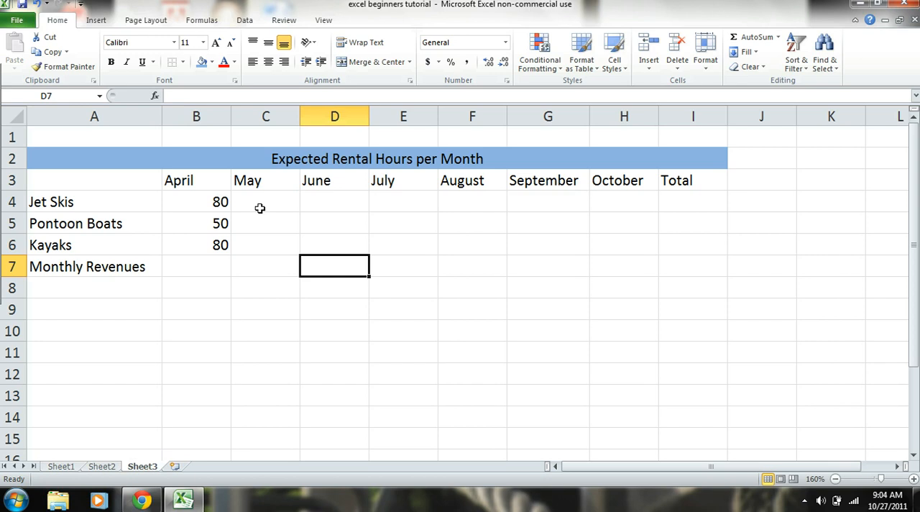
Enter May hours 120, 80, 120, June hours 200, 140, 200, and July Jet Skis 250.
click(265, 201)
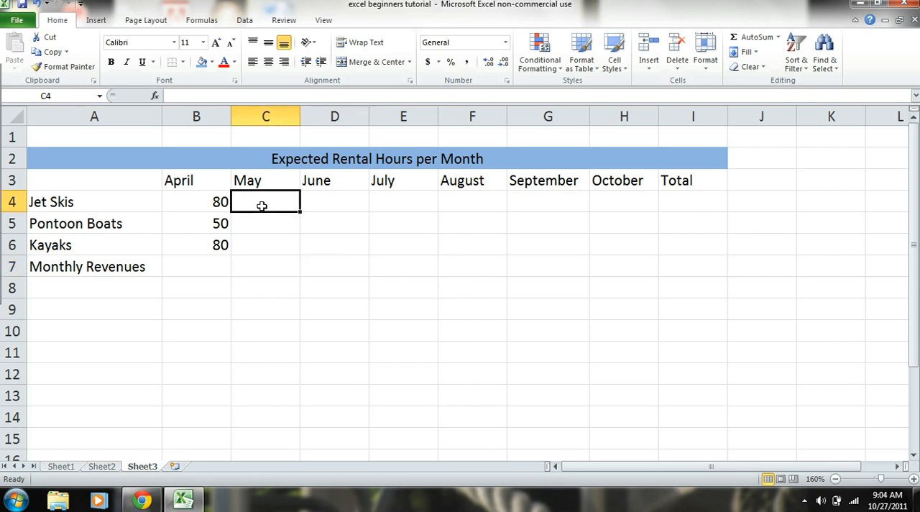
mouse_move(313, 280)
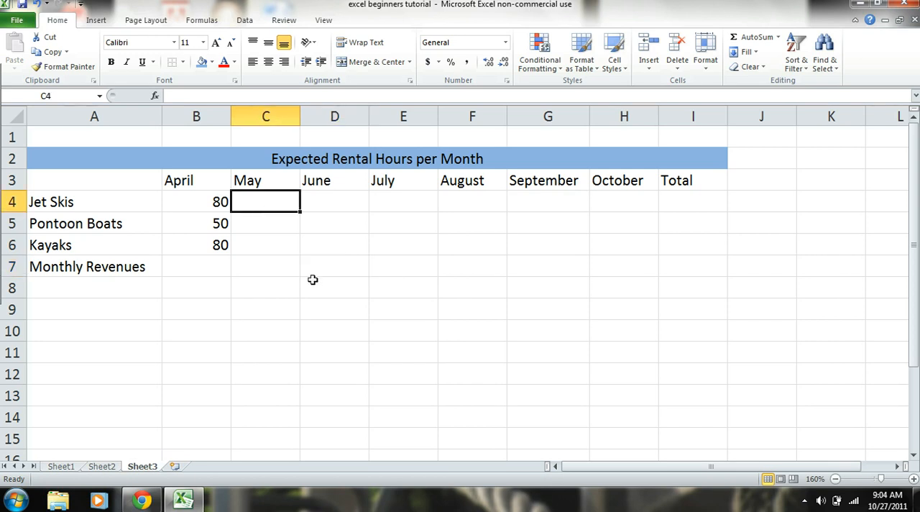
text(120)
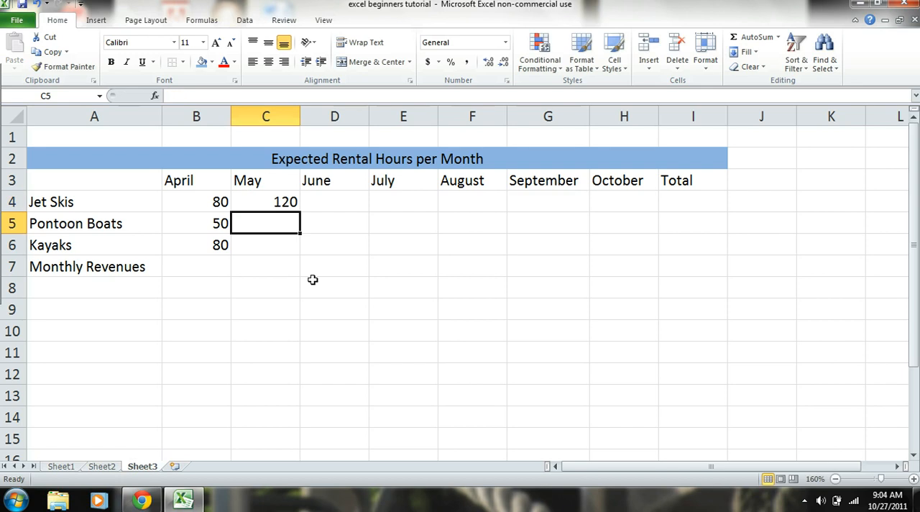
text(80)
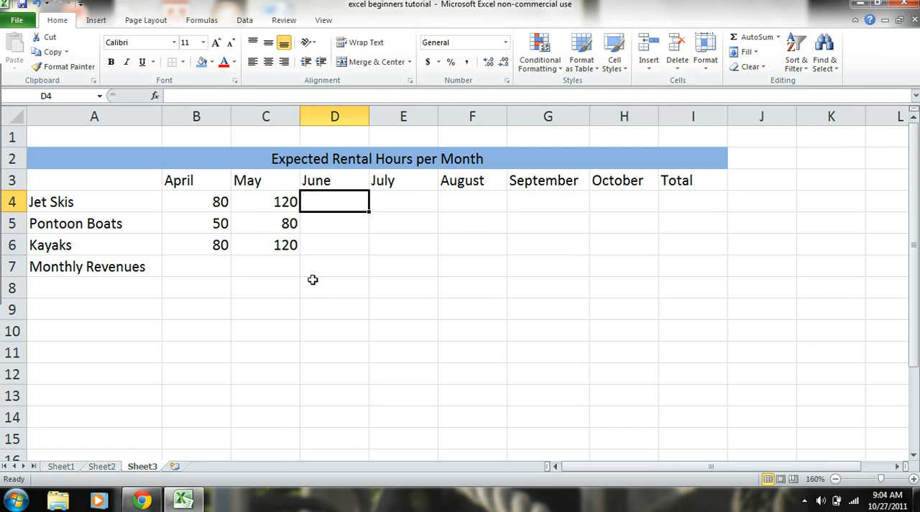
text(200)
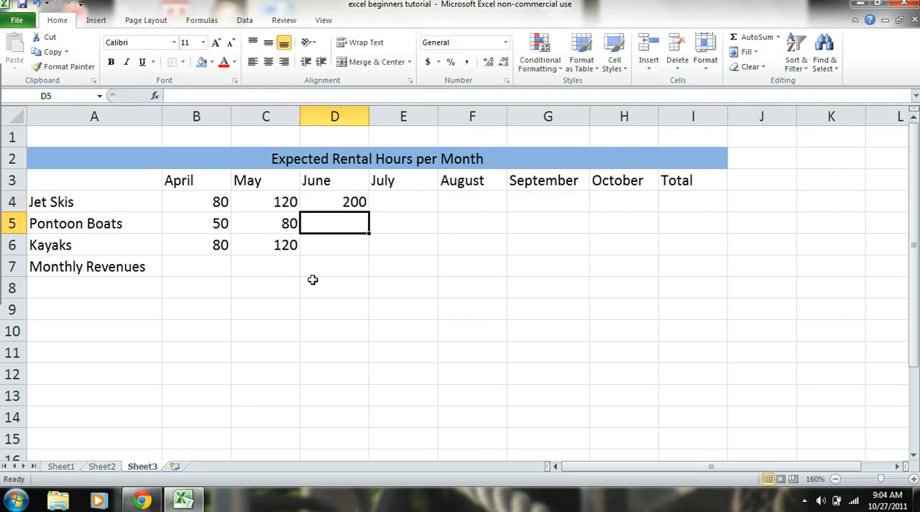
text(140)
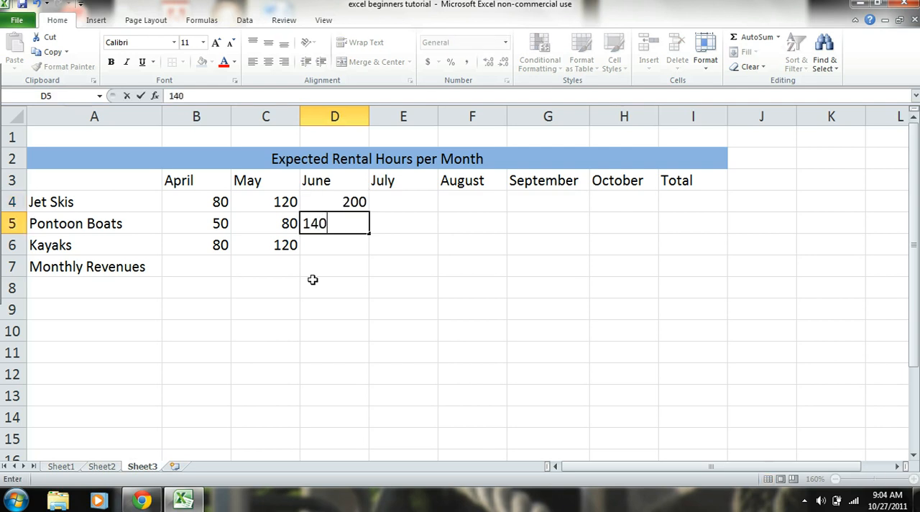
text(2)
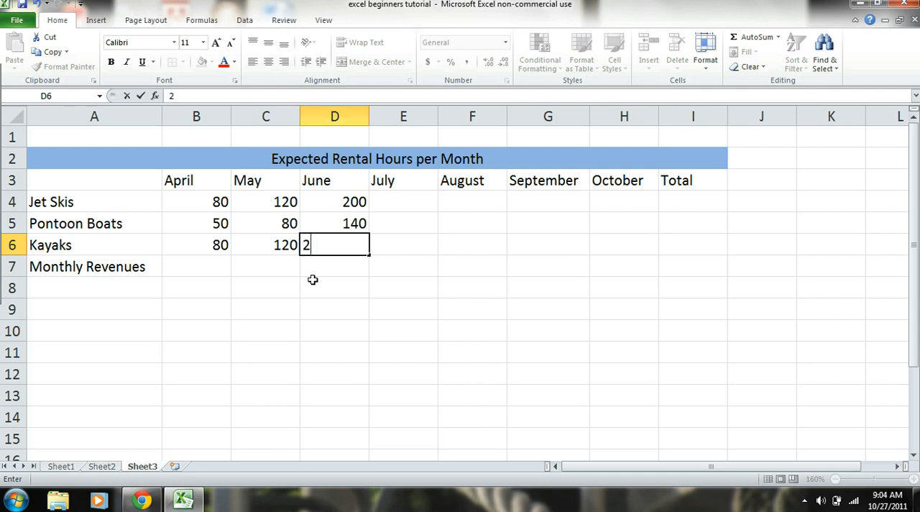
text(00)
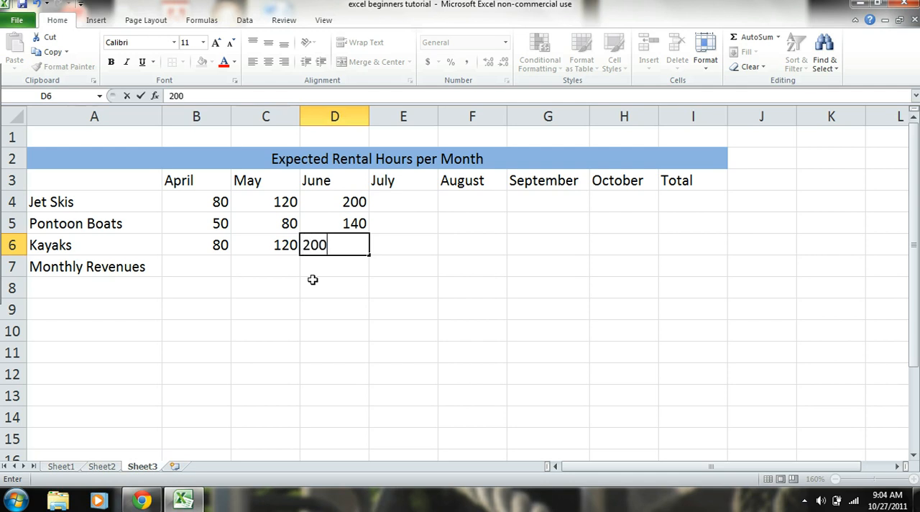
text(250)
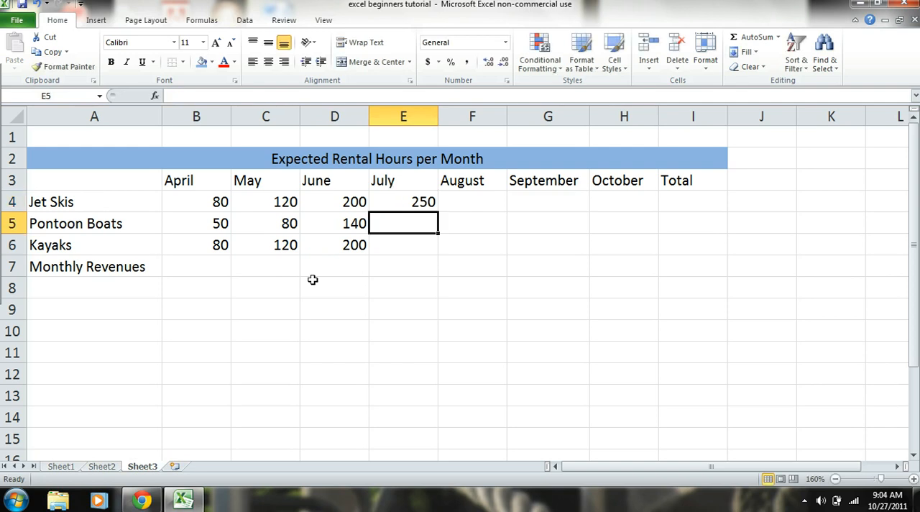
Enter remaining July hours 160 and 250 and August hours 200, 140, 200.
text(160)
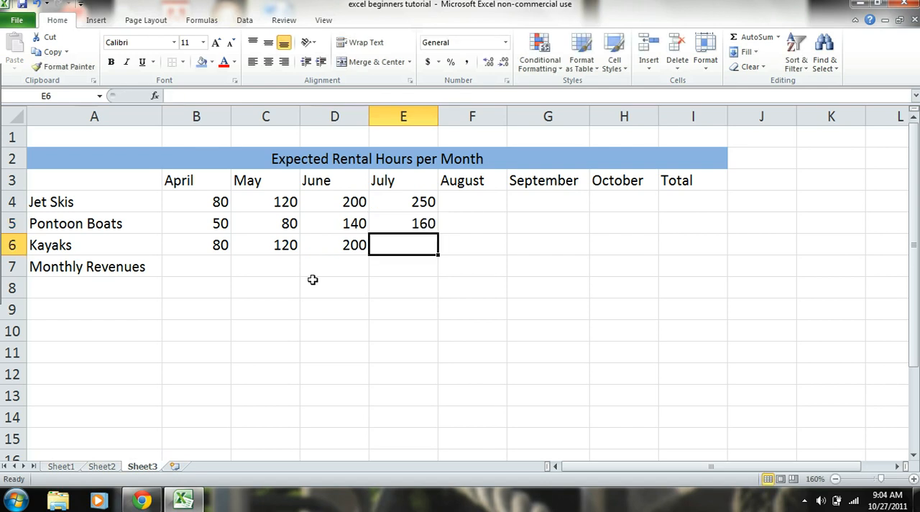
text(250)
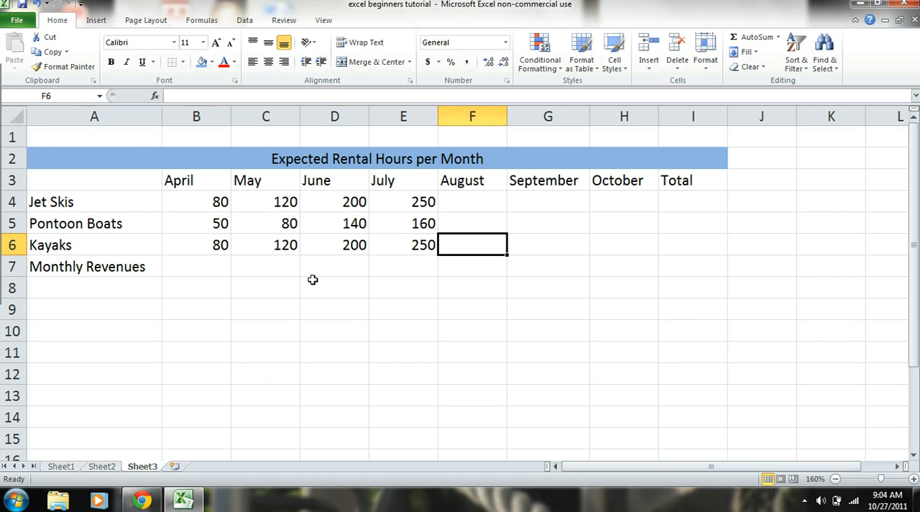
text(200)
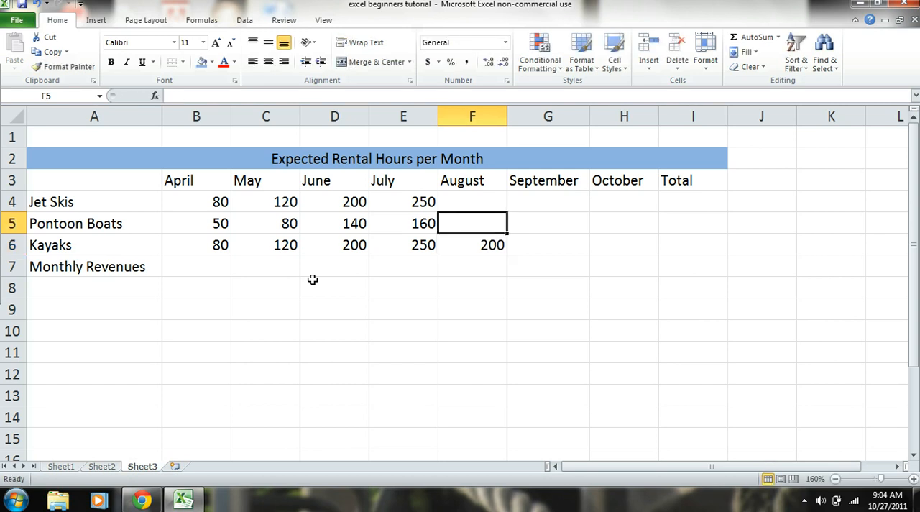
text(1400)
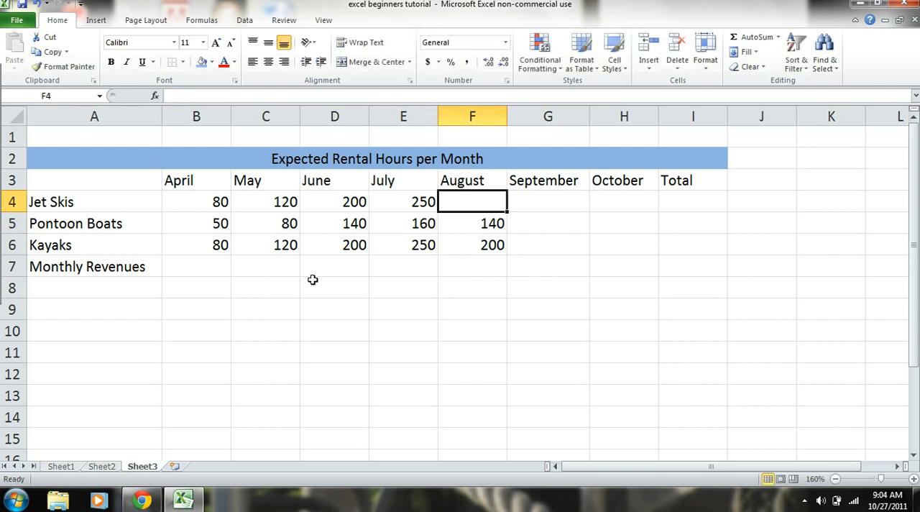
text(200)
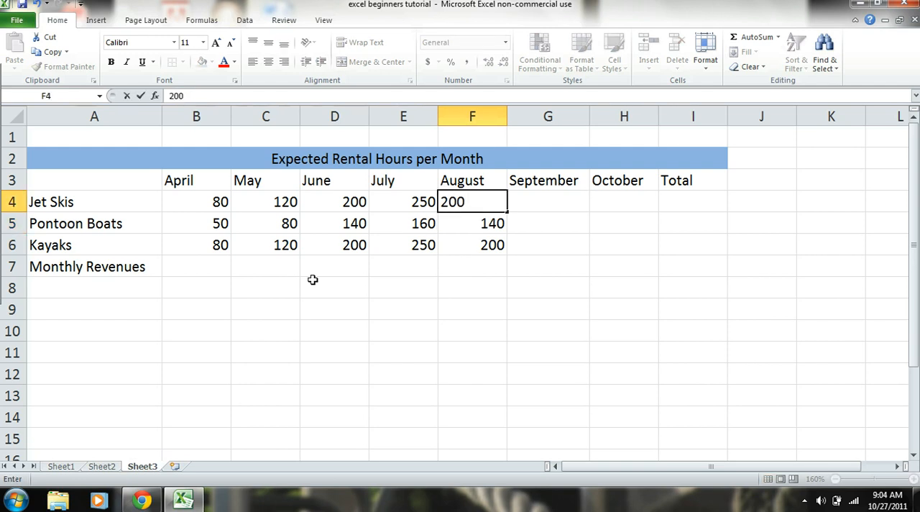
Enter September hours 100, 70, 100 and October hours starting with 60.
text(100)
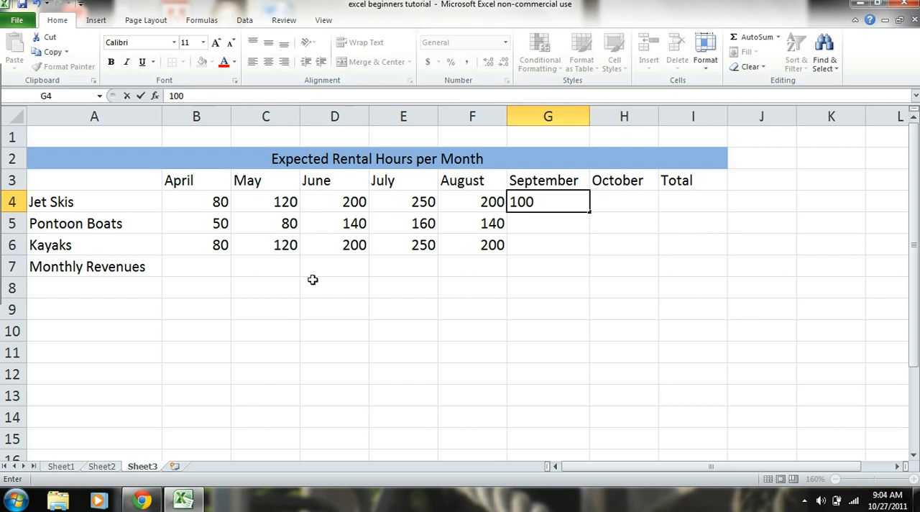
text(70)
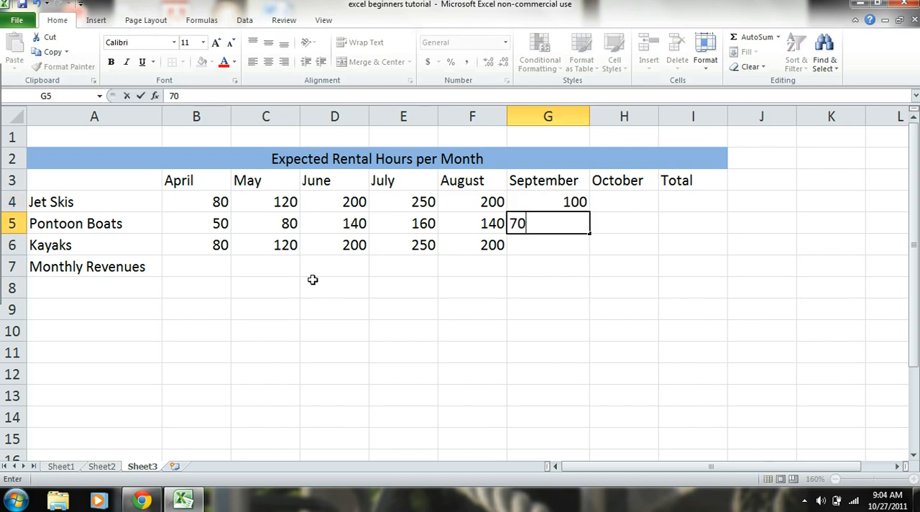
text(1)
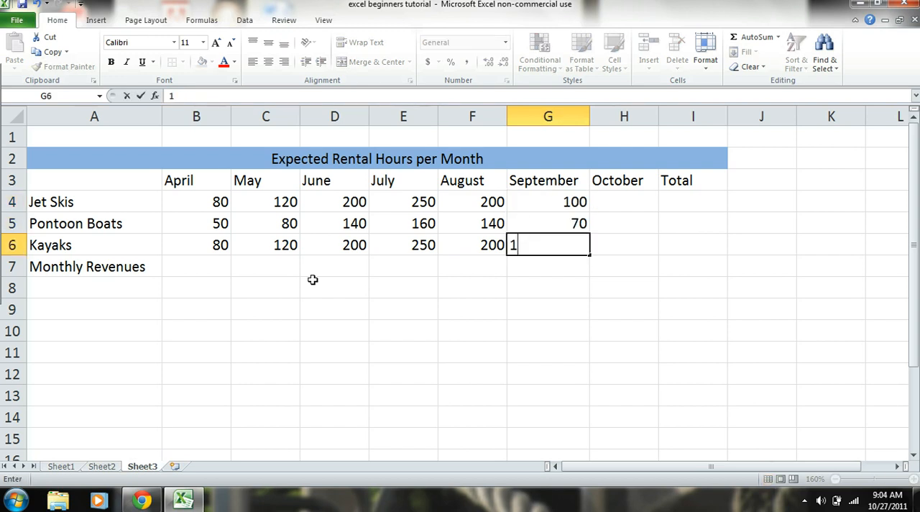
text(00)
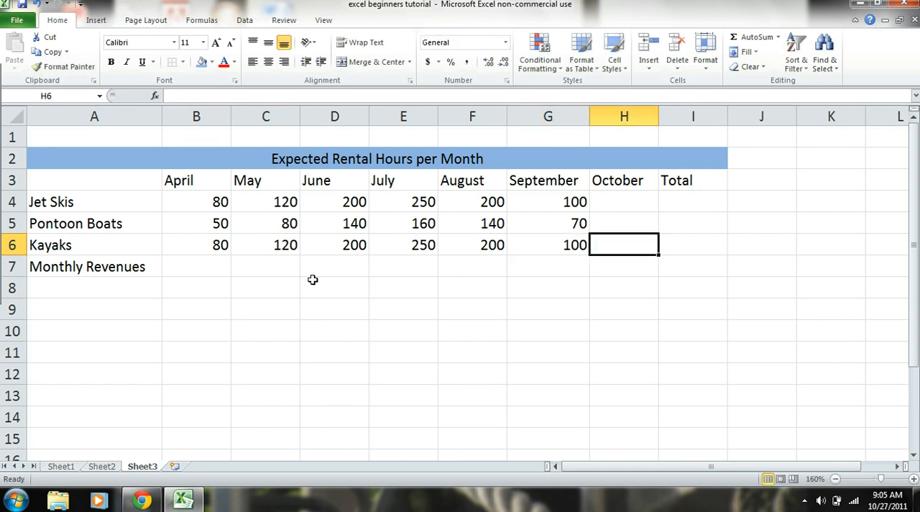
text(60)
click(624, 223)
text(40)
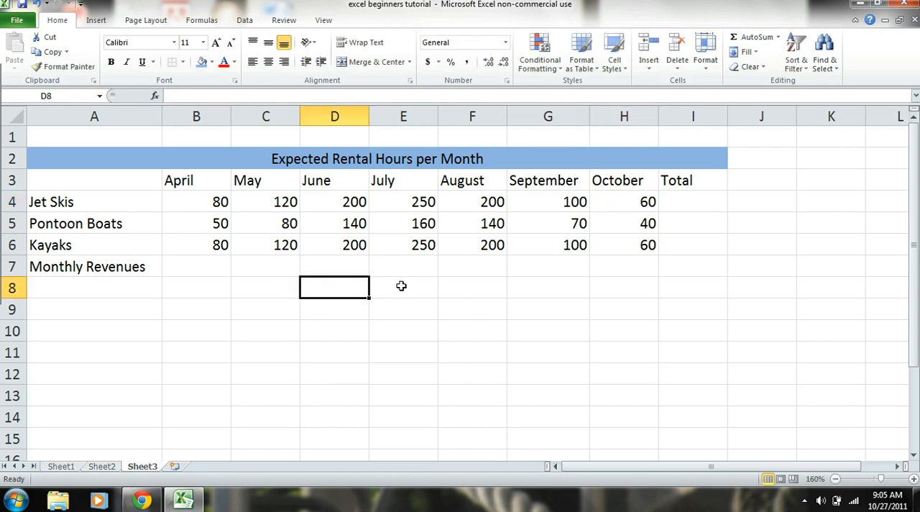
mouse_move(216, 260)
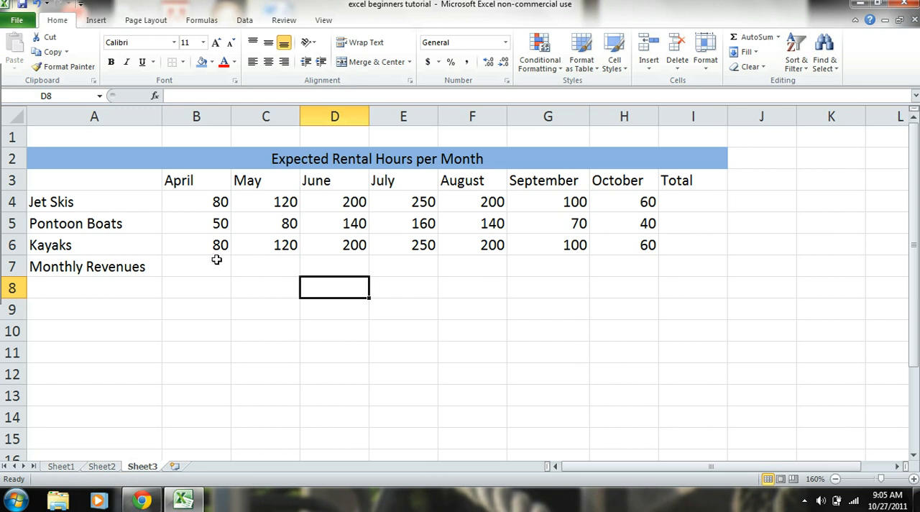
mouse_move(616, 269)
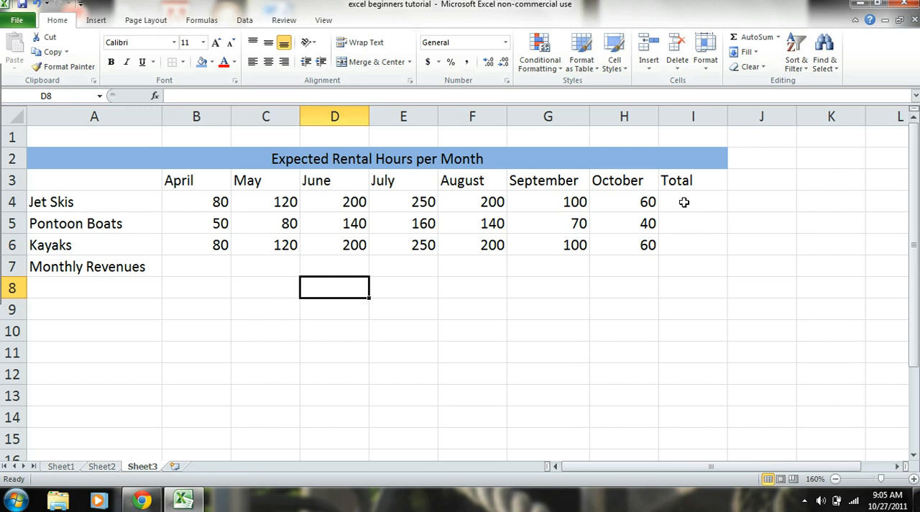
mouse_move(223, 307)
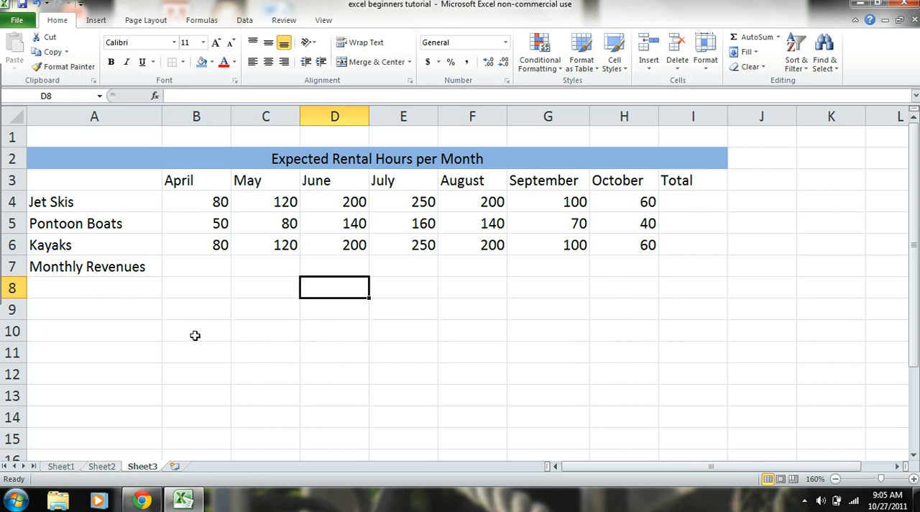
mouse_move(72, 201)
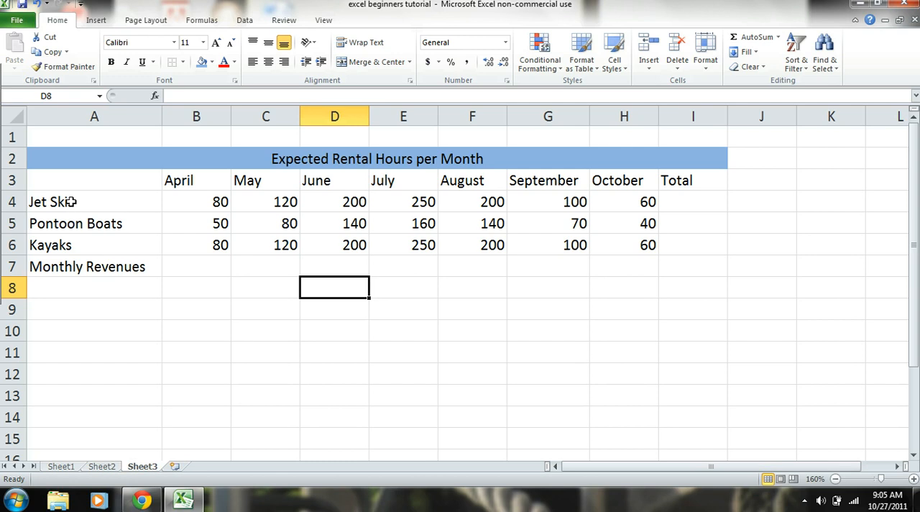
Copy the Jet Skis, Pontoon Boats and Kayaks labels from A4:A6 into A11:A13.
drag(51, 202, 52, 245)
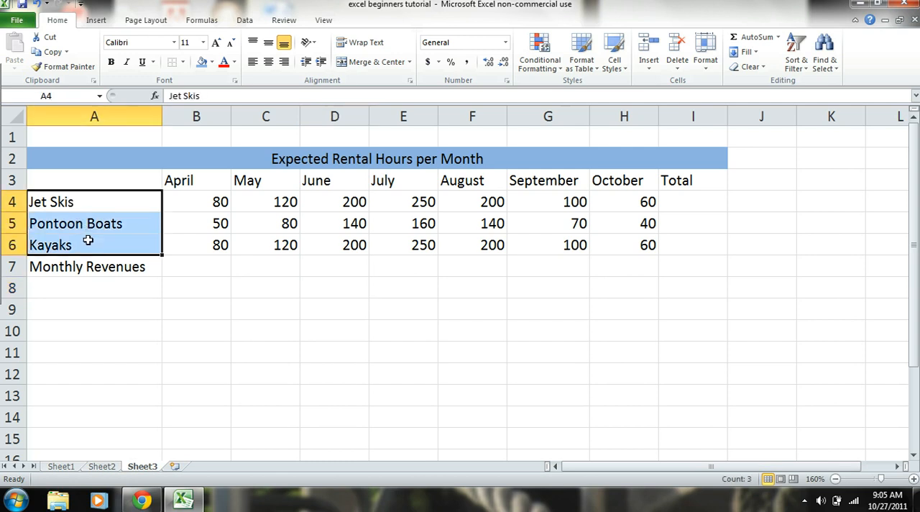
key(ctrl+c)
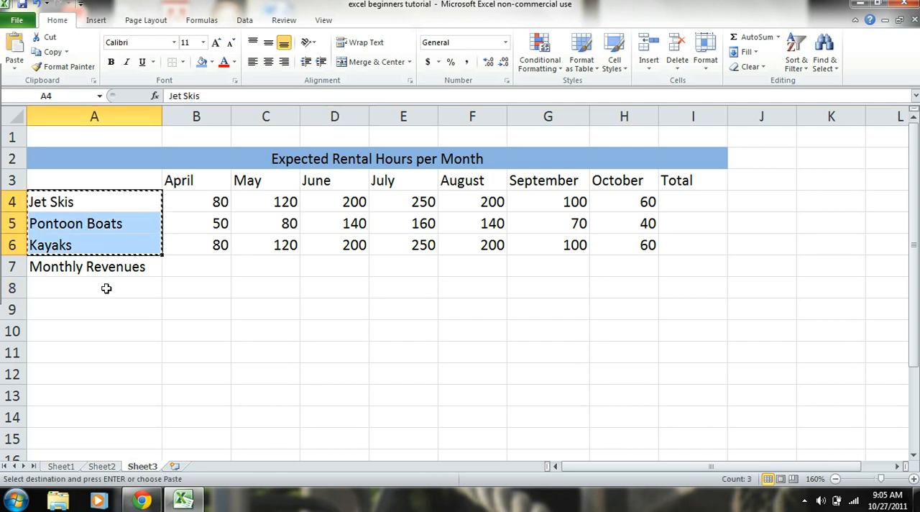
mouse_move(66, 339)
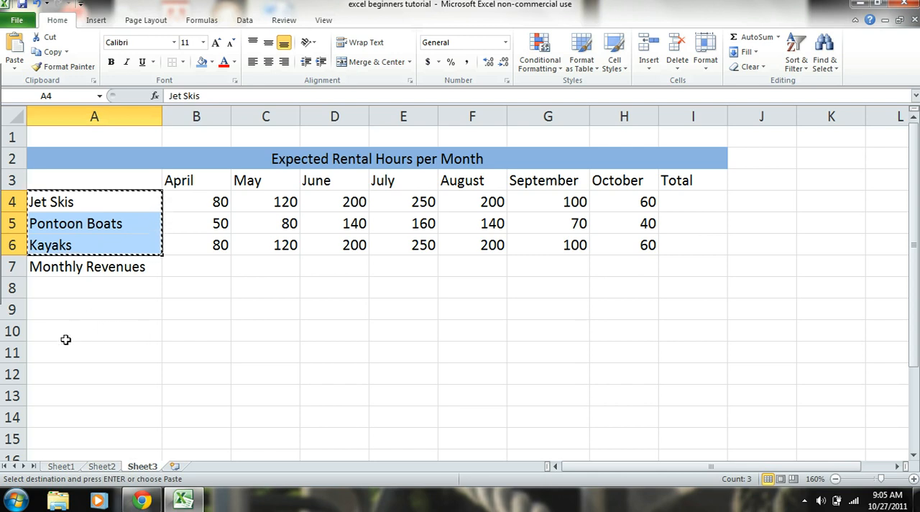
mouse_move(62, 357)
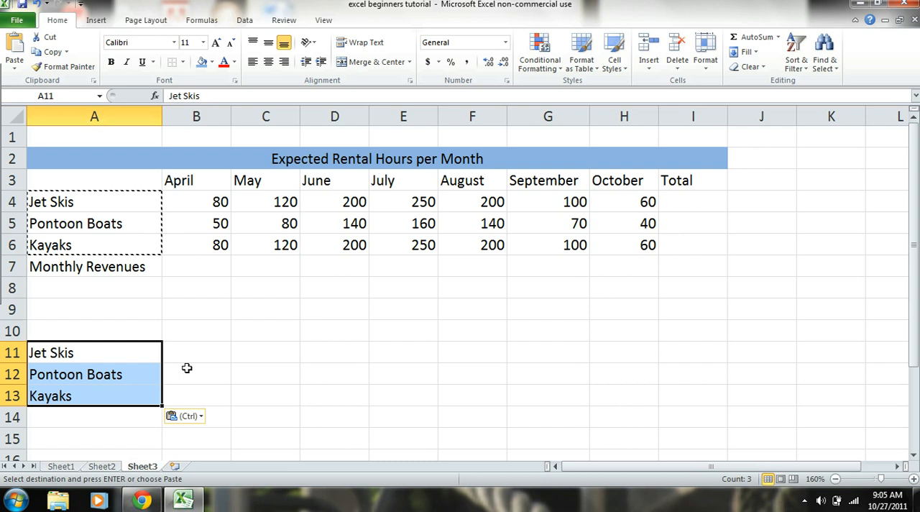
click(196, 352)
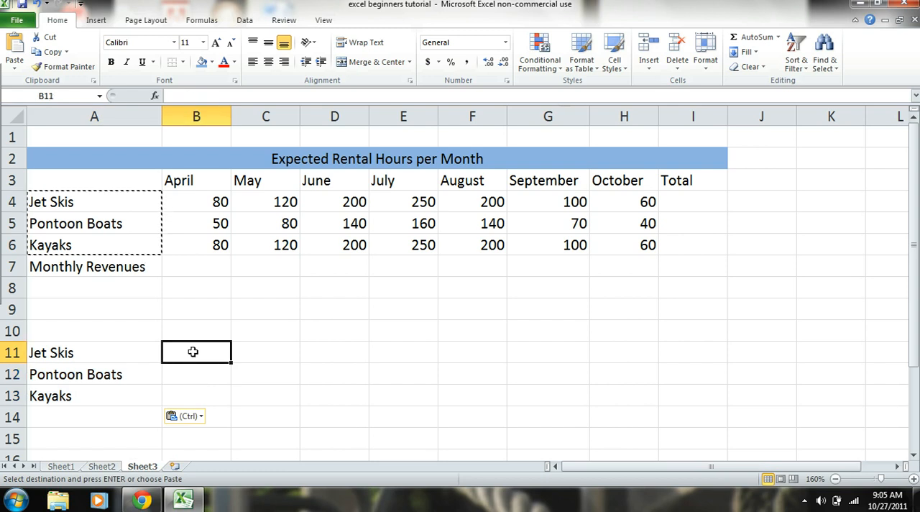
Enter prices 65 and 100 and add a merged 'Hourly Rental Prices' heading over A10:B10.
text(65)
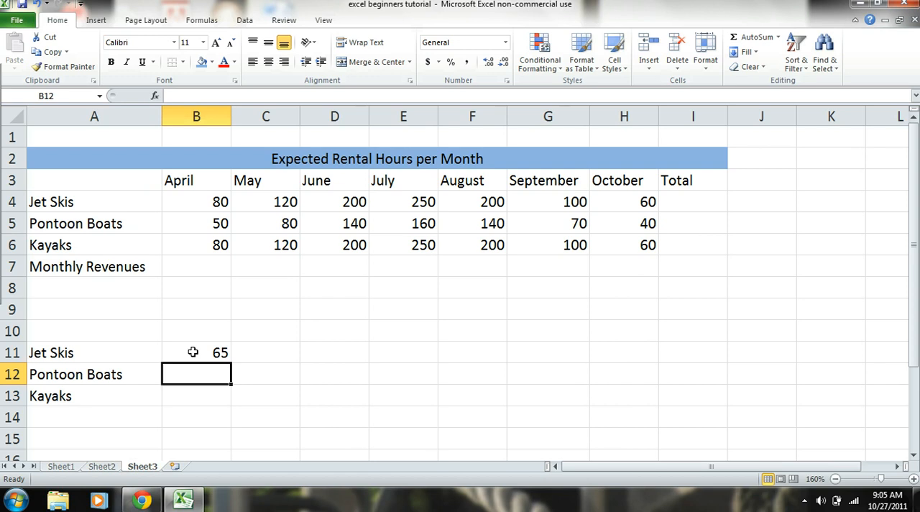
text(100)
click(196, 395)
text(15)
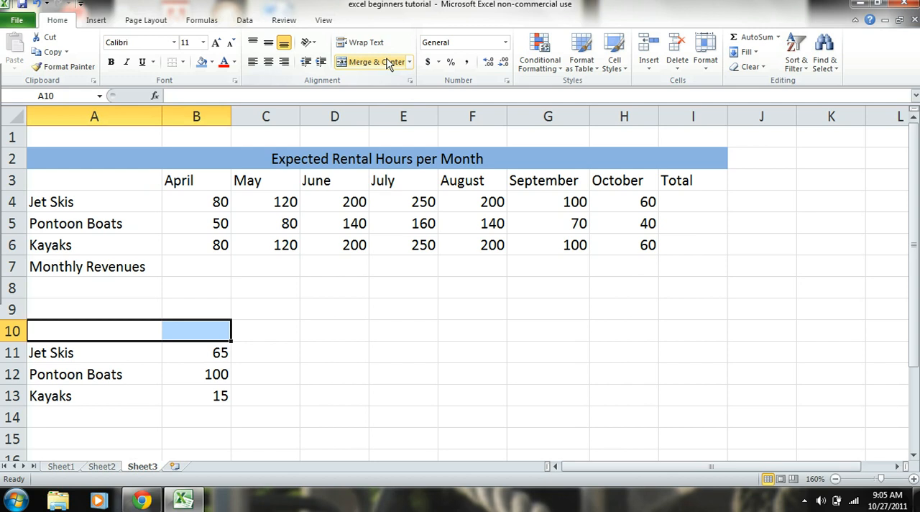
click(196, 395)
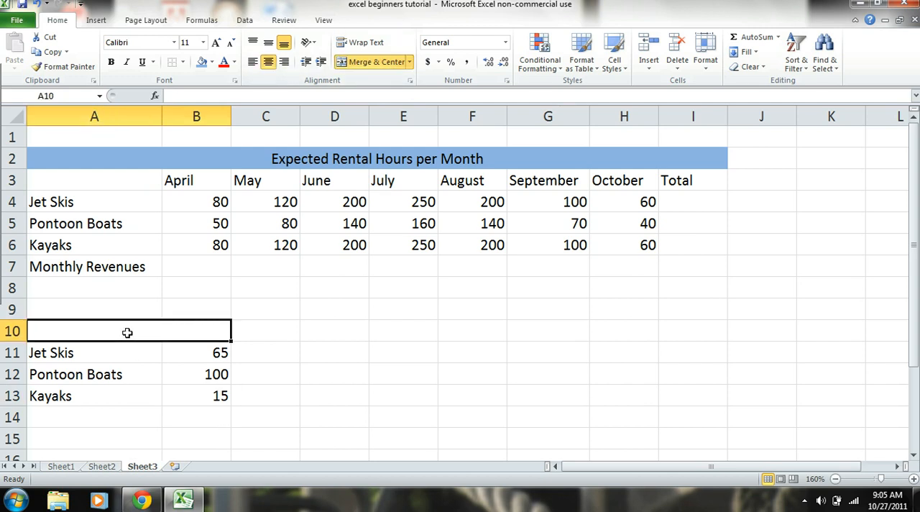
text(Hourly)
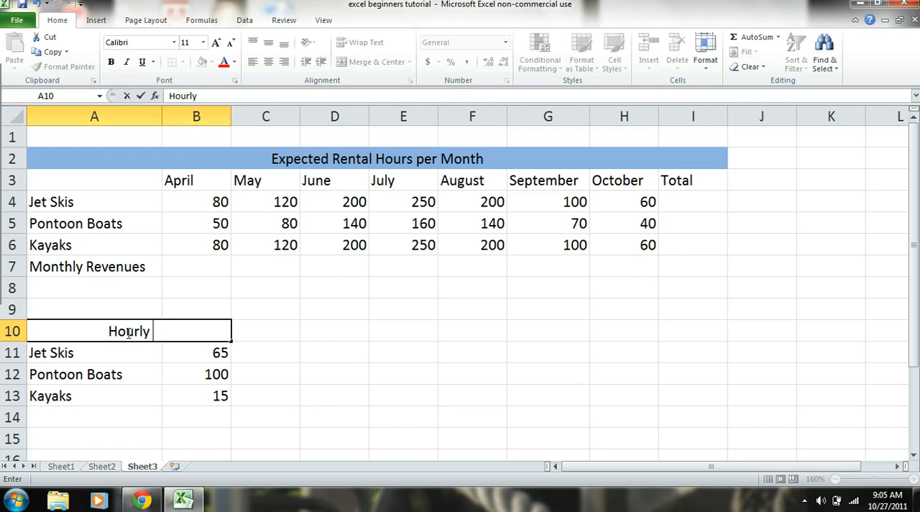
text(Rental Price)
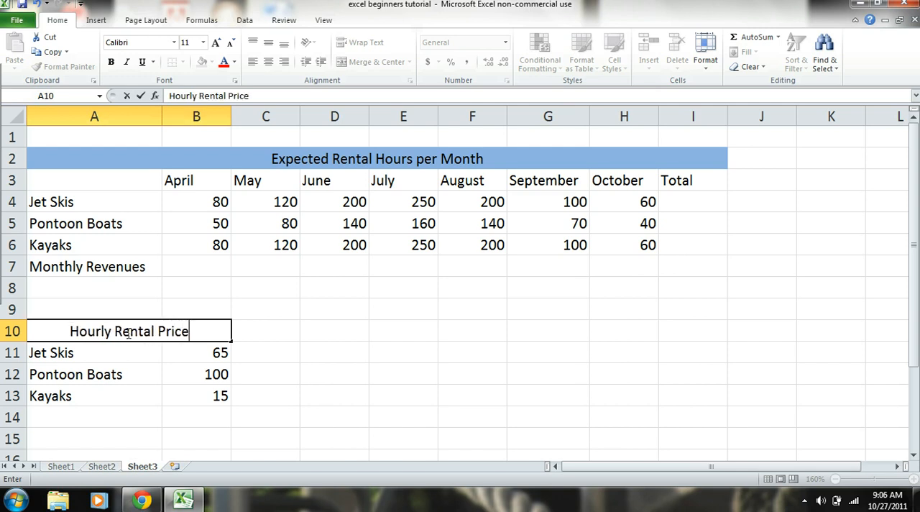
text(sw)
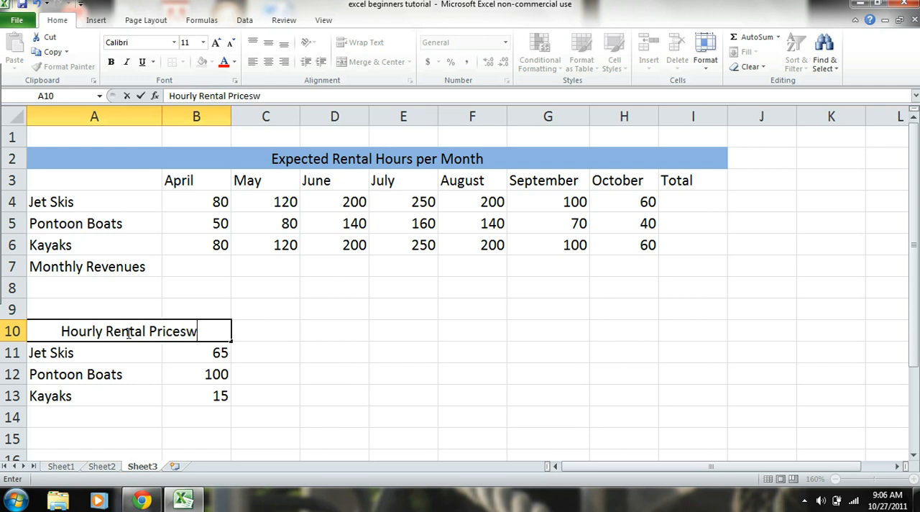
key(Backspace)
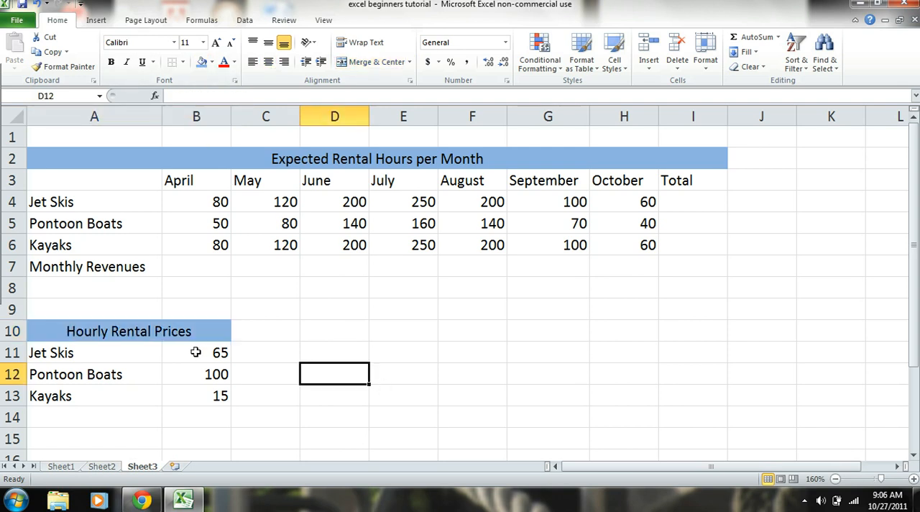
mouse_move(625, 307)
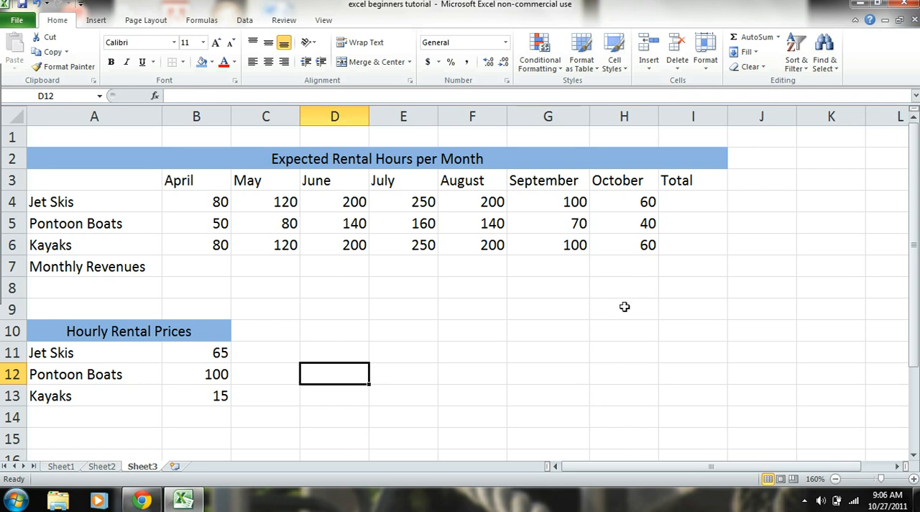
mouse_move(554, 326)
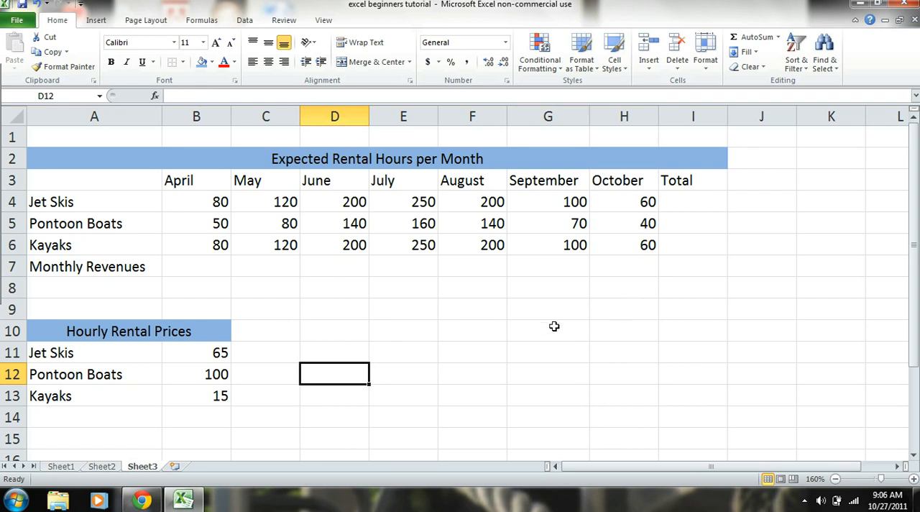
mouse_move(437, 249)
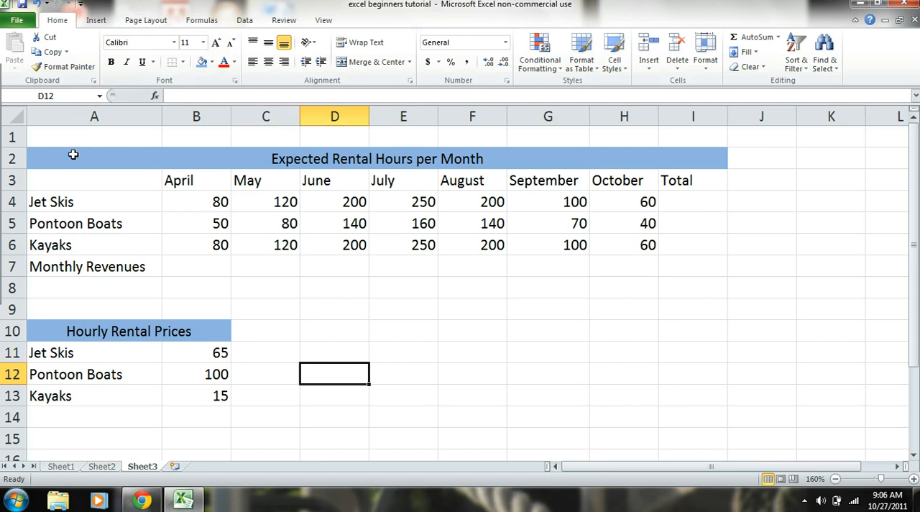
mouse_move(58, 160)
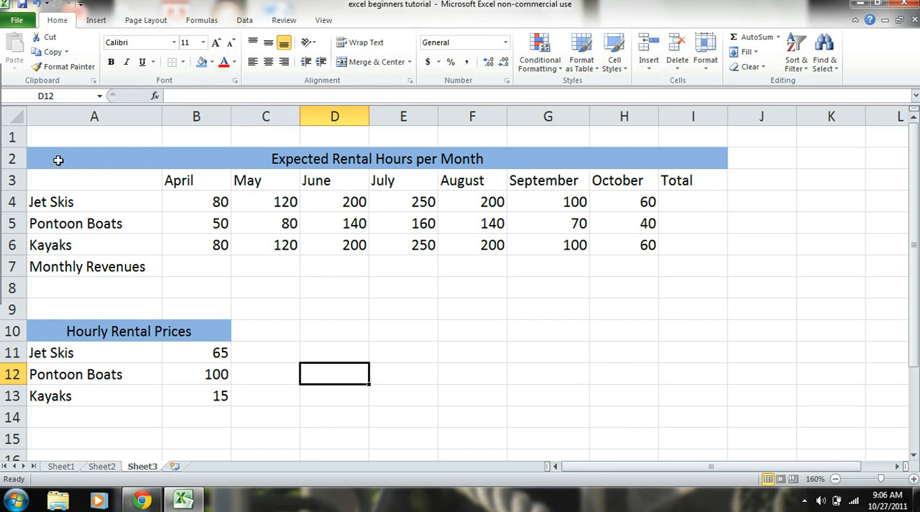
mouse_move(68, 184)
text(v)
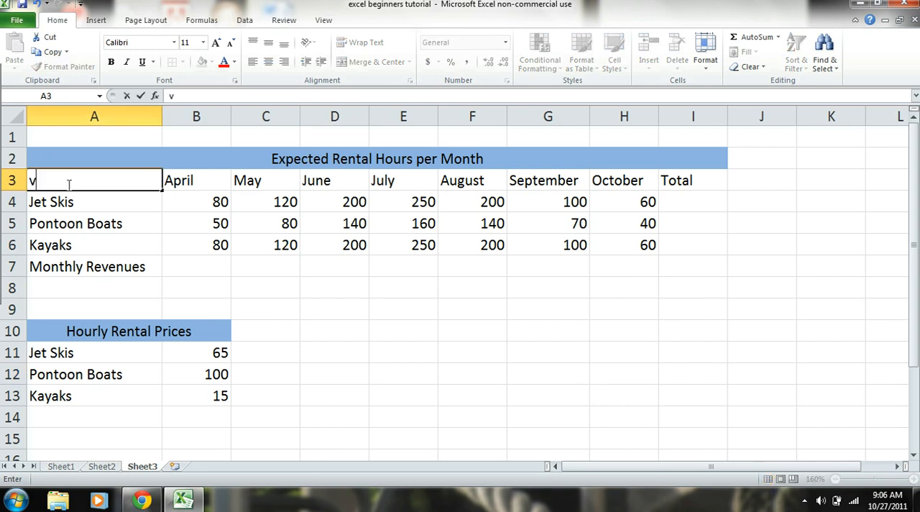
Type 'vessels' as the heading in cell A3.
text(essels)
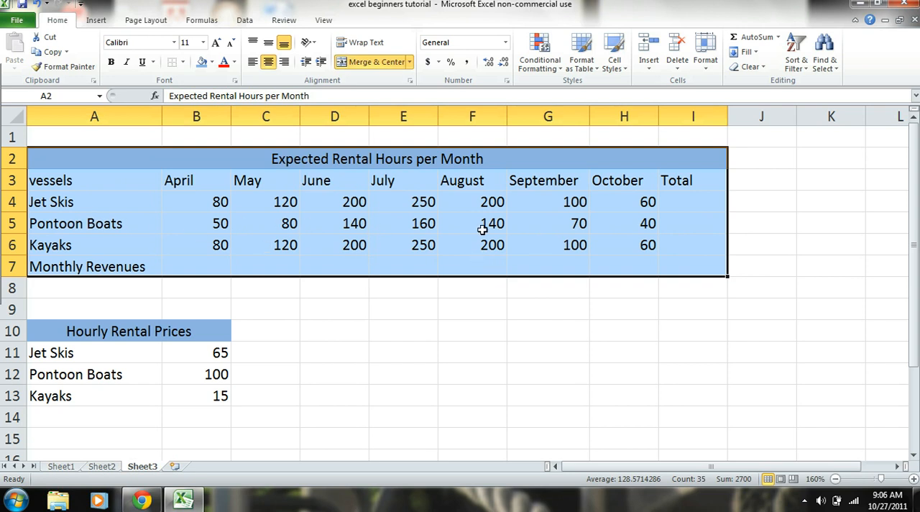
mouse_move(482, 244)
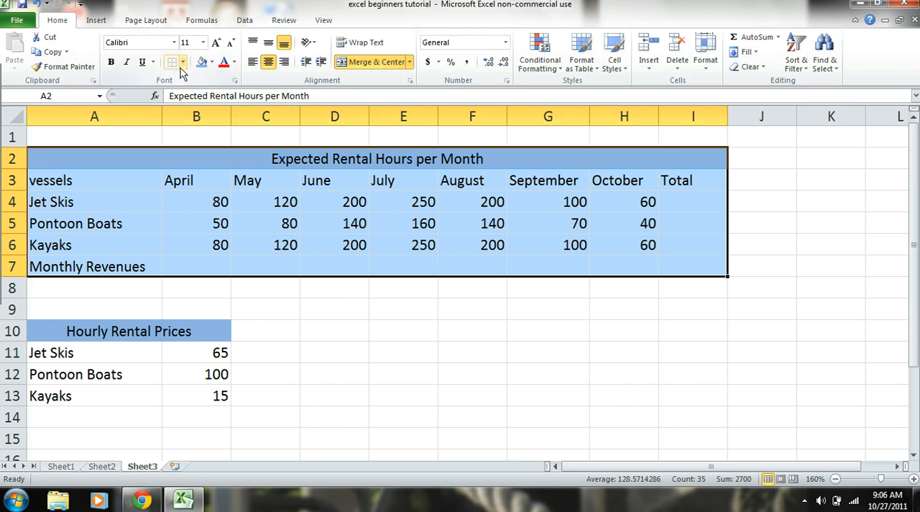
Apply All Borders gridlines to every cell of the Expected Rental Hours table.
click(176, 62)
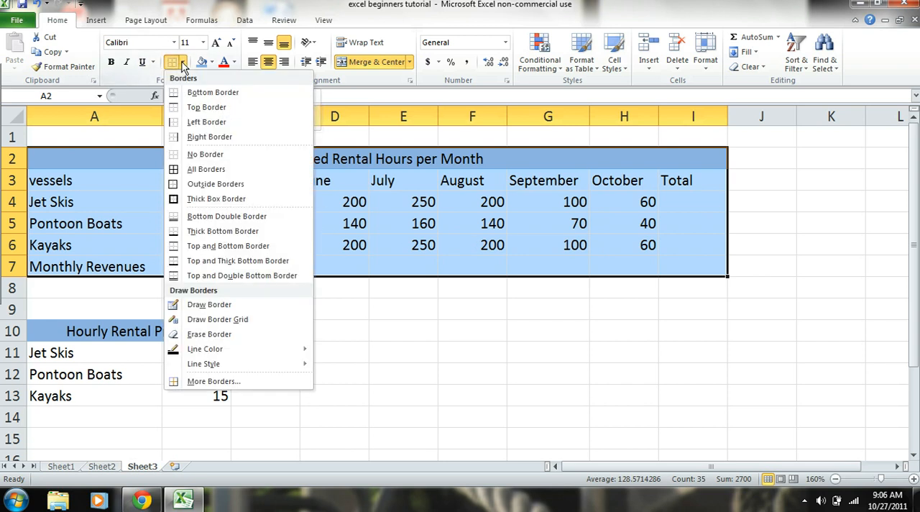
mouse_move(206, 169)
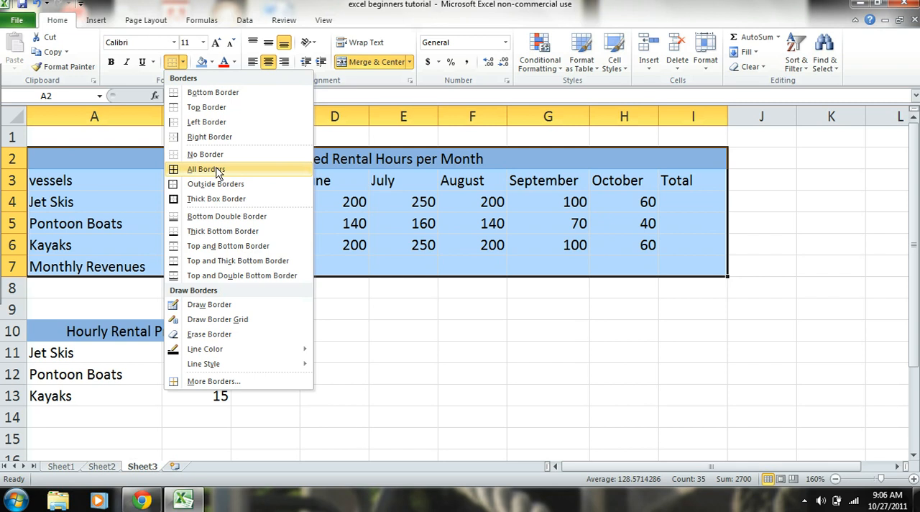
mouse_move(212, 92)
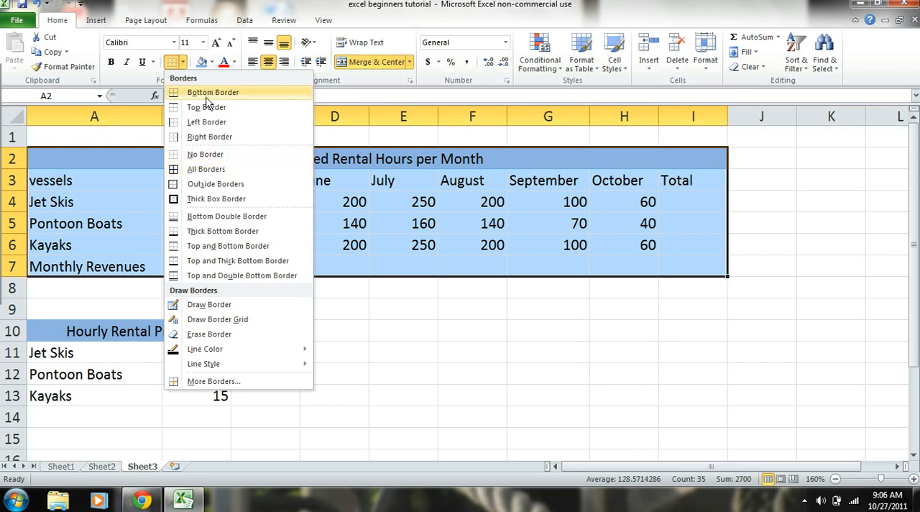
mouse_move(209, 137)
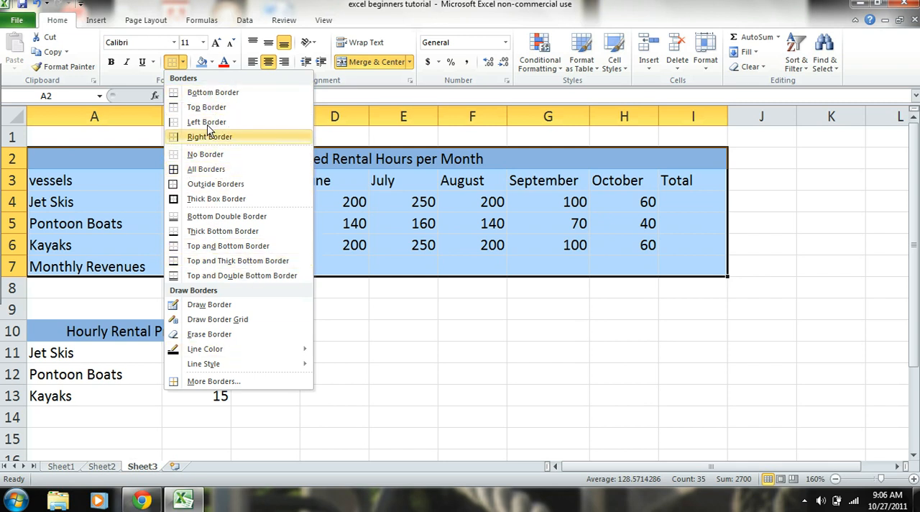
mouse_move(215, 183)
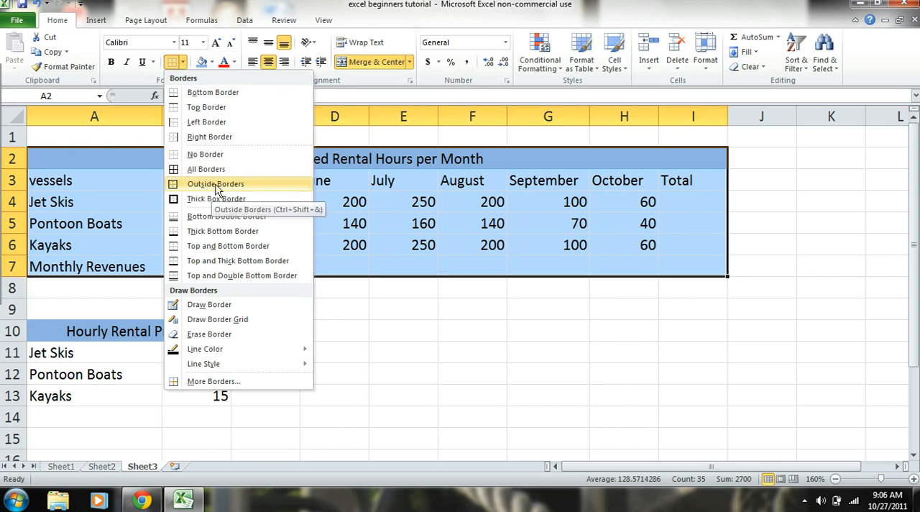
click(216, 184)
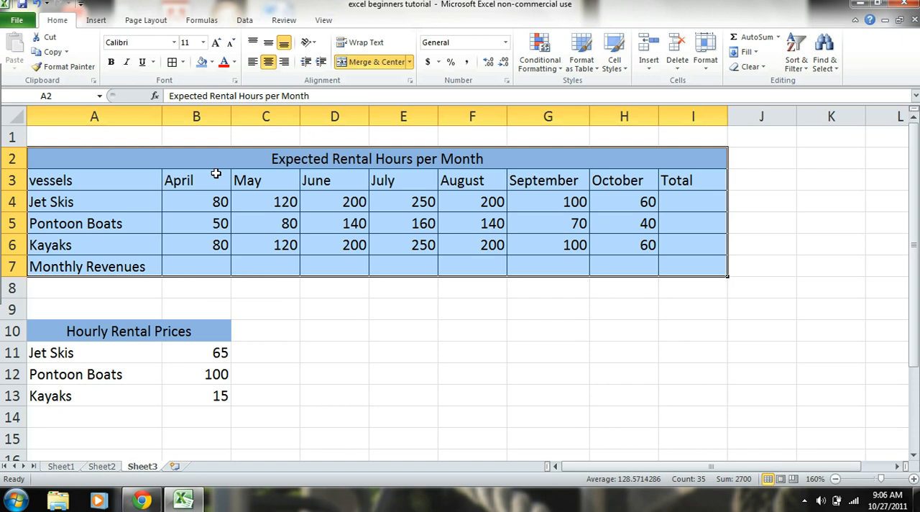
click(334, 331)
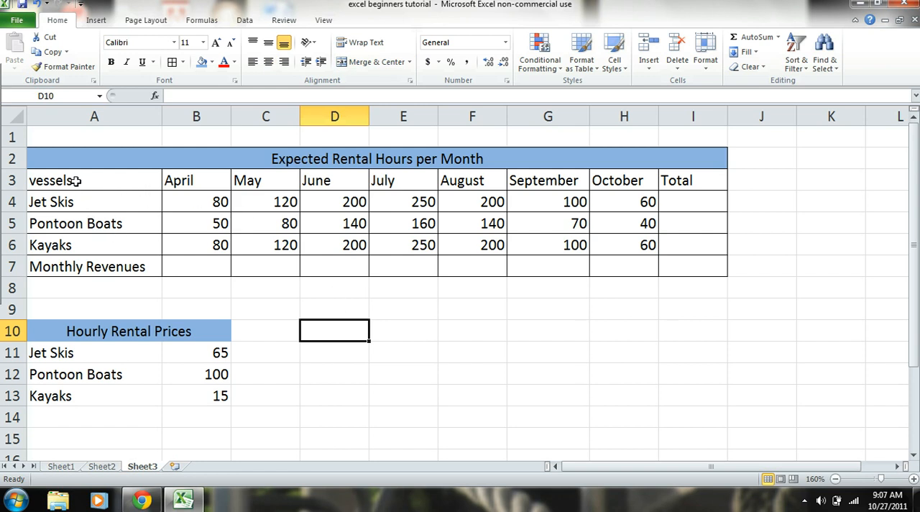
mouse_move(102, 266)
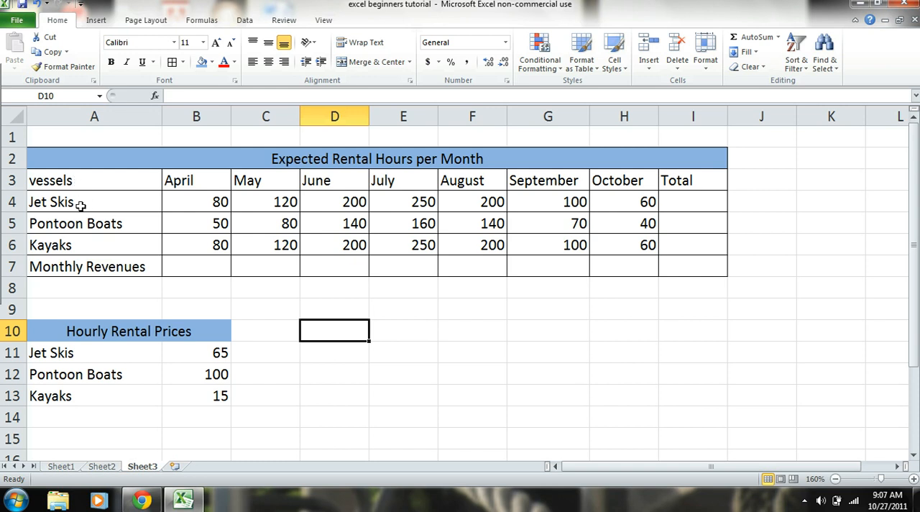
mouse_move(95, 245)
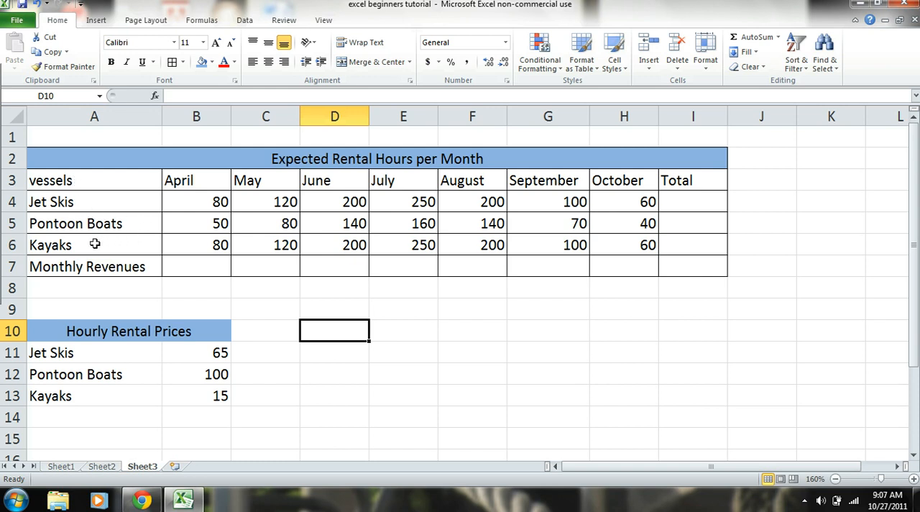
mouse_move(89, 150)
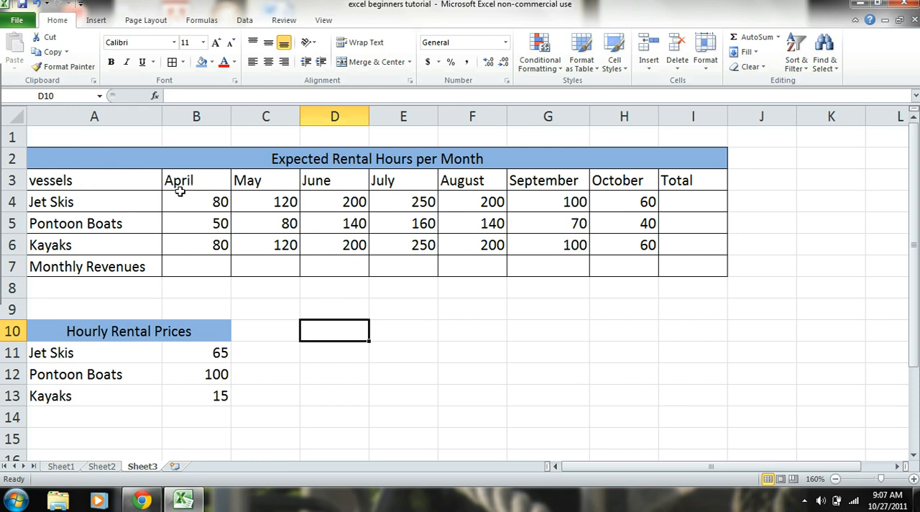
mouse_move(222, 192)
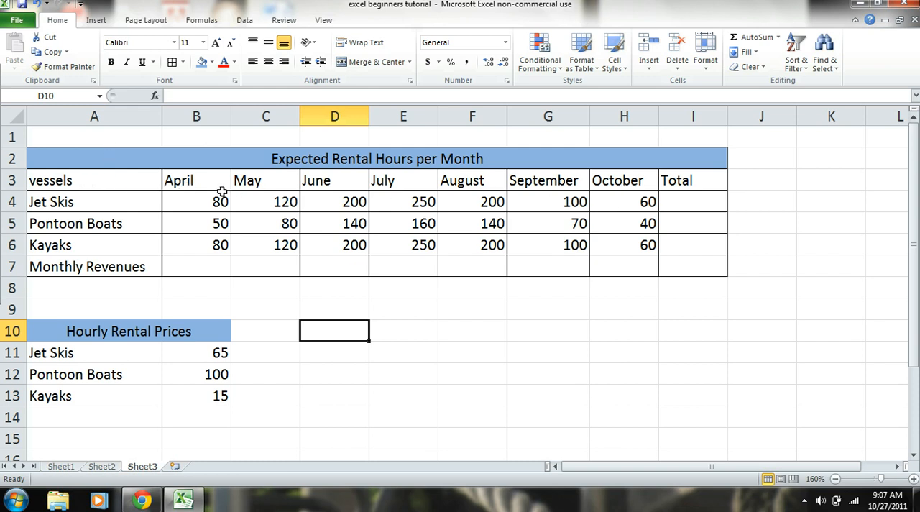
Shade month headers green, vessel names gray, and vessels, Monthly Revenues and Total dark blue.
drag(197, 180, 547, 180)
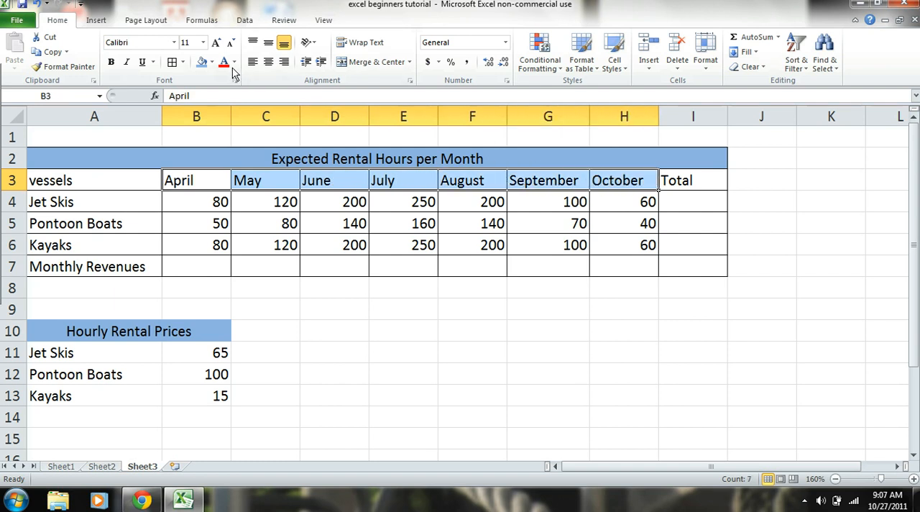
click(211, 62)
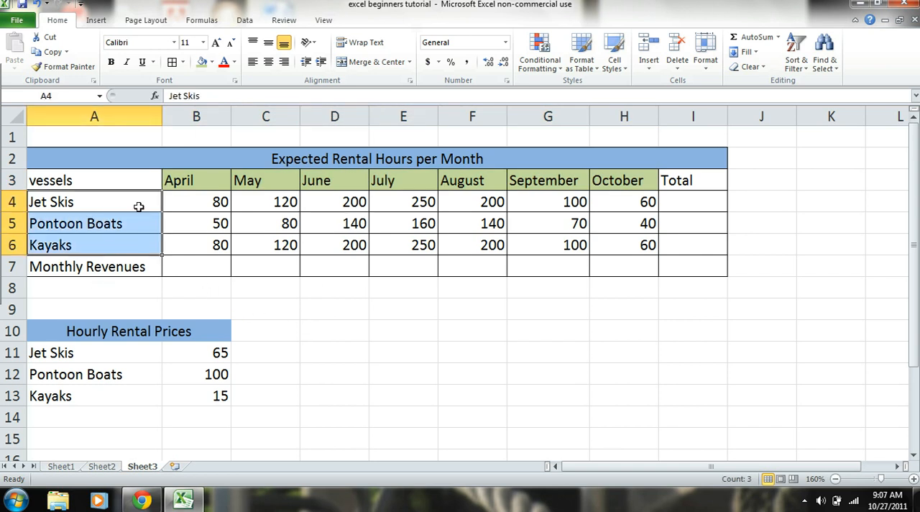
click(213, 62)
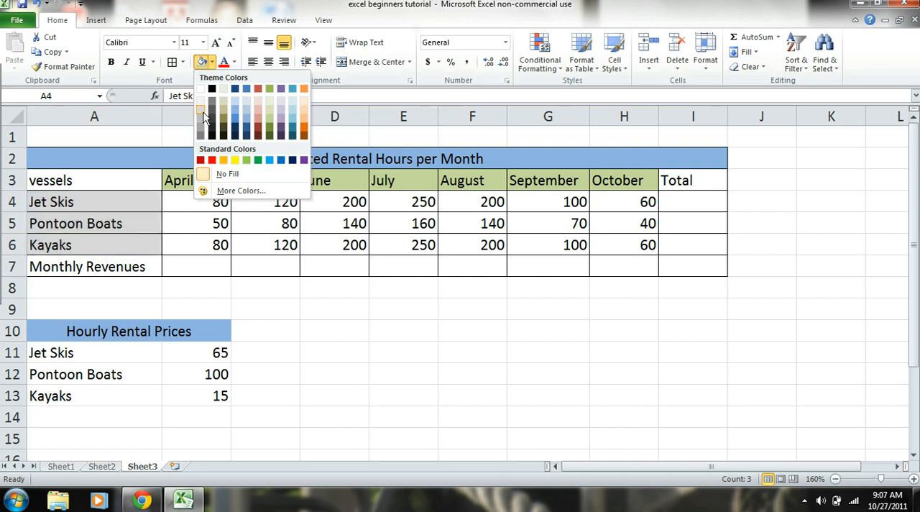
click(196, 222)
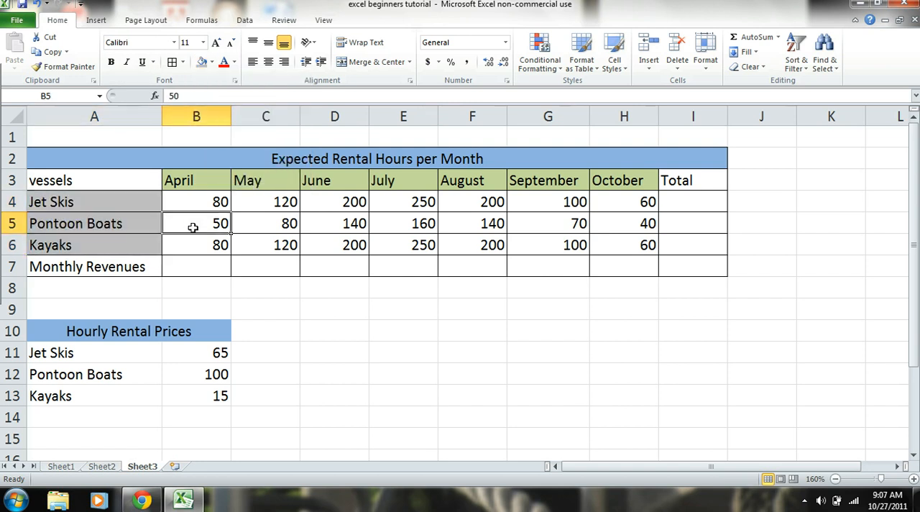
click(95, 266)
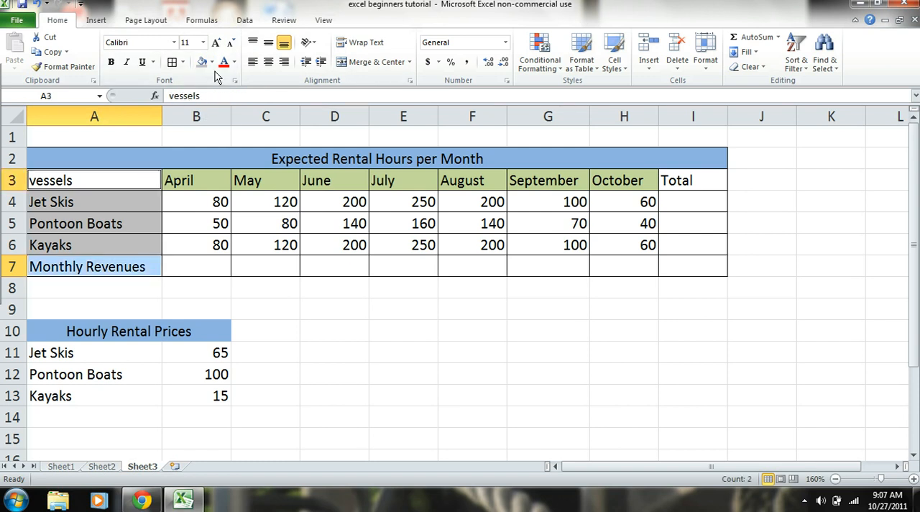
click(213, 62)
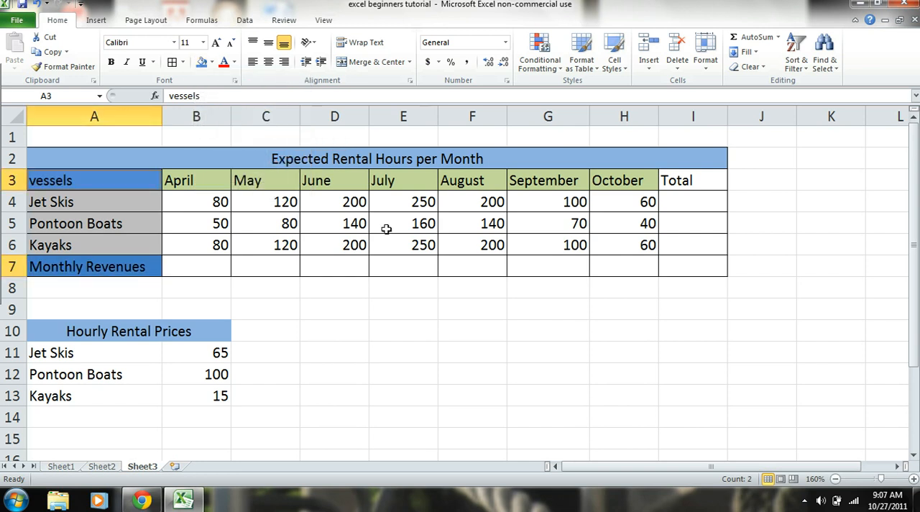
click(402, 223)
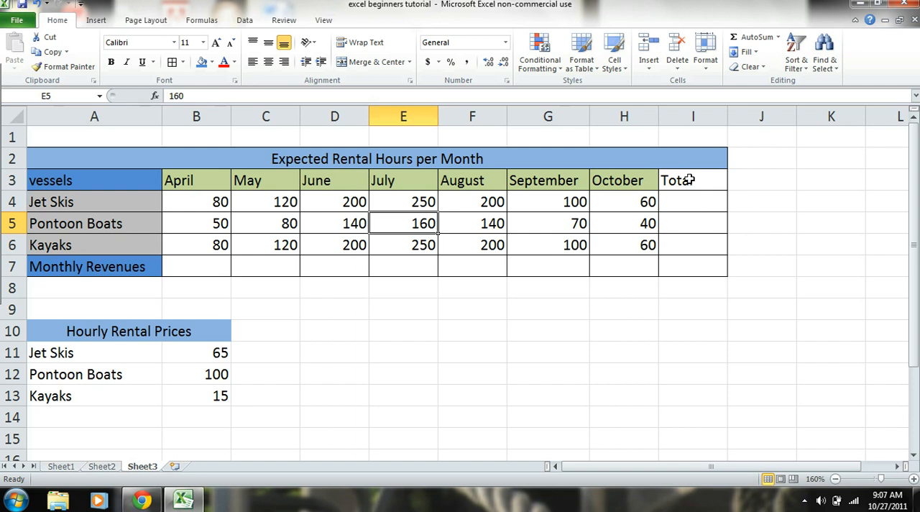
click(676, 180)
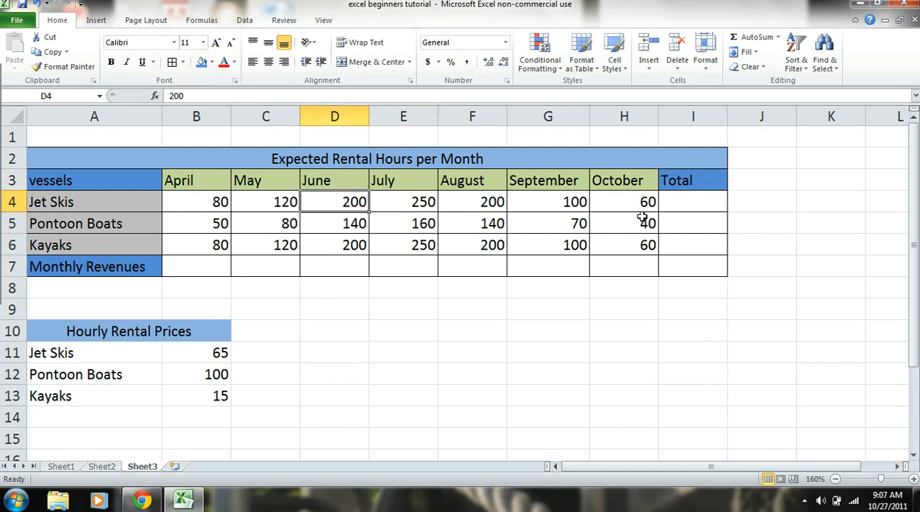
mouse_move(753, 218)
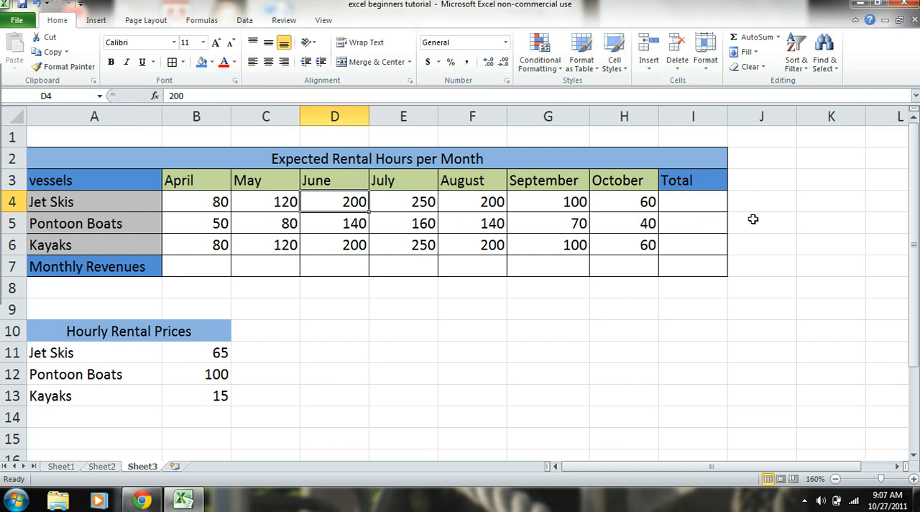
mouse_move(252, 243)
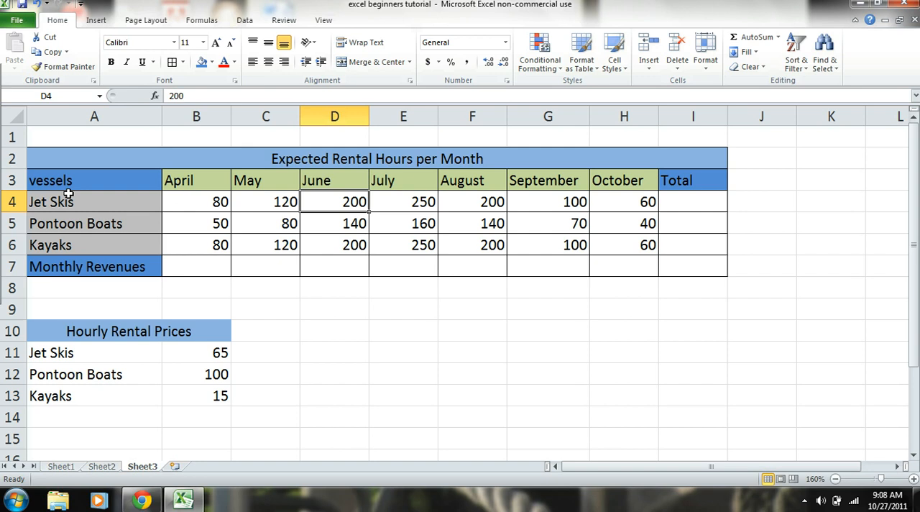
mouse_move(89, 217)
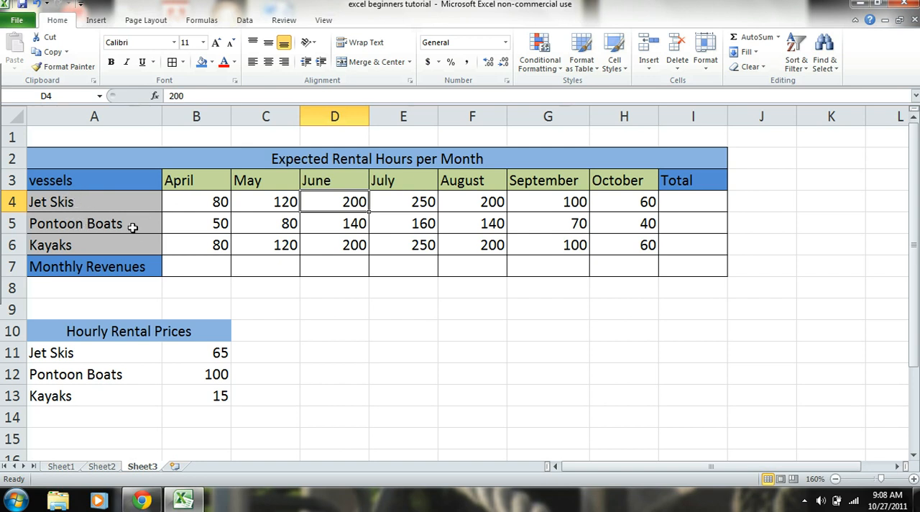
mouse_move(97, 209)
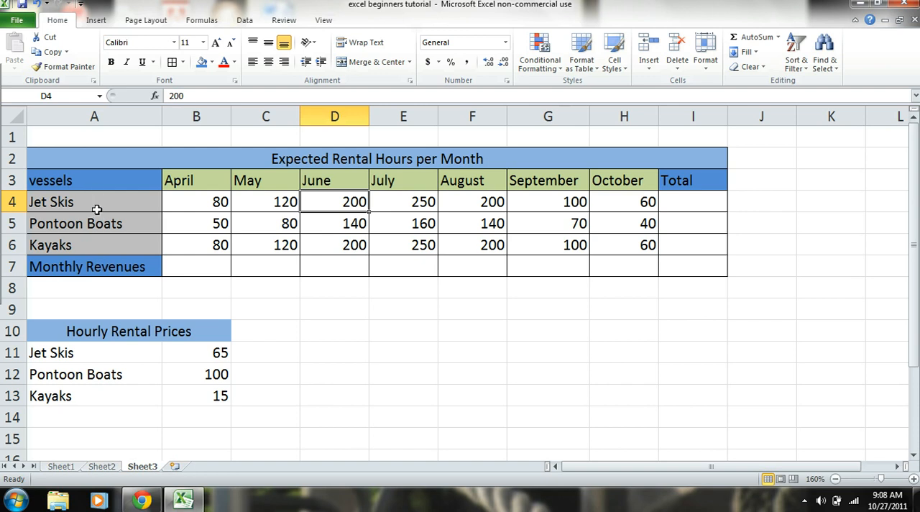
mouse_move(103, 194)
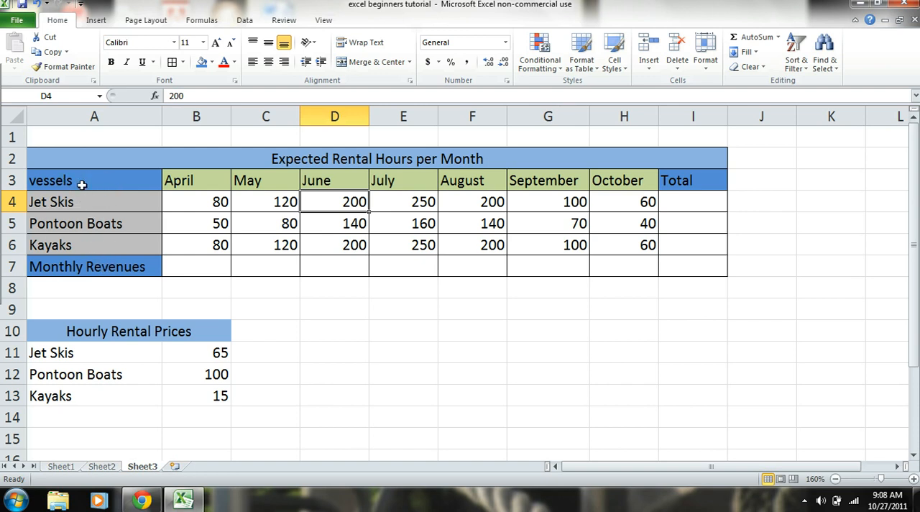
mouse_move(161, 247)
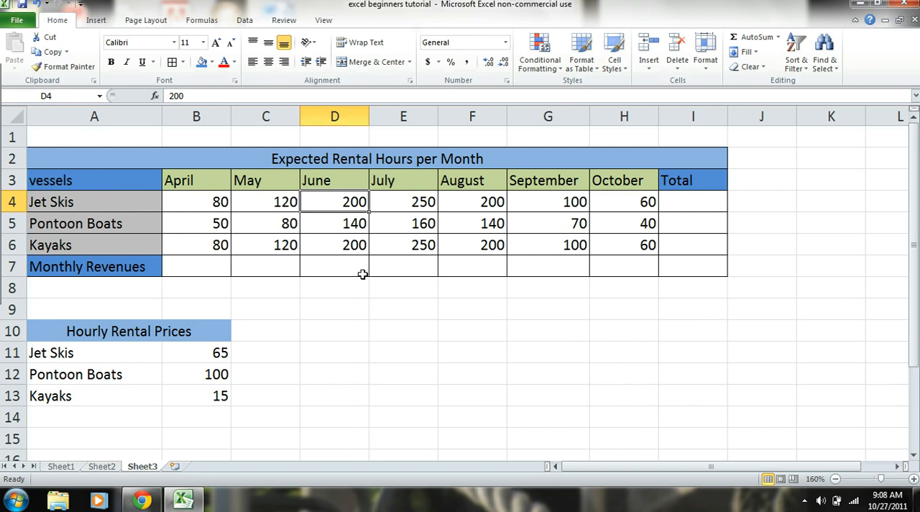
Shade the price list's vessel names gray and give both tables thick box borders.
click(334, 352)
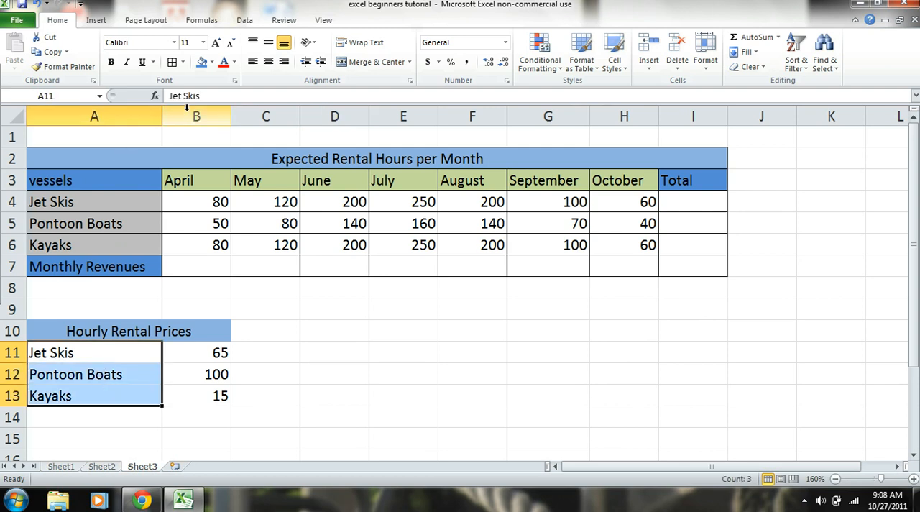
click(214, 62)
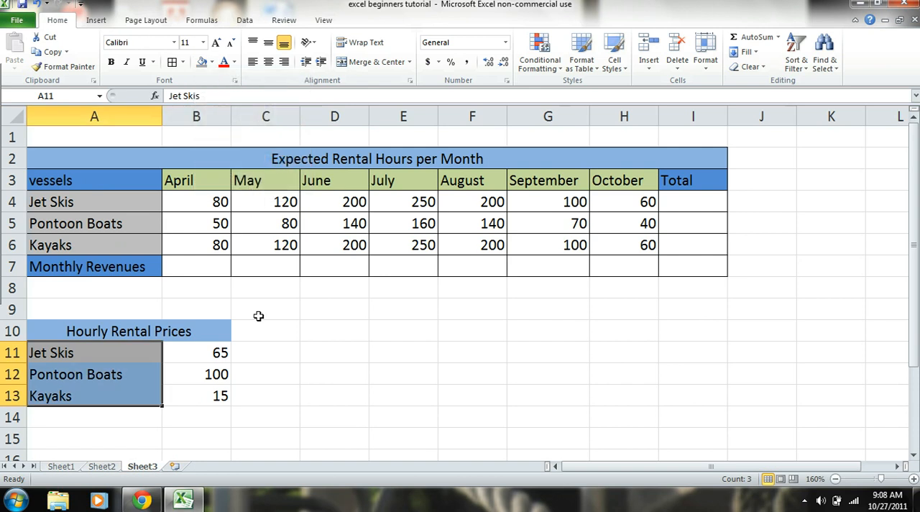
drag(129, 331, 215, 395)
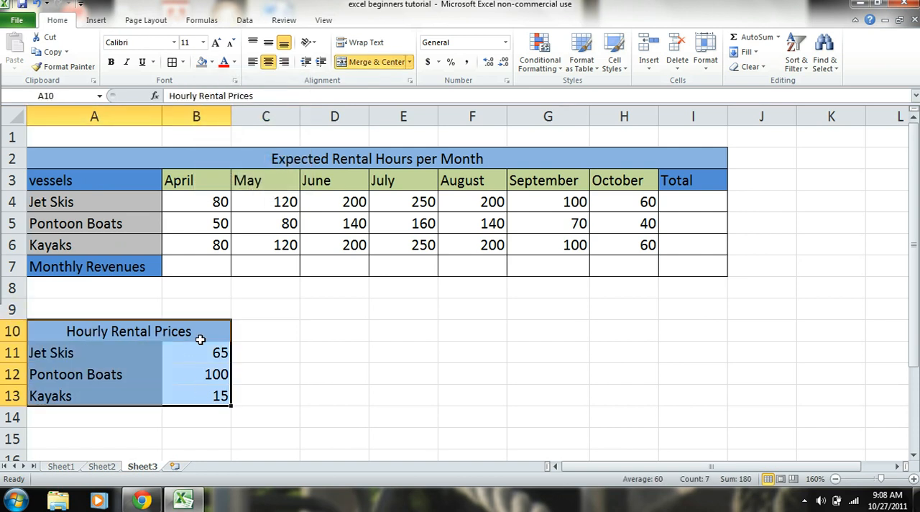
click(334, 331)
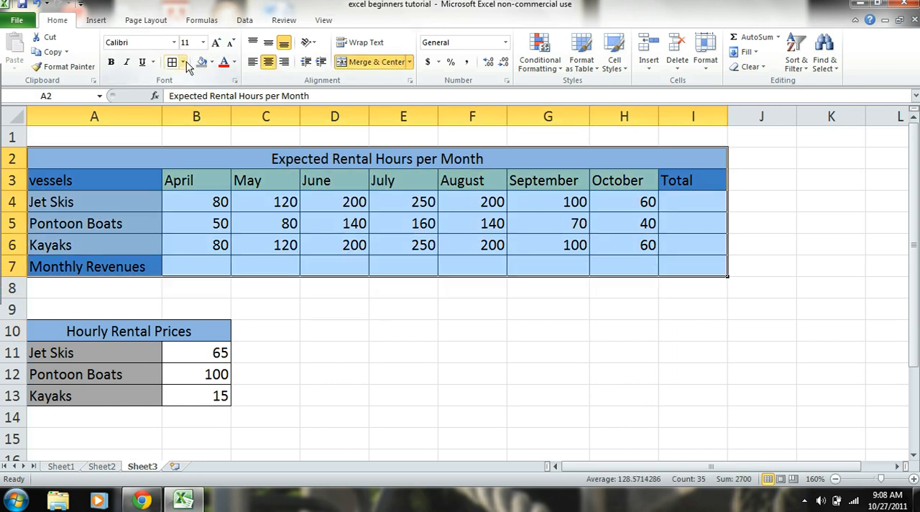
click(184, 62)
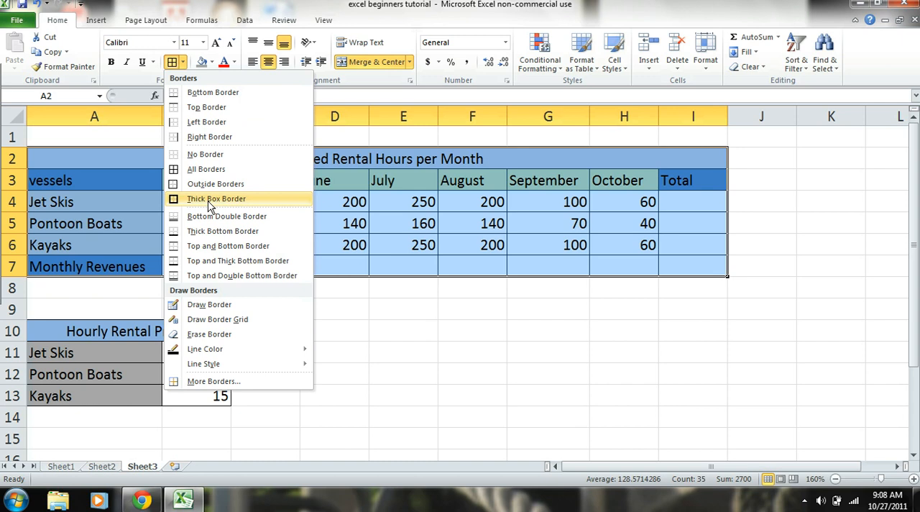
click(216, 199)
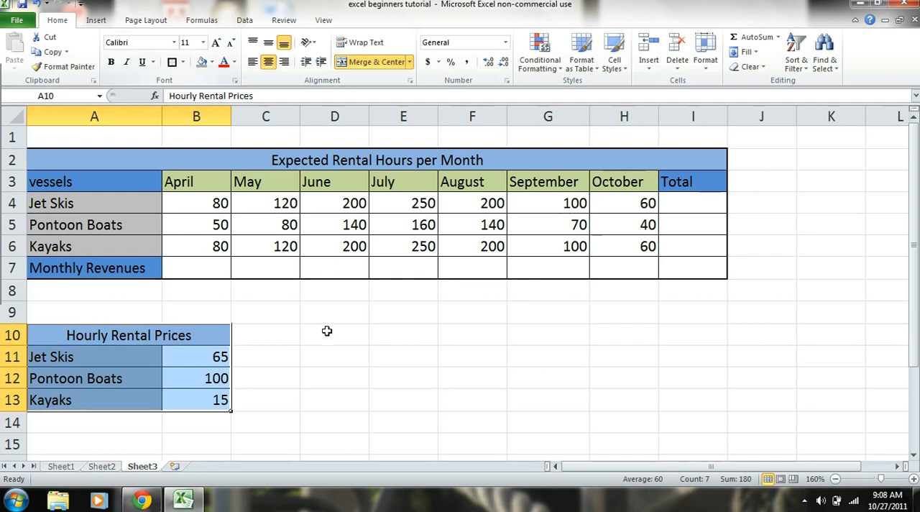
right_click(95, 115)
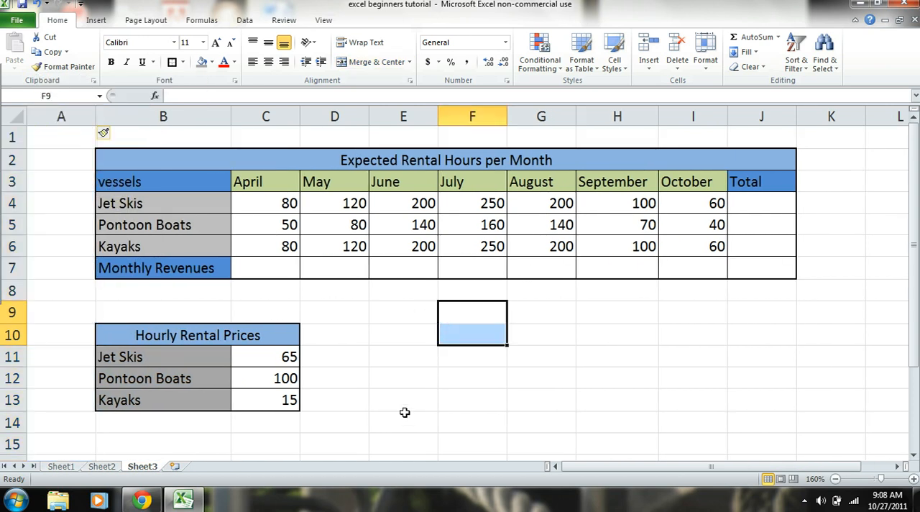
mouse_move(644, 410)
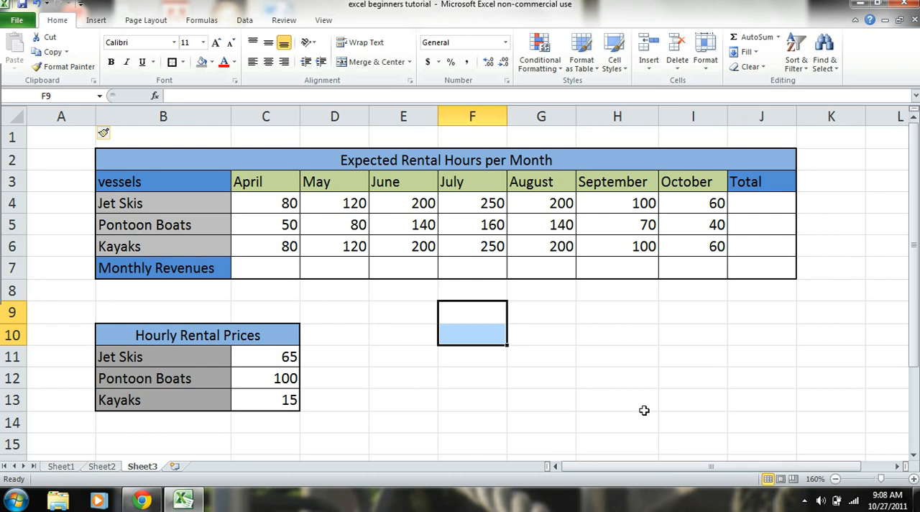
mouse_move(609, 420)
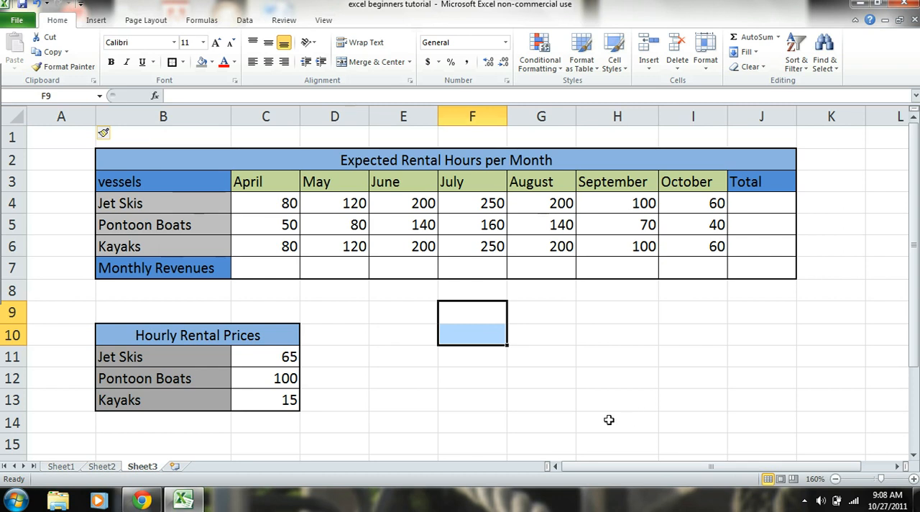
mouse_move(514, 234)
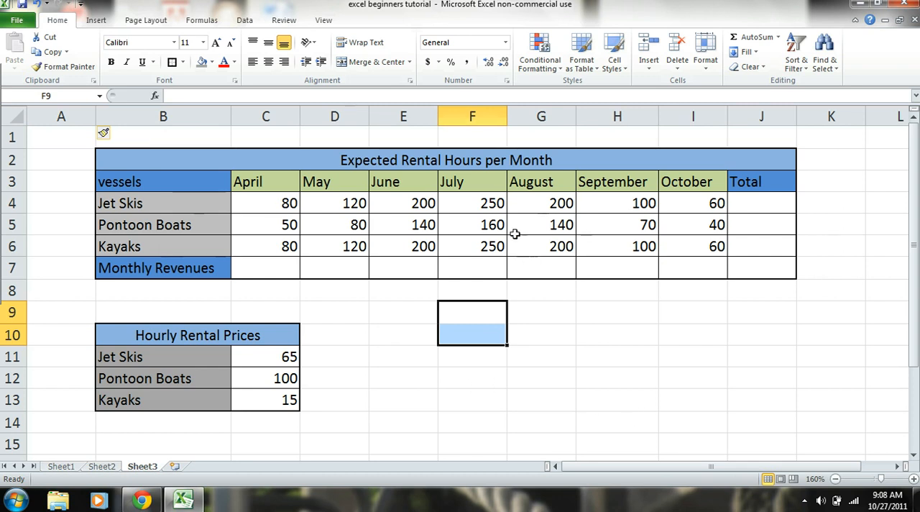
mouse_move(265, 386)
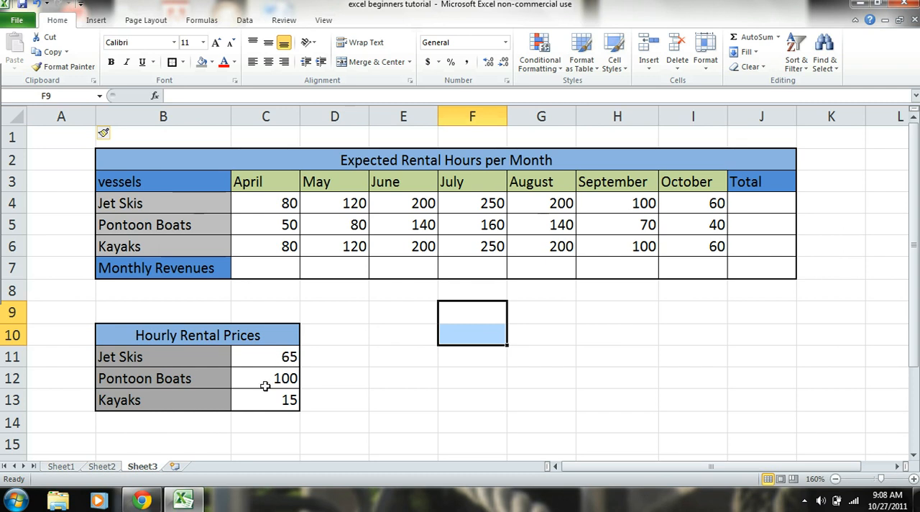
Select the Jet Skis price 65 in the shifted price list.
click(265, 357)
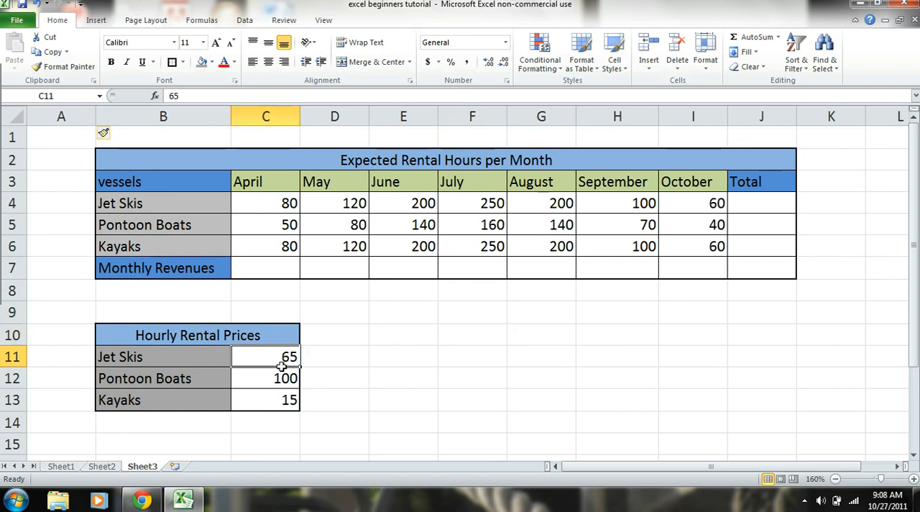
Select the three prices and try Accounting, Currency and Percentage number formats.
drag(265, 356, 265, 399)
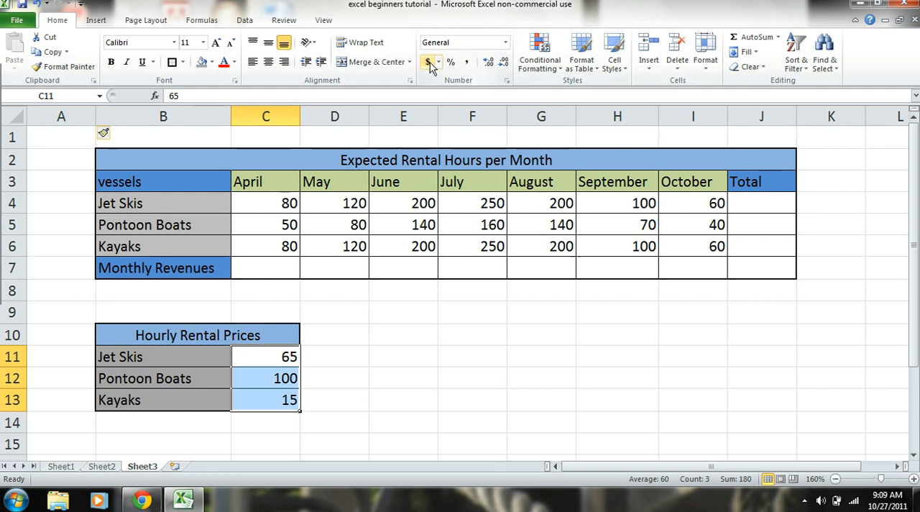
mouse_move(431, 61)
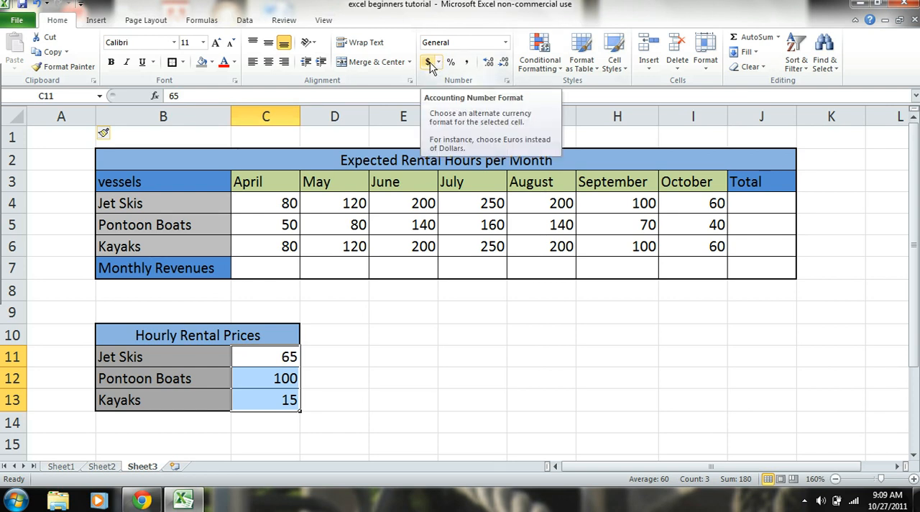
click(428, 62)
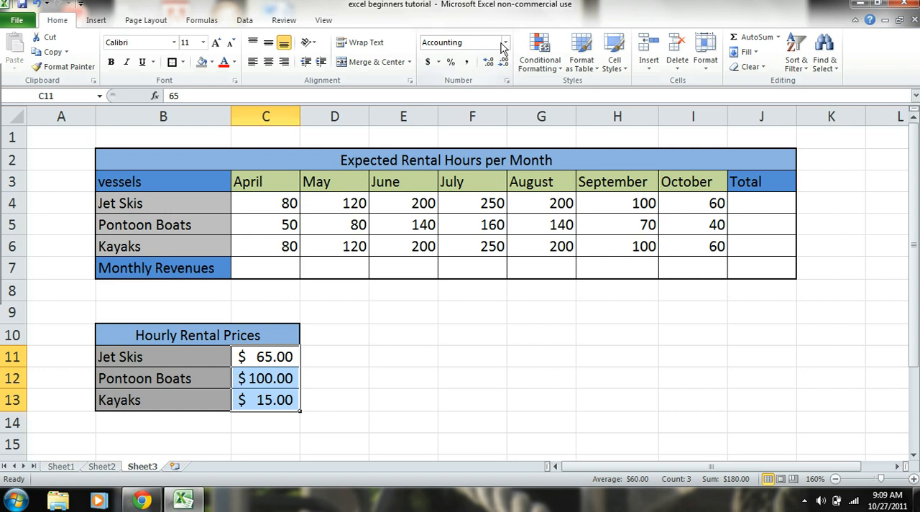
click(504, 42)
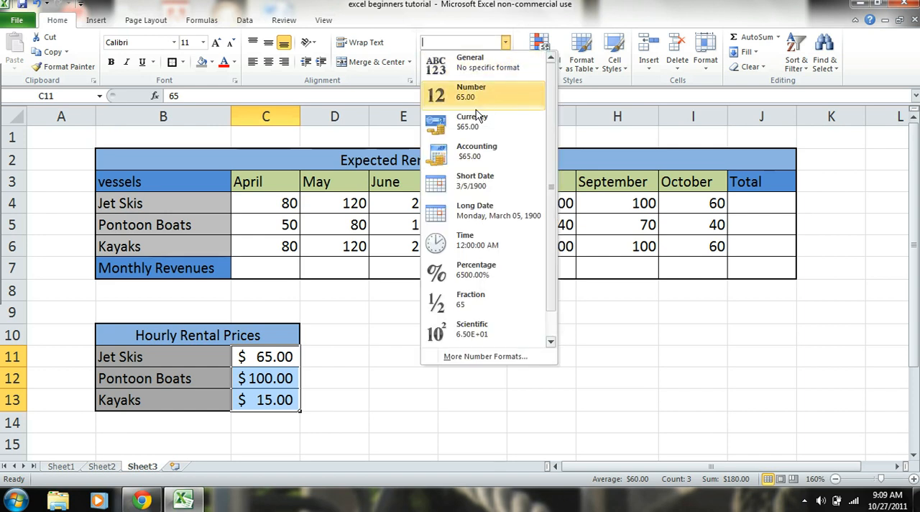
click(472, 120)
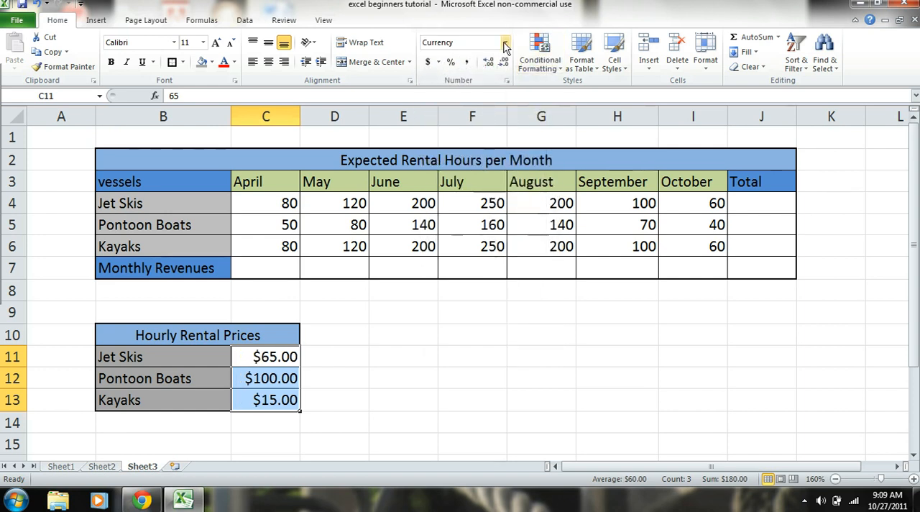
click(505, 42)
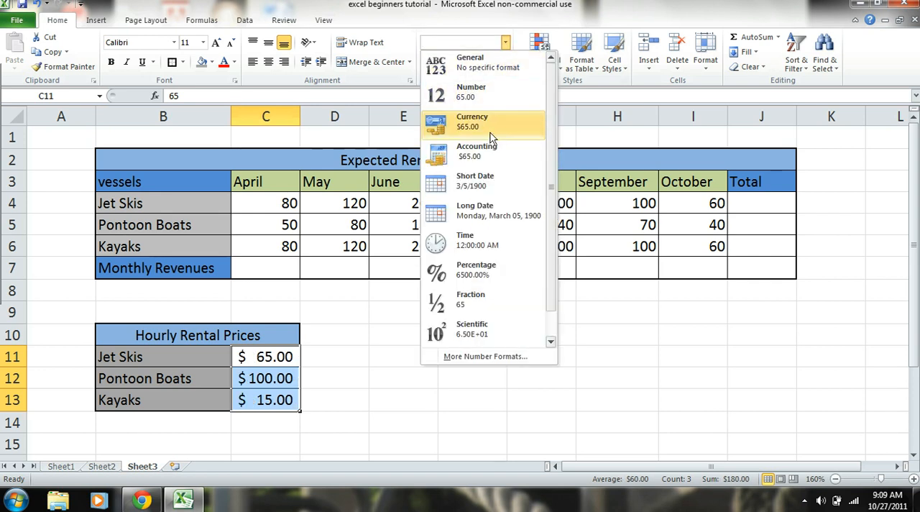
mouse_move(489, 273)
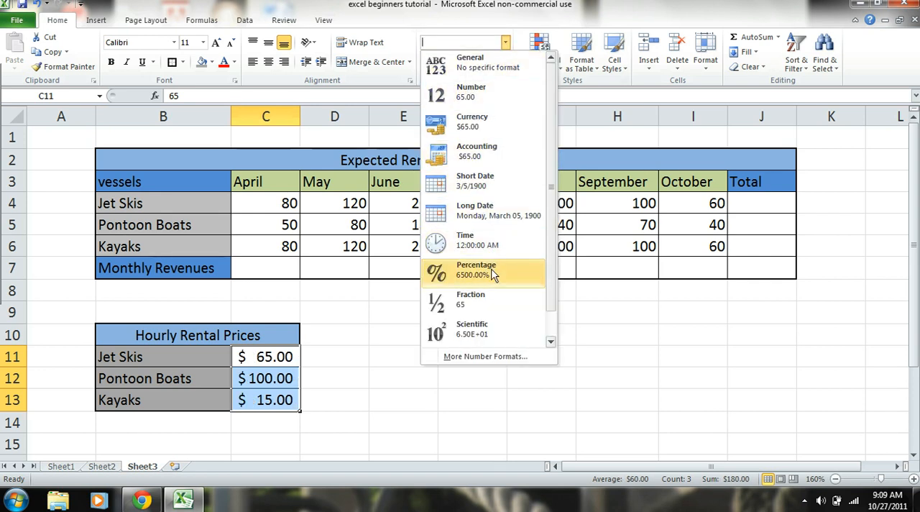
click(476, 270)
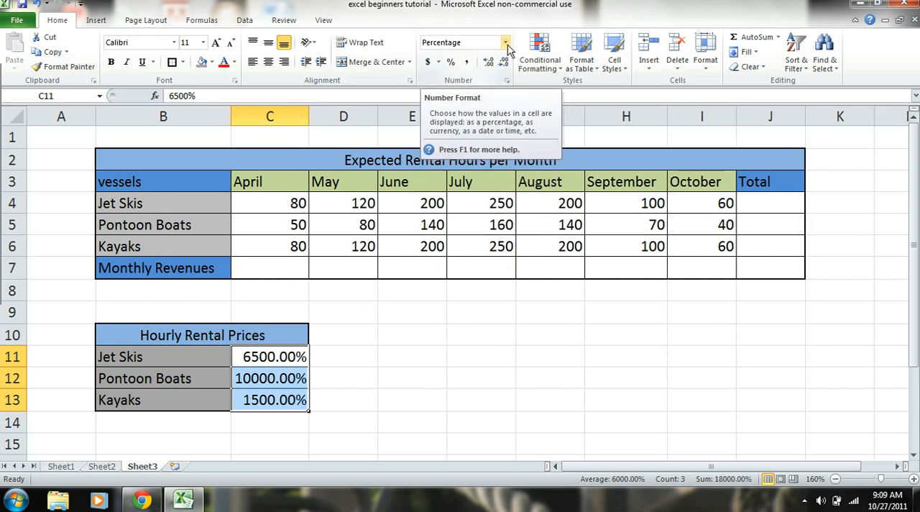
Try Currency, euro and yuan symbols, then settle on $ Accounting format.
click(505, 43)
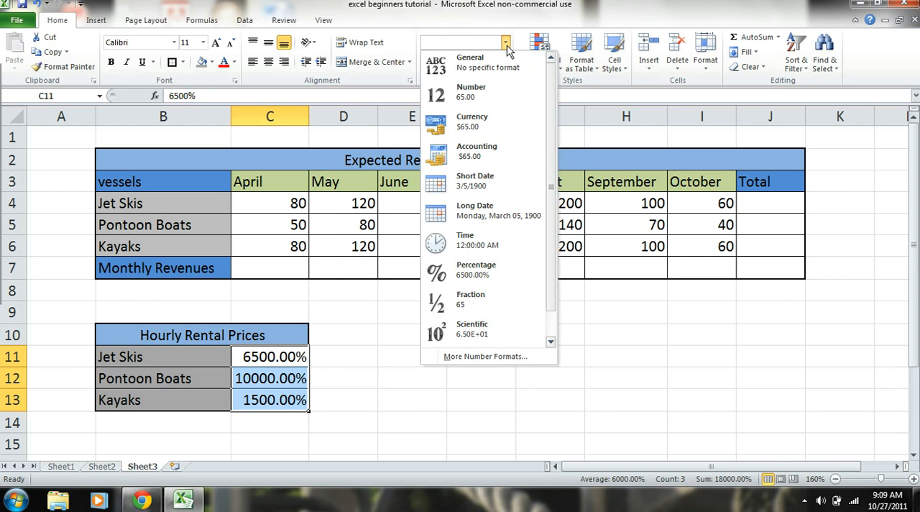
click(473, 121)
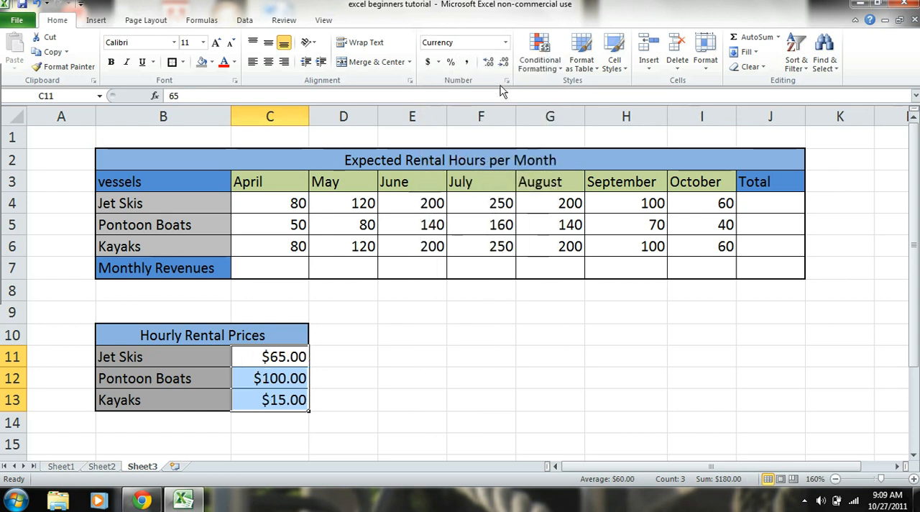
click(439, 61)
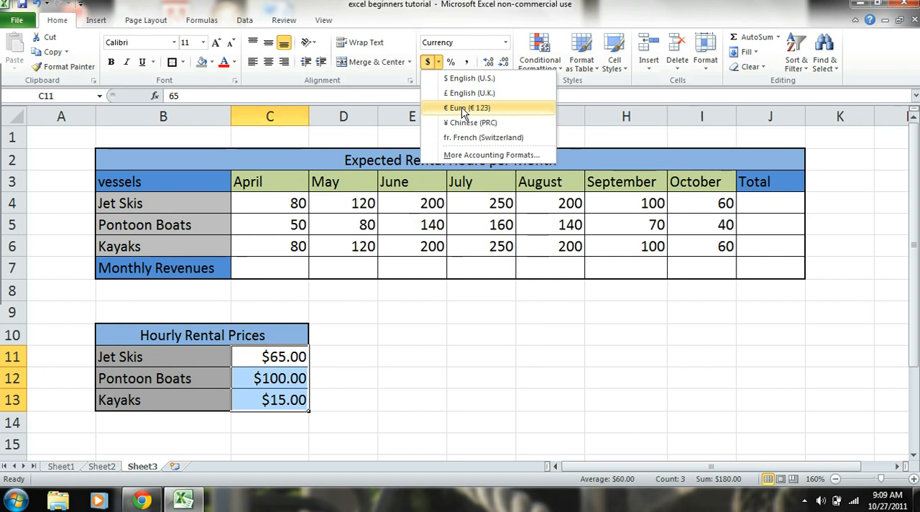
click(465, 107)
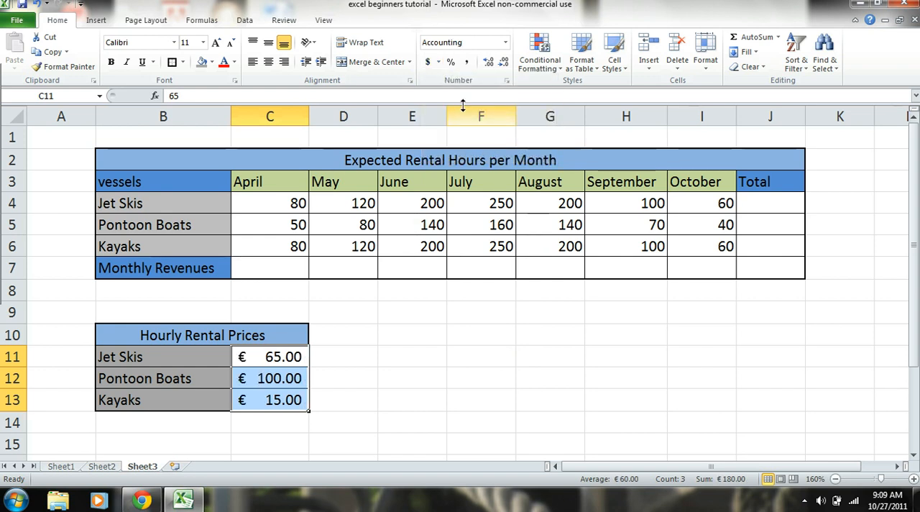
click(470, 122)
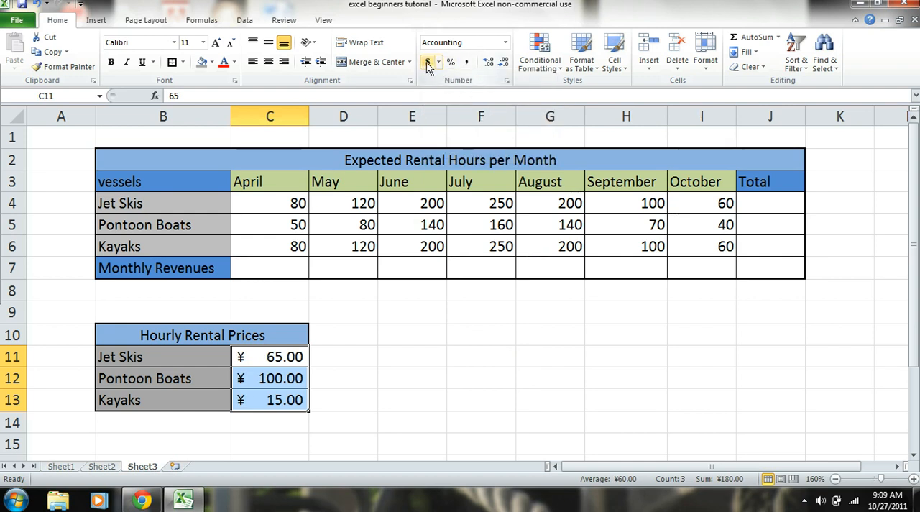
click(427, 62)
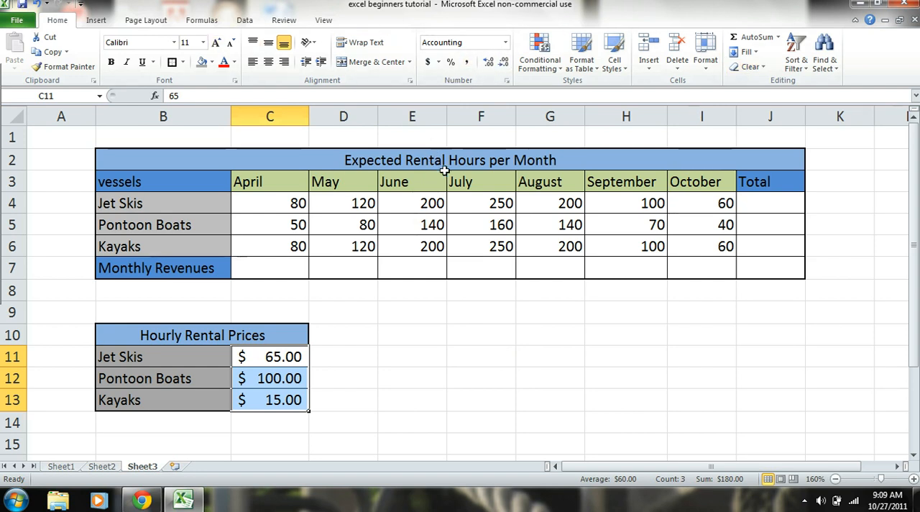
mouse_move(455, 294)
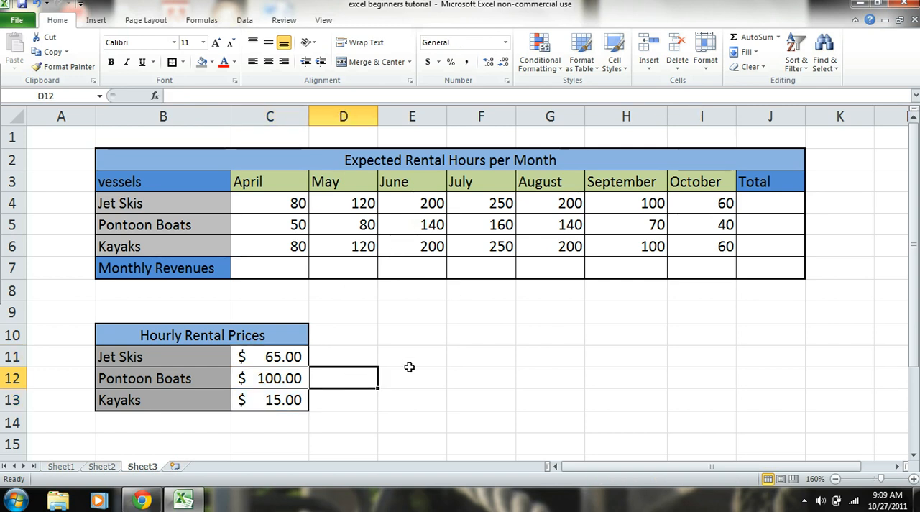
click(412, 356)
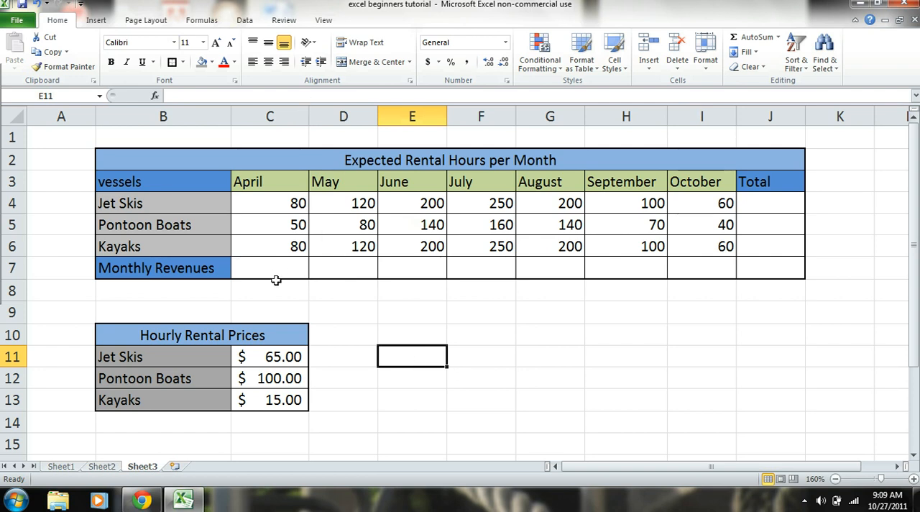
mouse_move(201, 268)
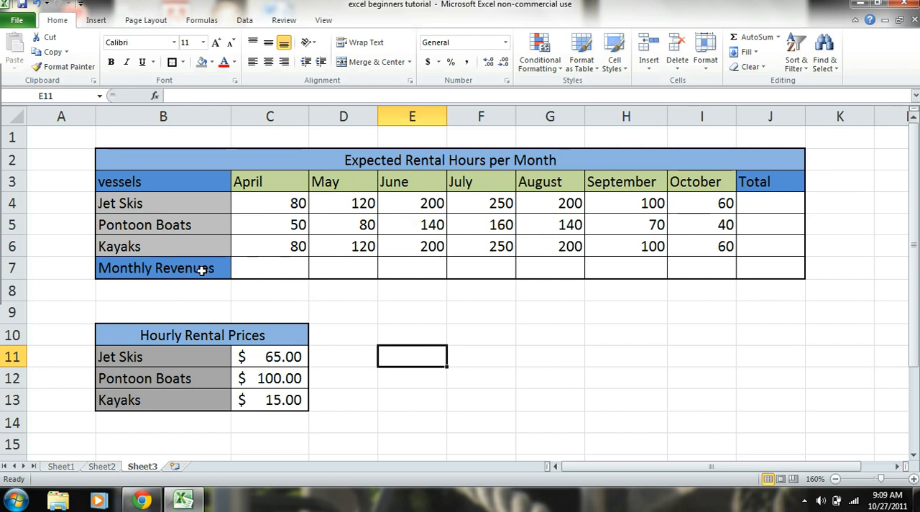
mouse_move(285, 273)
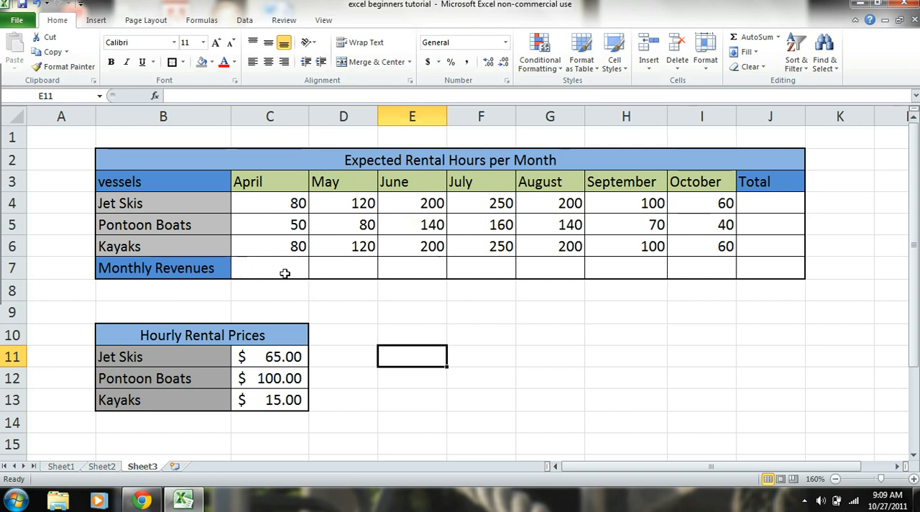
click(269, 267)
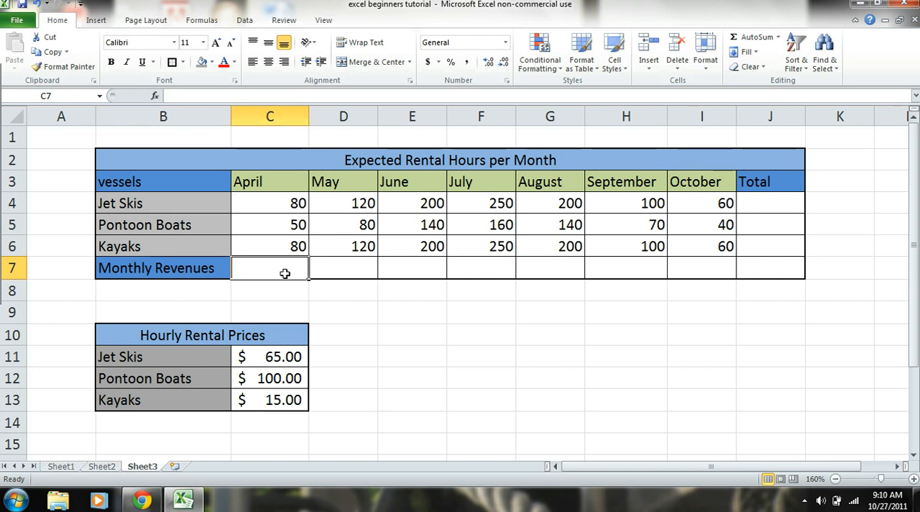
Start April's revenue formula in C7 with Jet Ski hours times the Jet Ski price (C4*C11).
text(=)
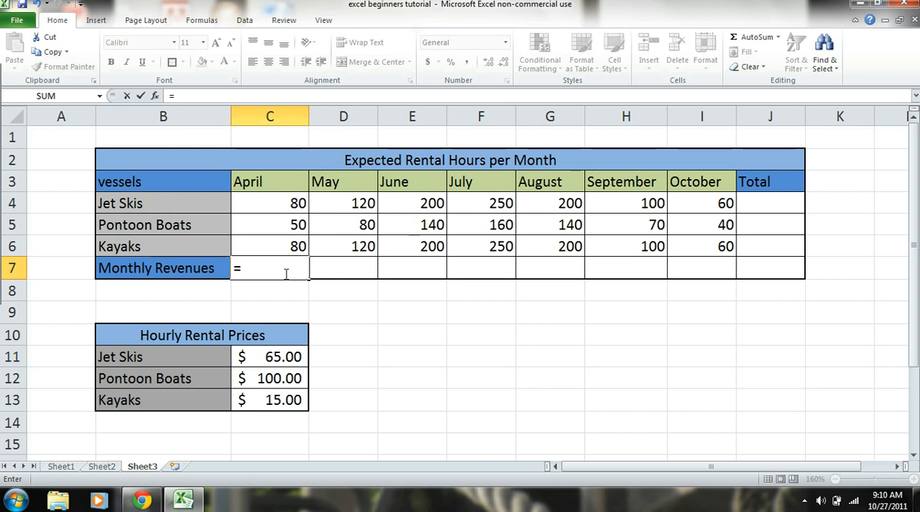
text(()
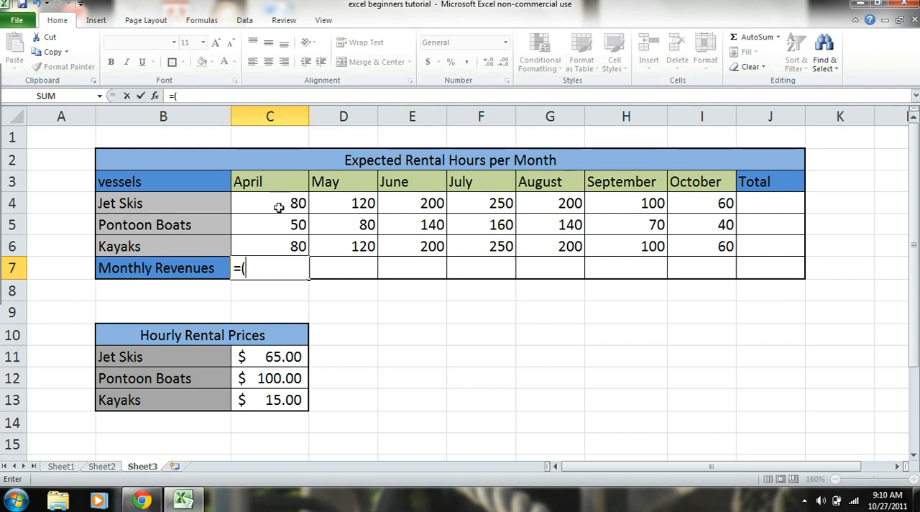
mouse_move(284, 361)
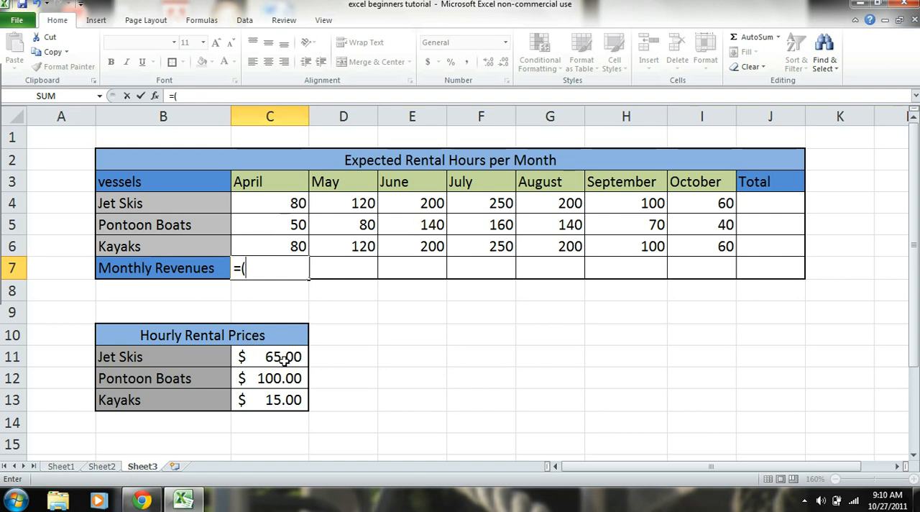
click(270, 203)
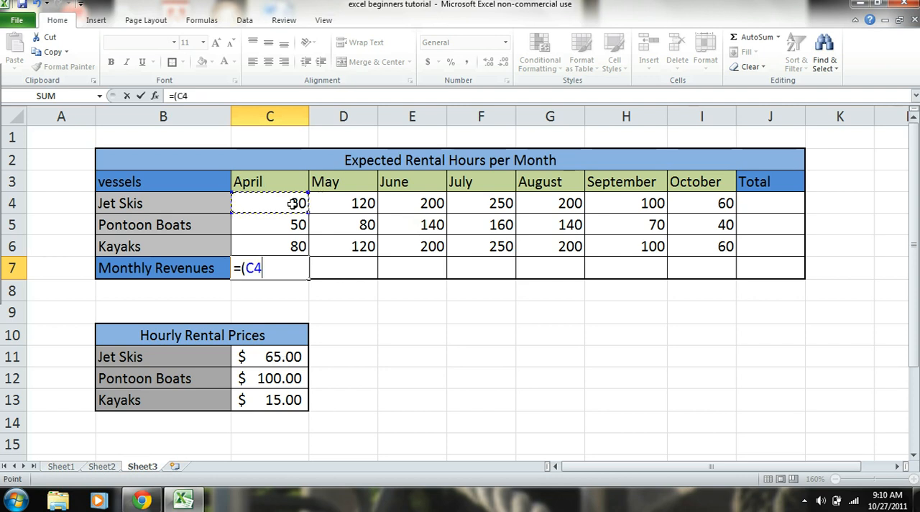
text(*)
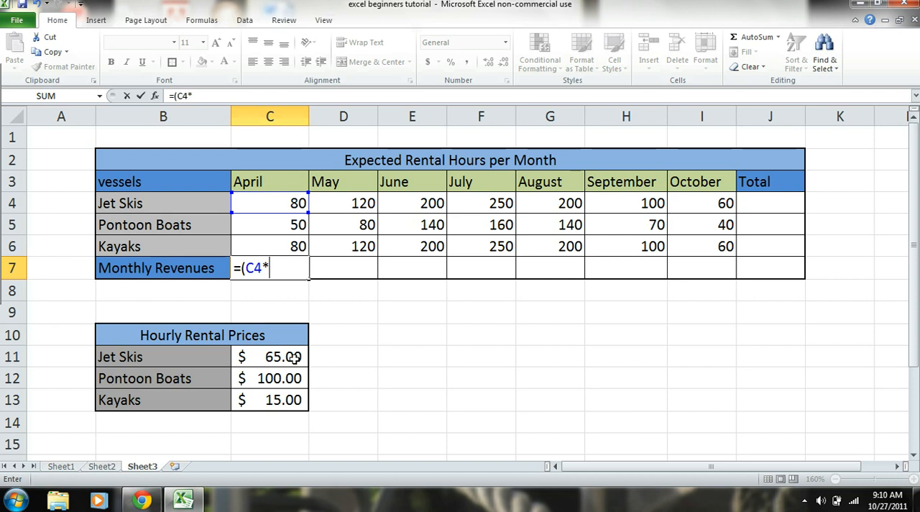
click(270, 356)
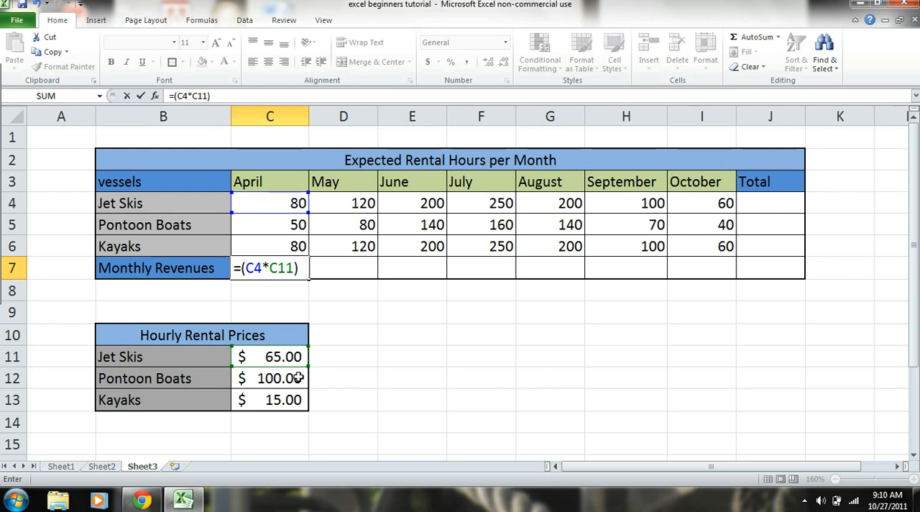
Add the Pontoon Boats and Kayaks hours-times-price terms to complete the $11,400.00 formula.
text(+()
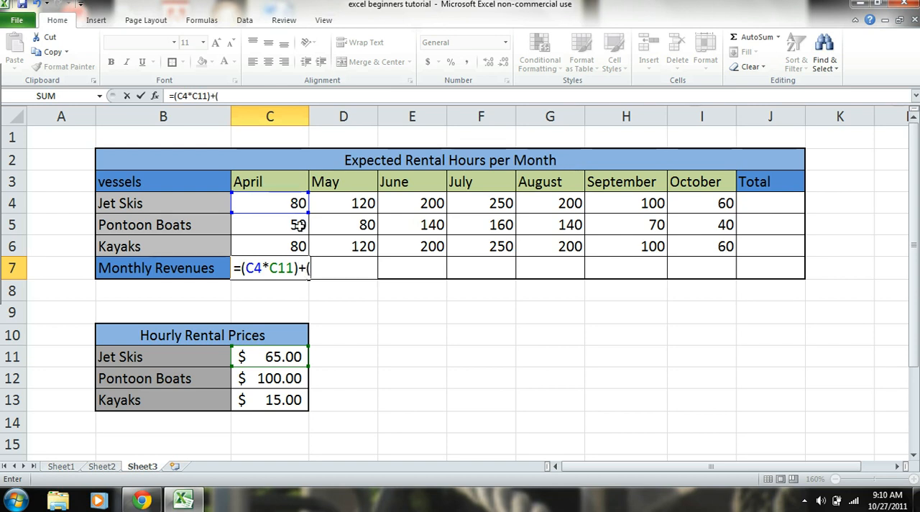
click(270, 224)
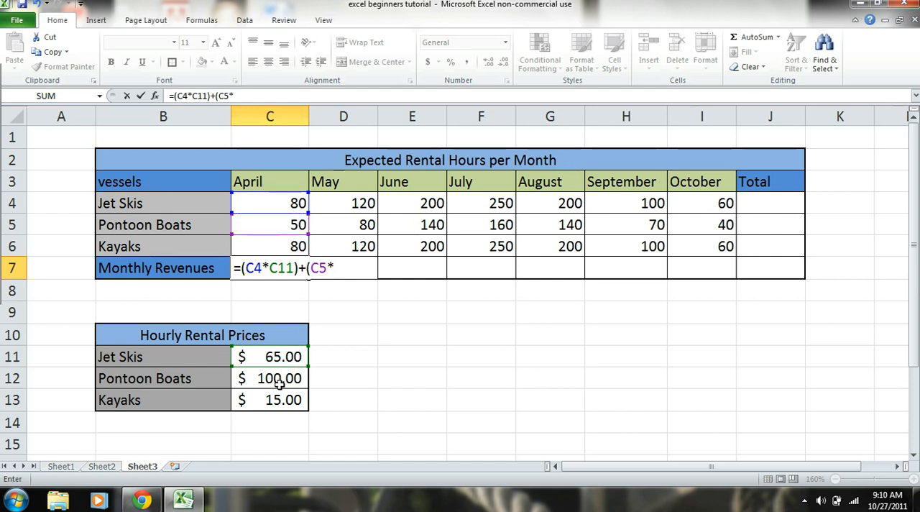
click(270, 378)
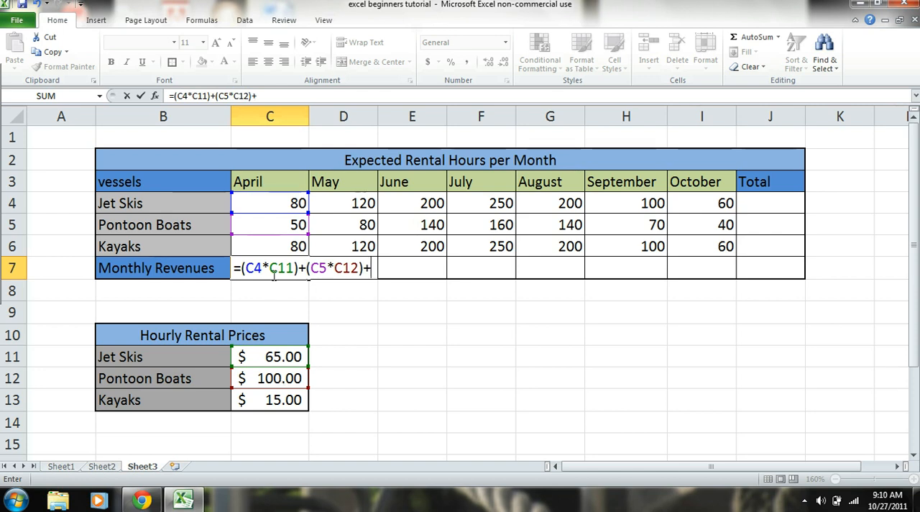
text((C6)
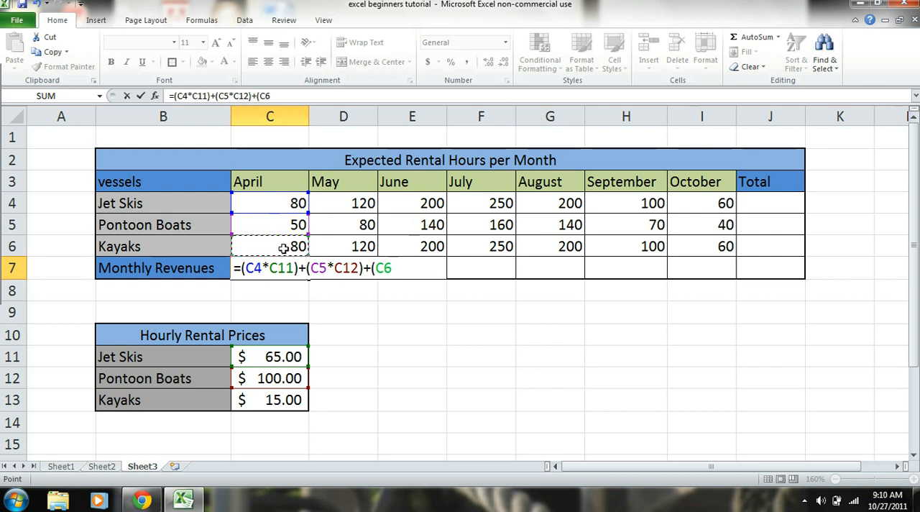
text(*)
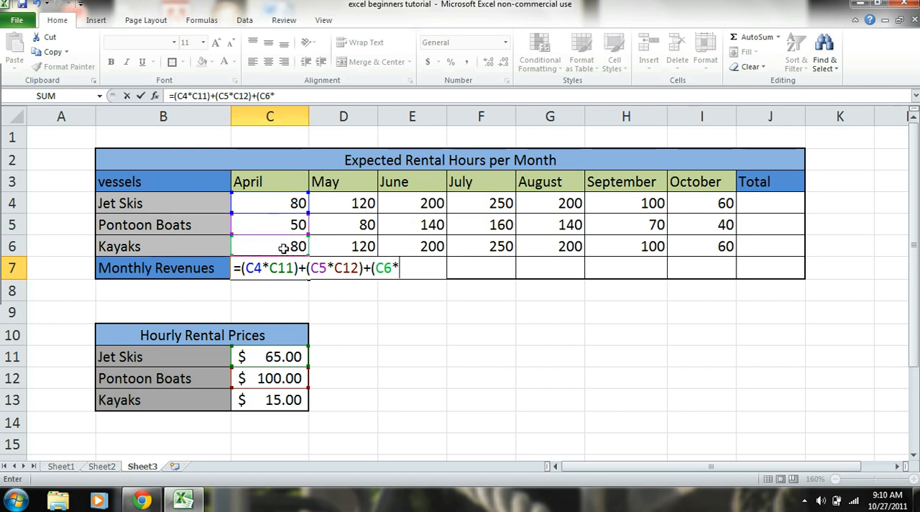
click(270, 400)
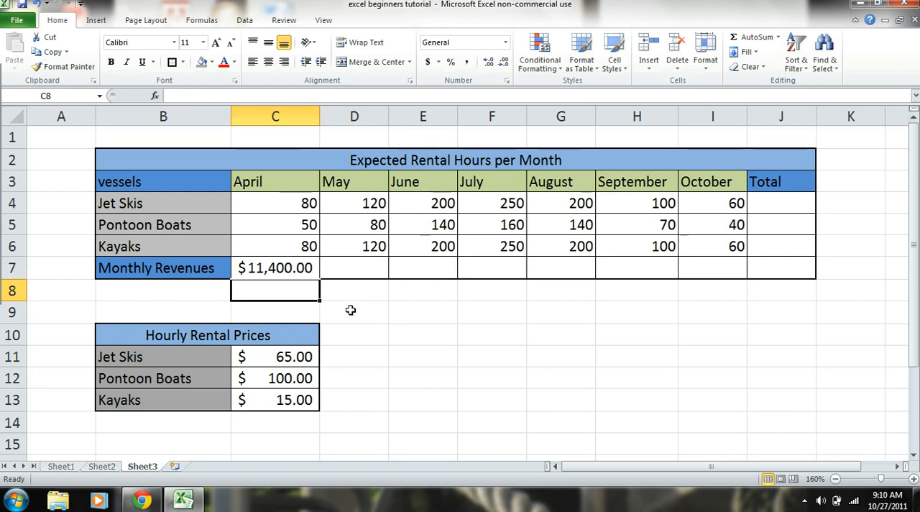
Select C7 and fill April's revenue formula across May through October.
click(354, 311)
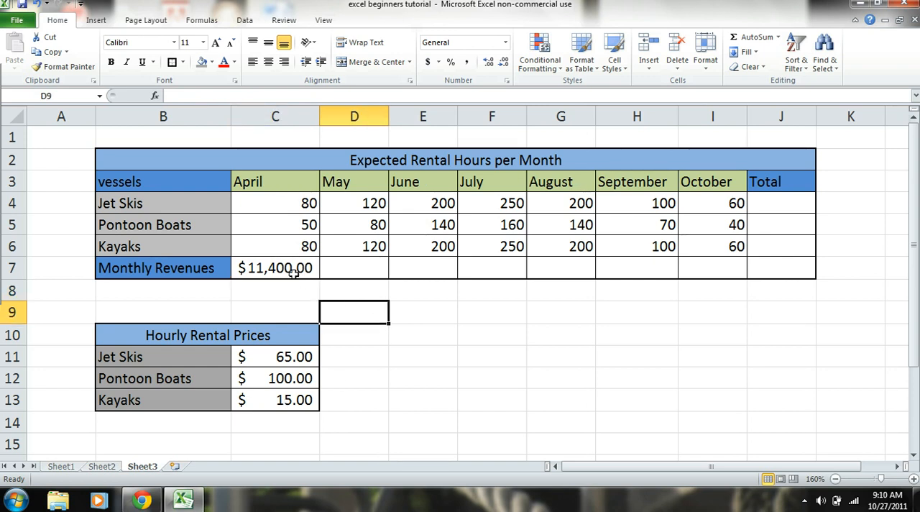
mouse_move(293, 271)
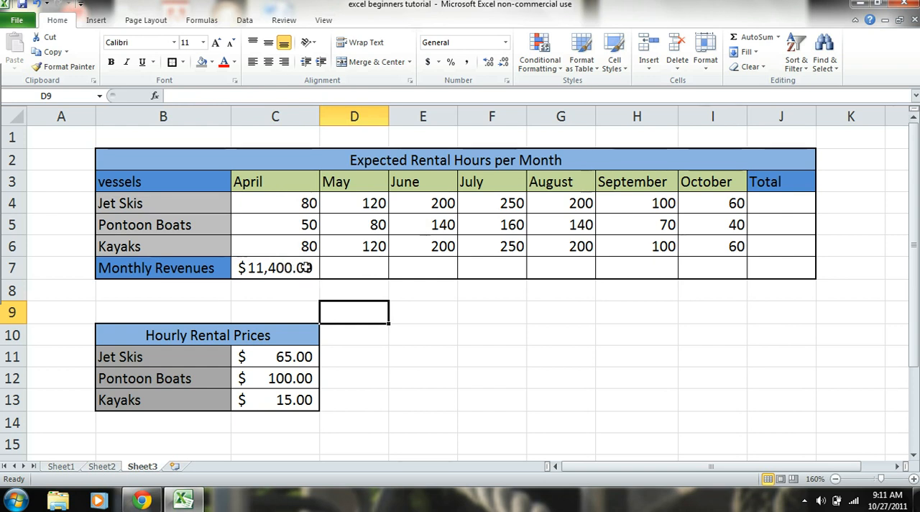
click(274, 267)
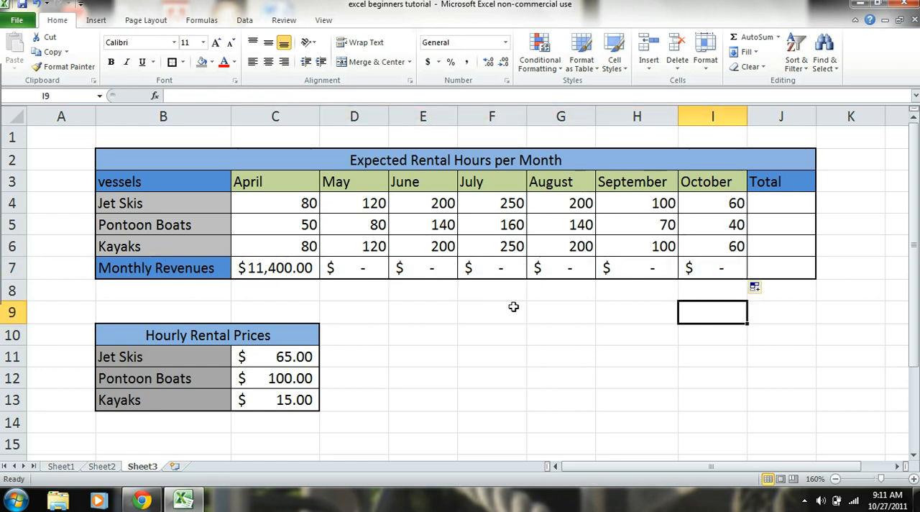
mouse_move(466, 285)
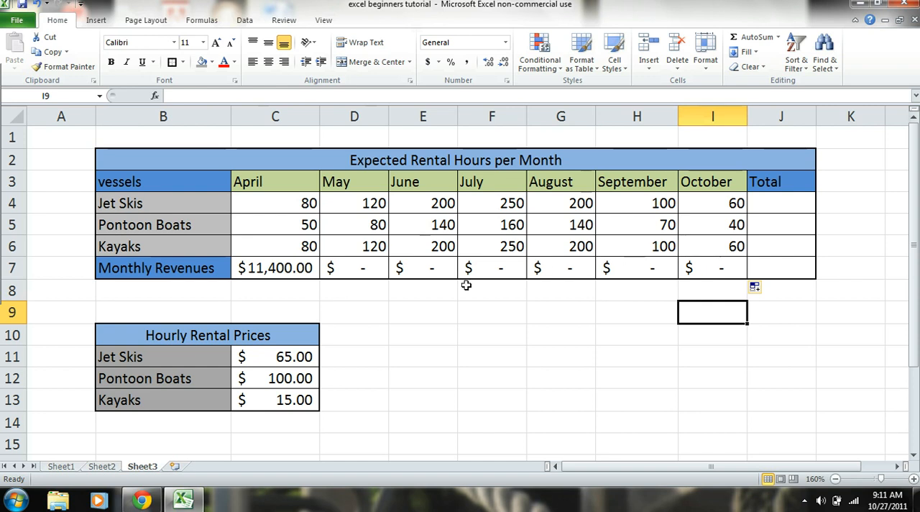
mouse_move(379, 268)
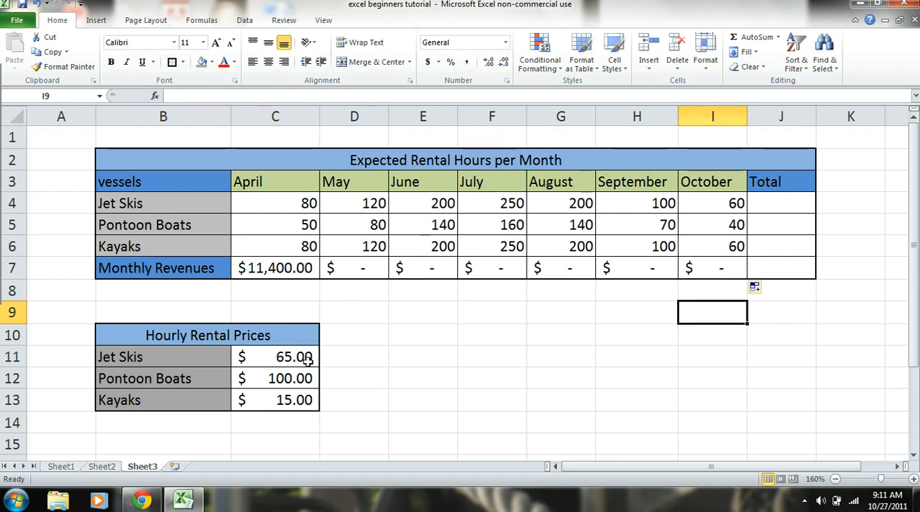
mouse_move(293, 397)
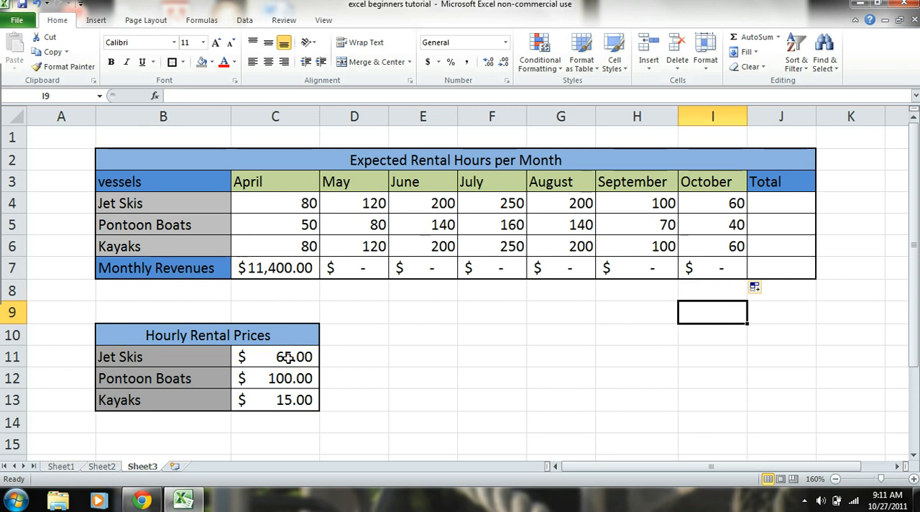
Edit C7 to make the hourly price references absolute, such as $C$11.
click(274, 267)
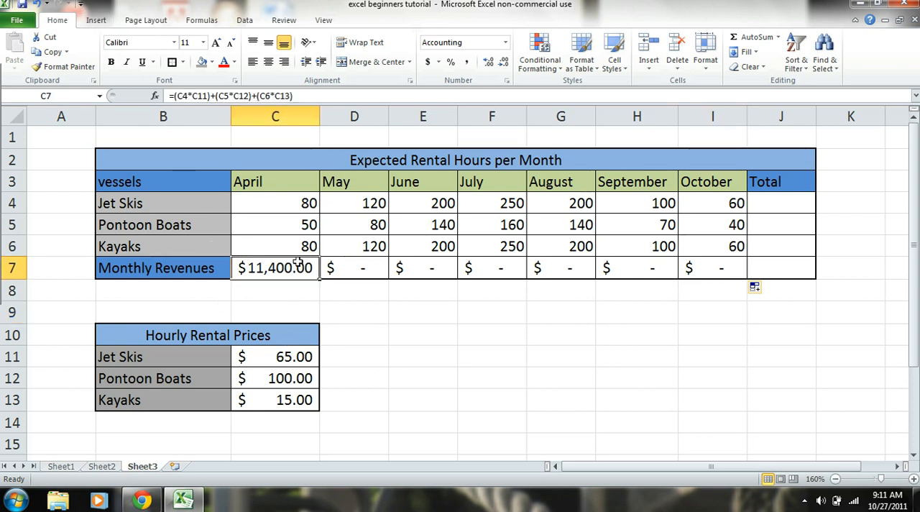
mouse_move(314, 327)
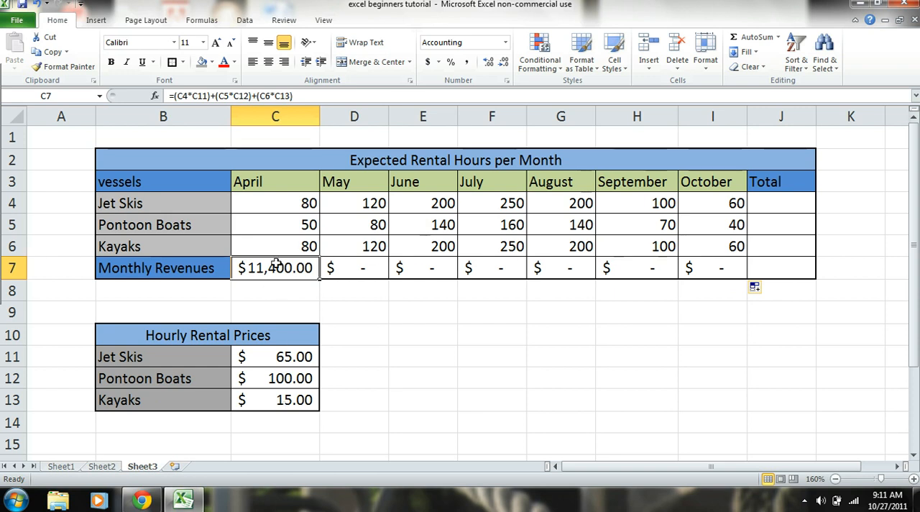
double_click(274, 267)
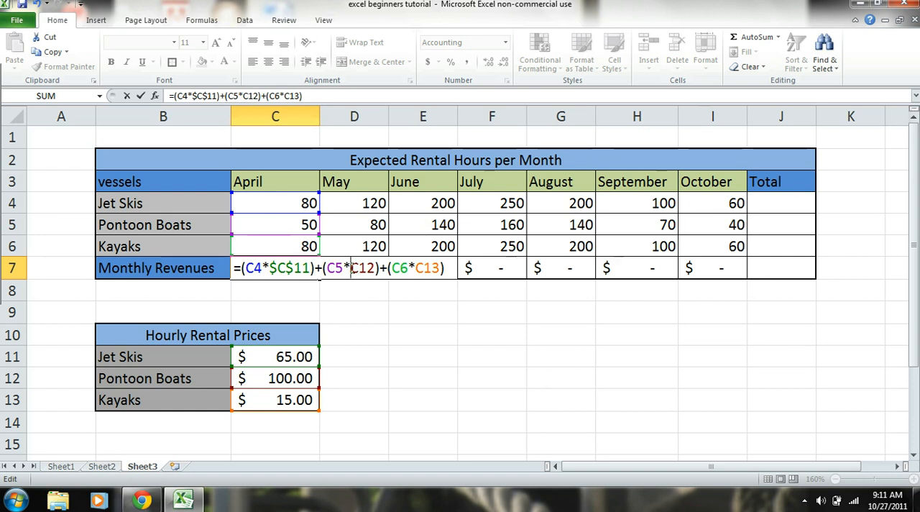
text($)
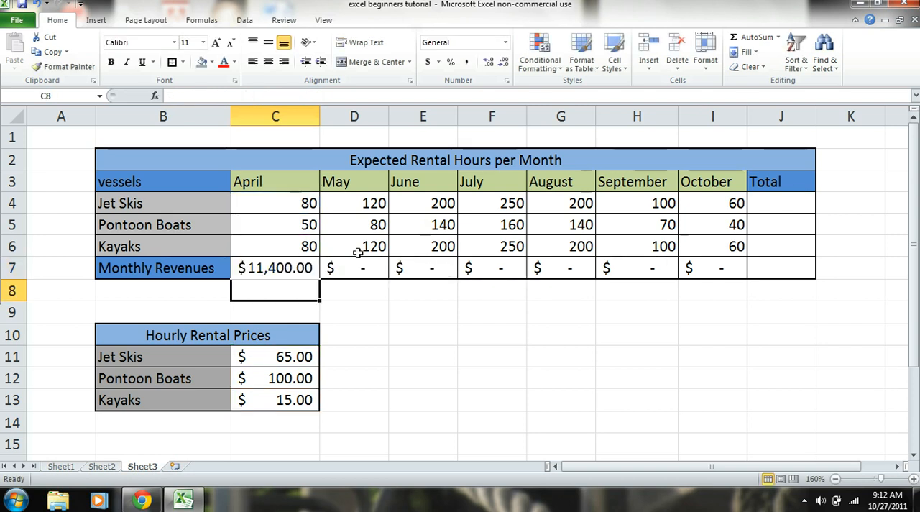
Copy the fixed revenue formula across all months and widen the month columns to show amounts.
click(275, 267)
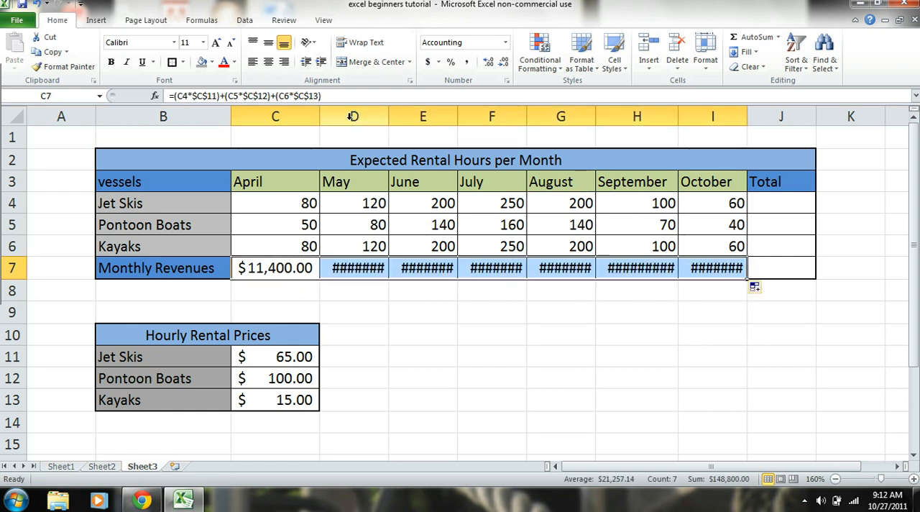
drag(384, 116, 406, 116)
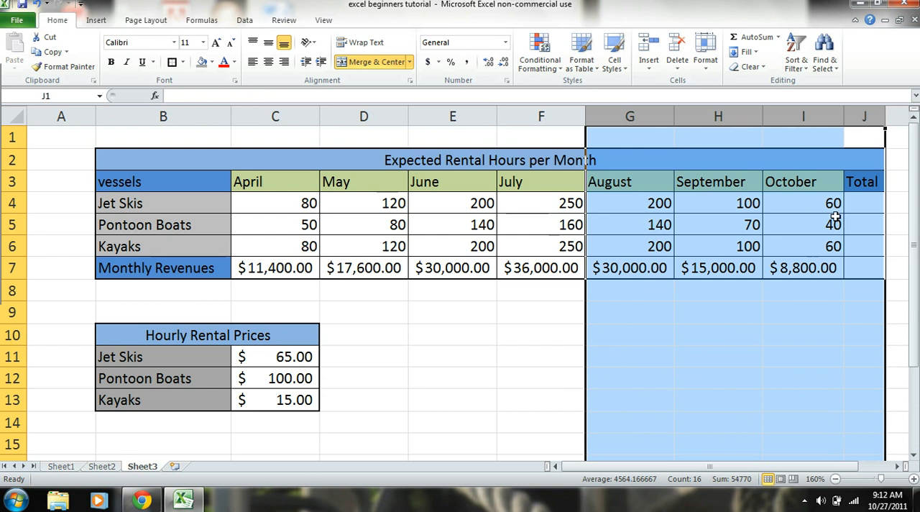
mouse_move(795, 272)
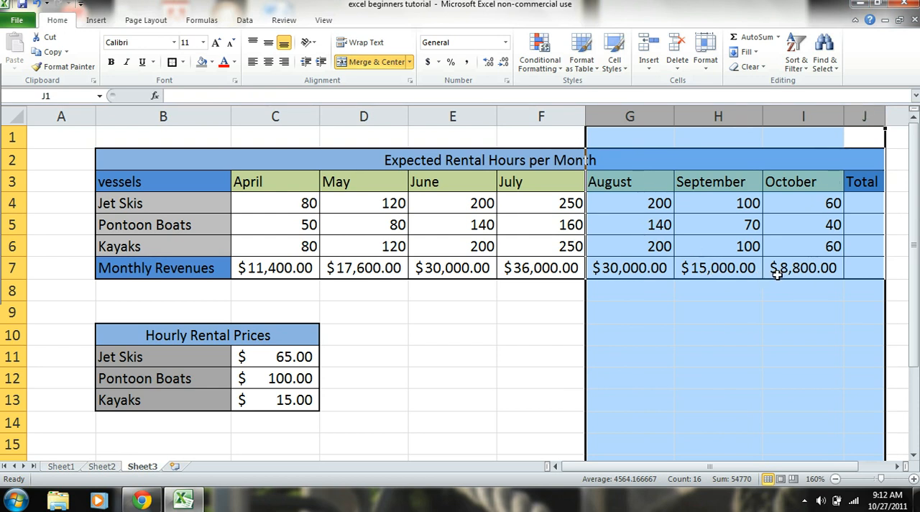
click(718, 334)
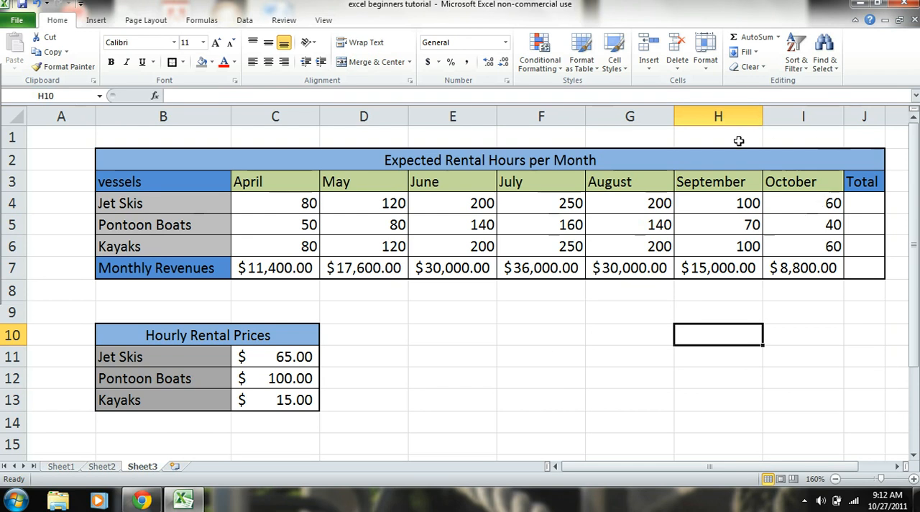
mouse_move(788, 364)
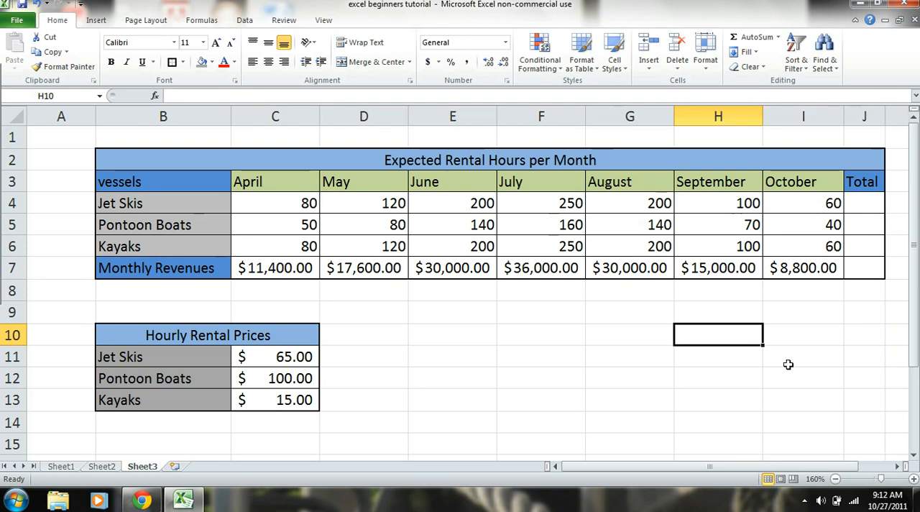
mouse_move(288, 280)
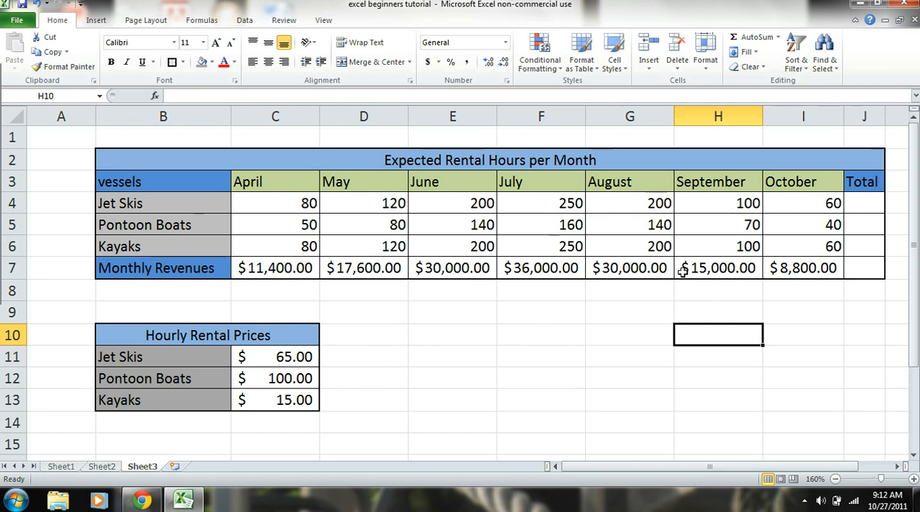
mouse_move(896, 145)
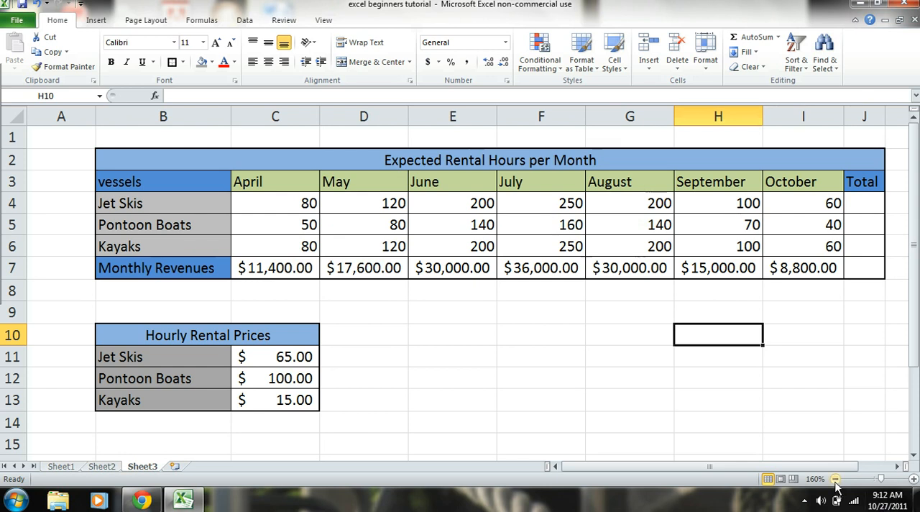
Zoom out to fit the table and begin a SUM formula in the Jet Skis Total cell J4.
click(834, 478)
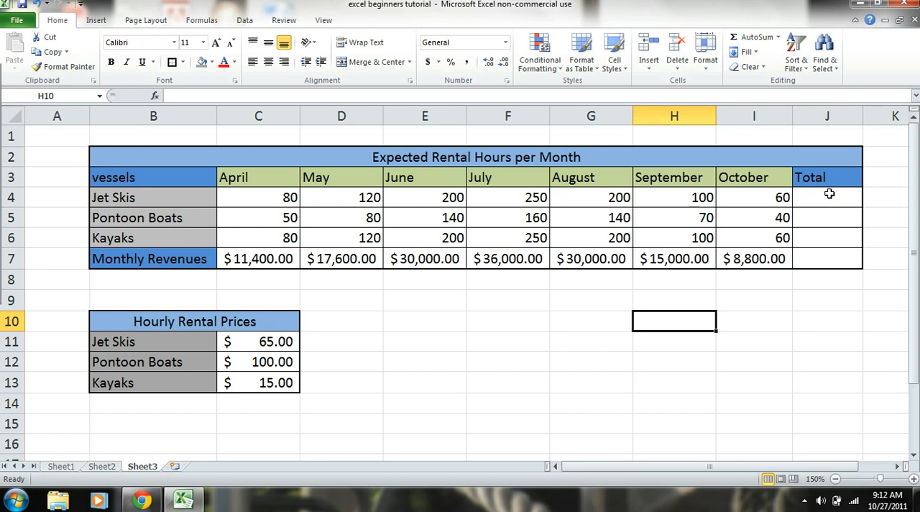
click(827, 197)
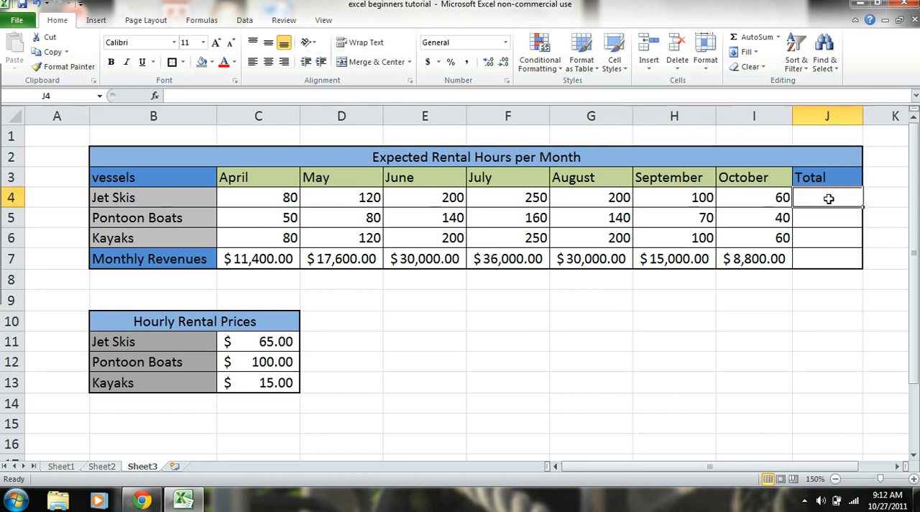
text(=)
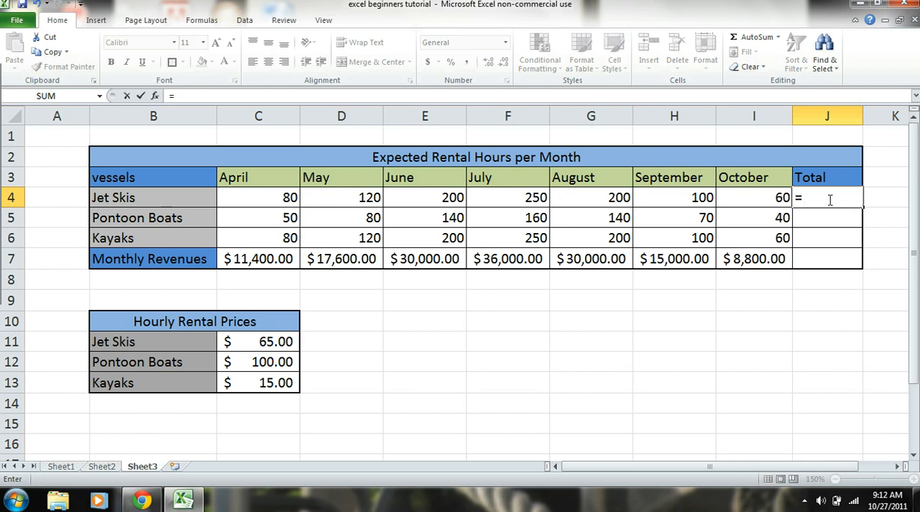
text(su)
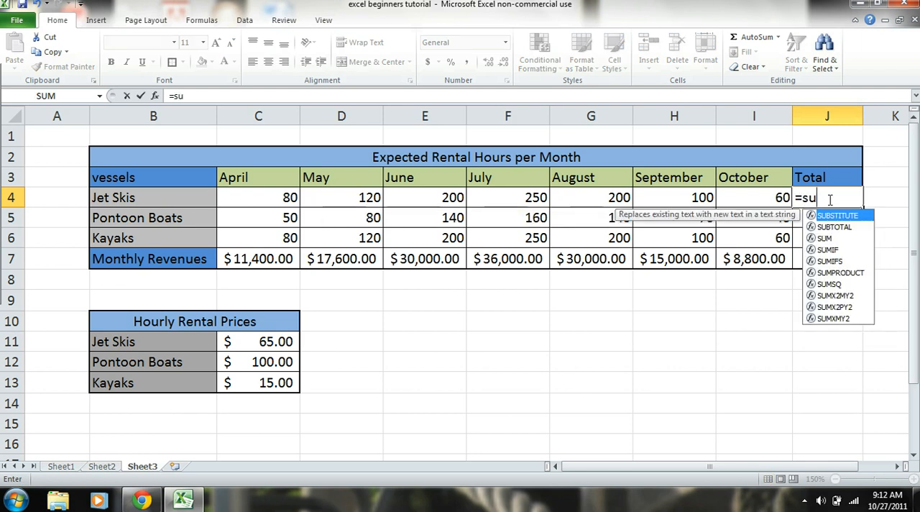
text(m)
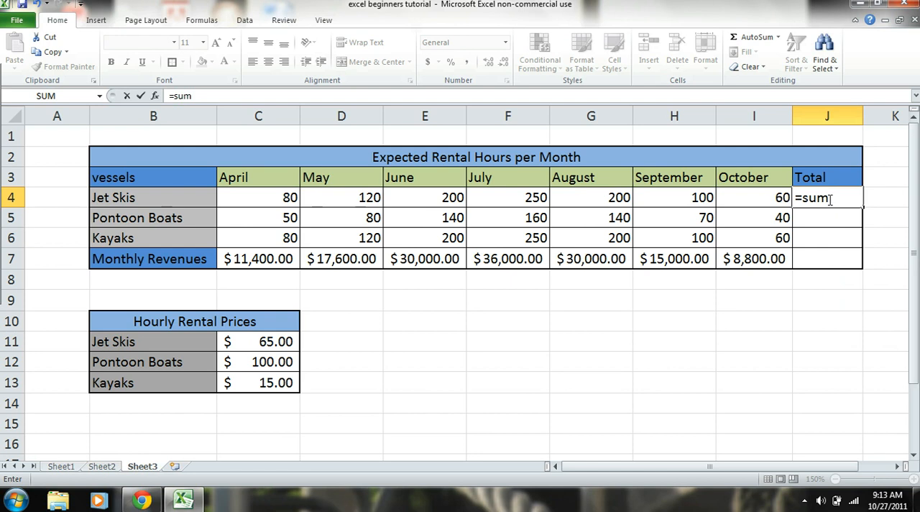
text(()
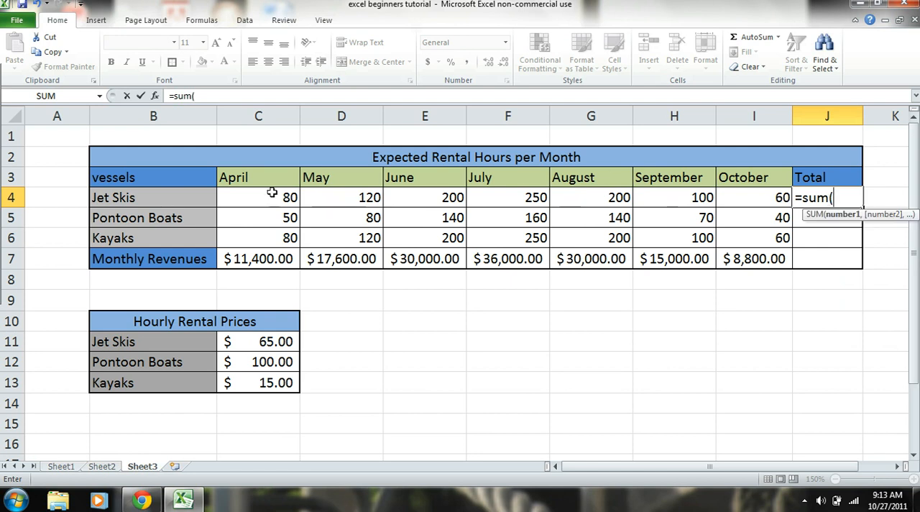
Sum Jet Ski hours C4:I4 times the price C11, giving $65,650.00.
drag(271, 197, 427, 210)
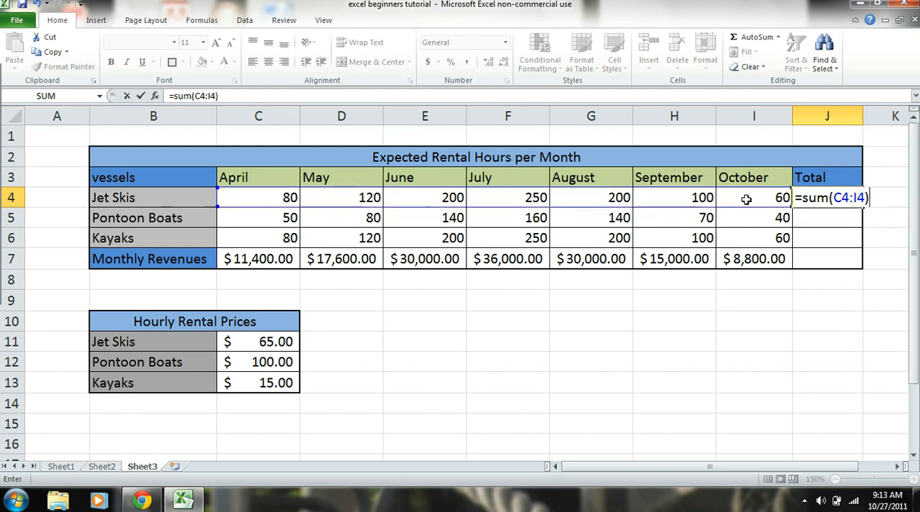
text(*)
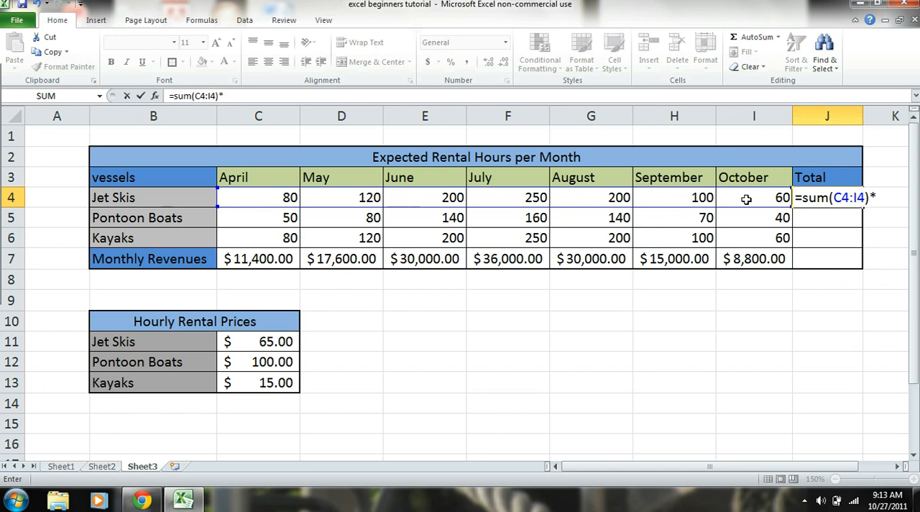
mouse_move(778, 279)
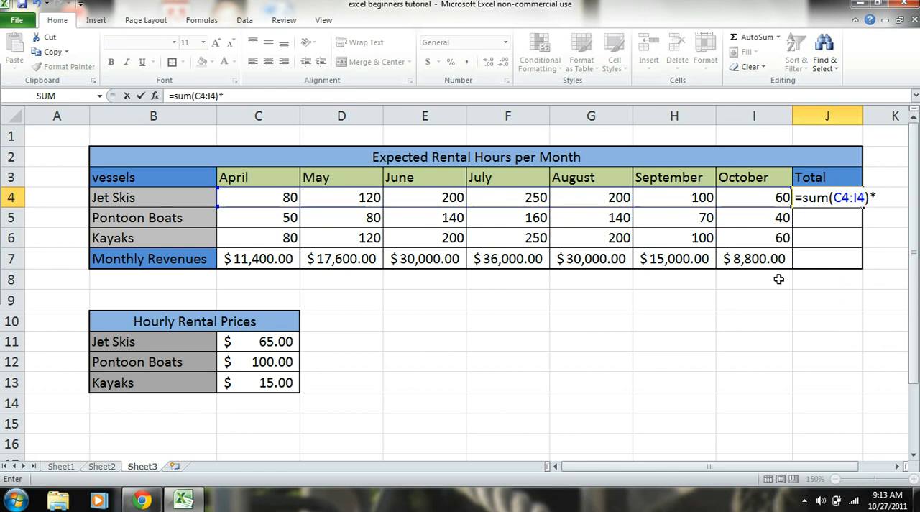
click(258, 341)
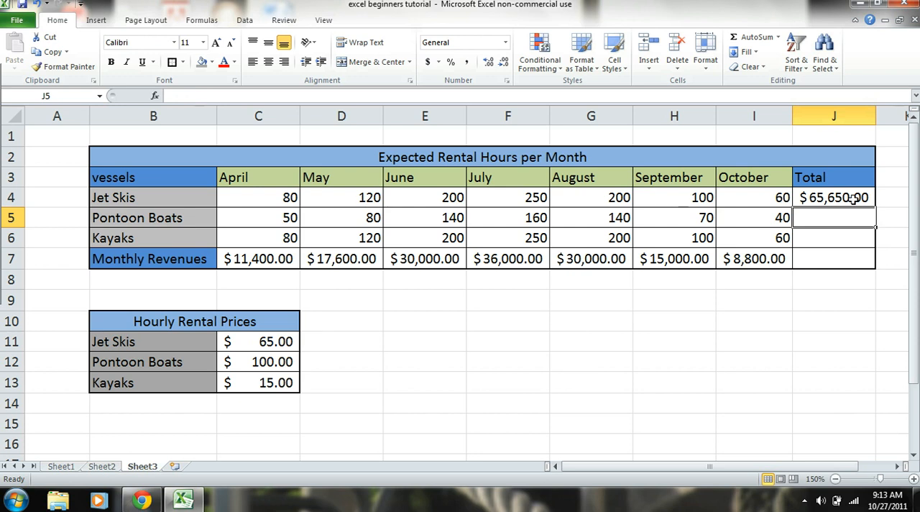
click(834, 197)
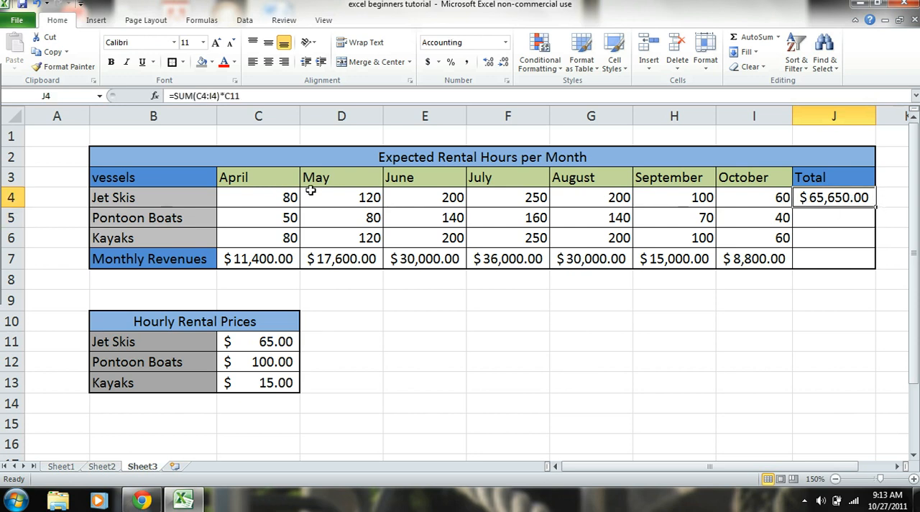